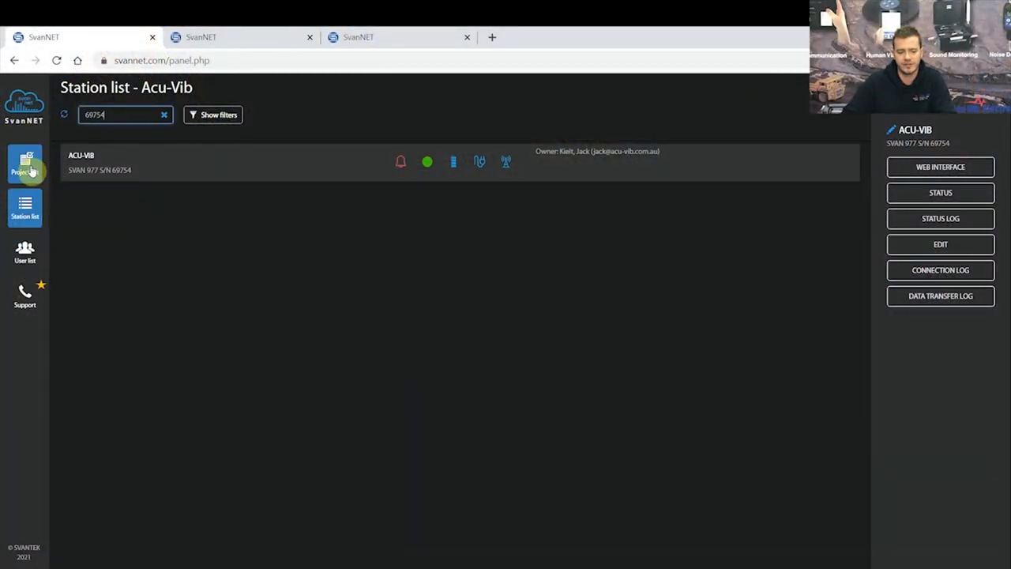
pyautogui.moveTo(25, 162)
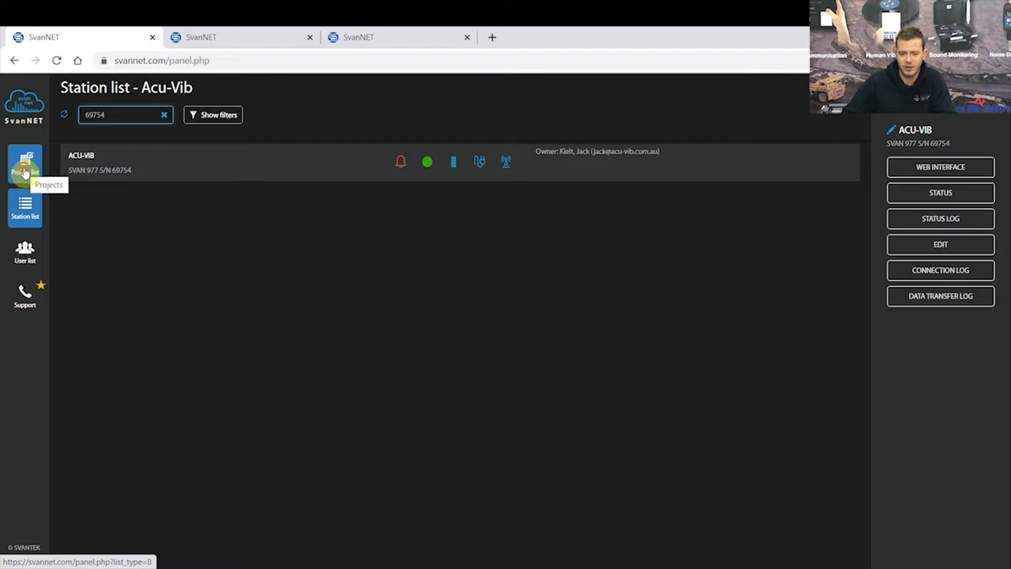
# Filter the project list by searching for 'audio recording'
pyautogui.click(25, 163)
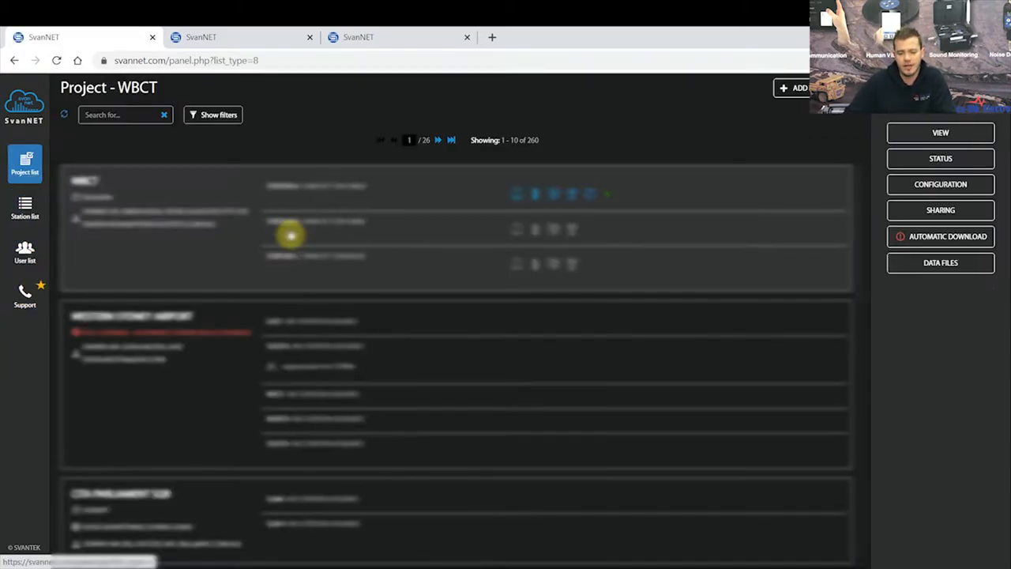
pyautogui.write('audio recording')
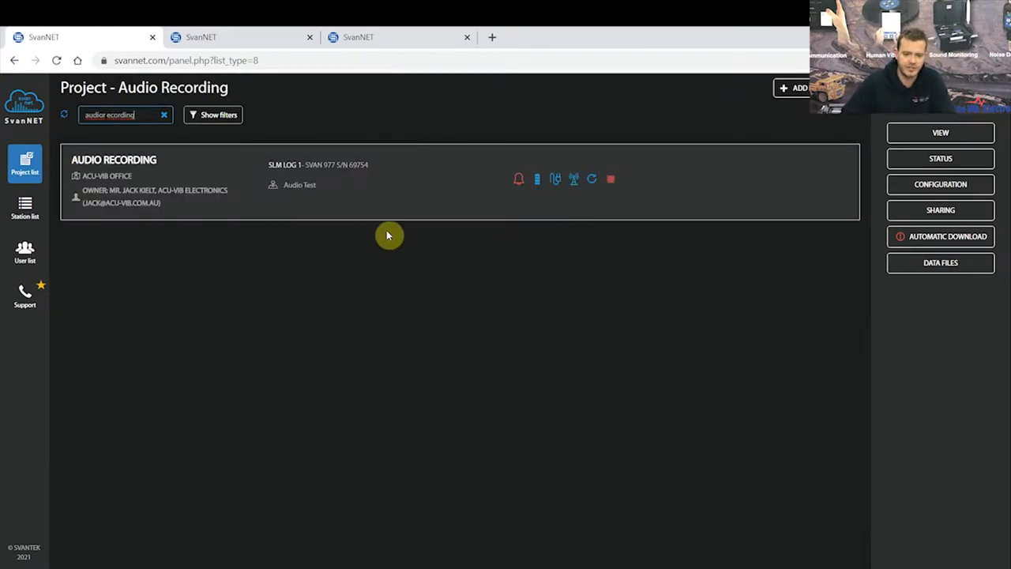
pyautogui.moveTo(891, 194)
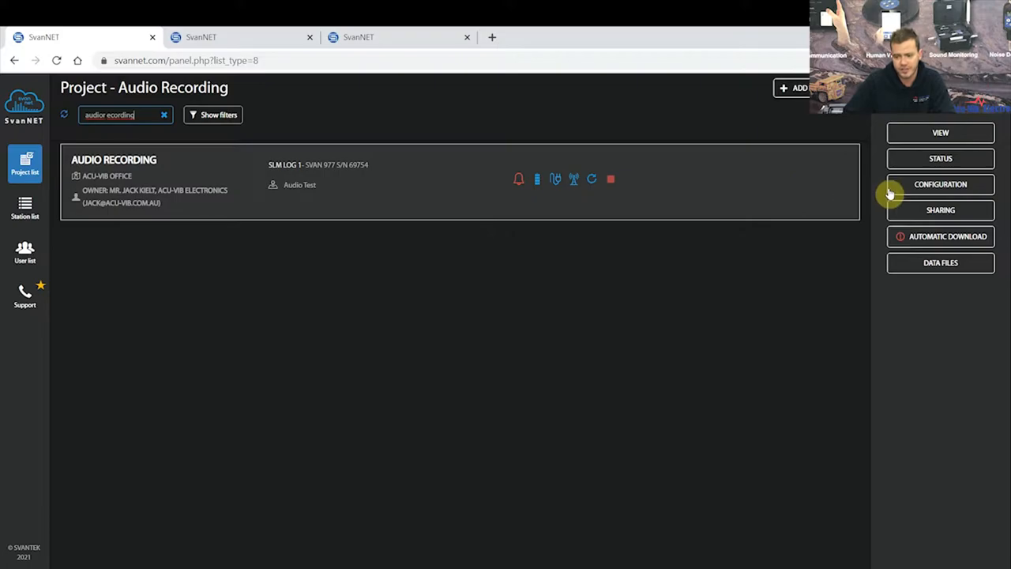
# Show the Audio Recording project's configuration options and dismiss the Modify Project dialog
pyautogui.click(940, 183)
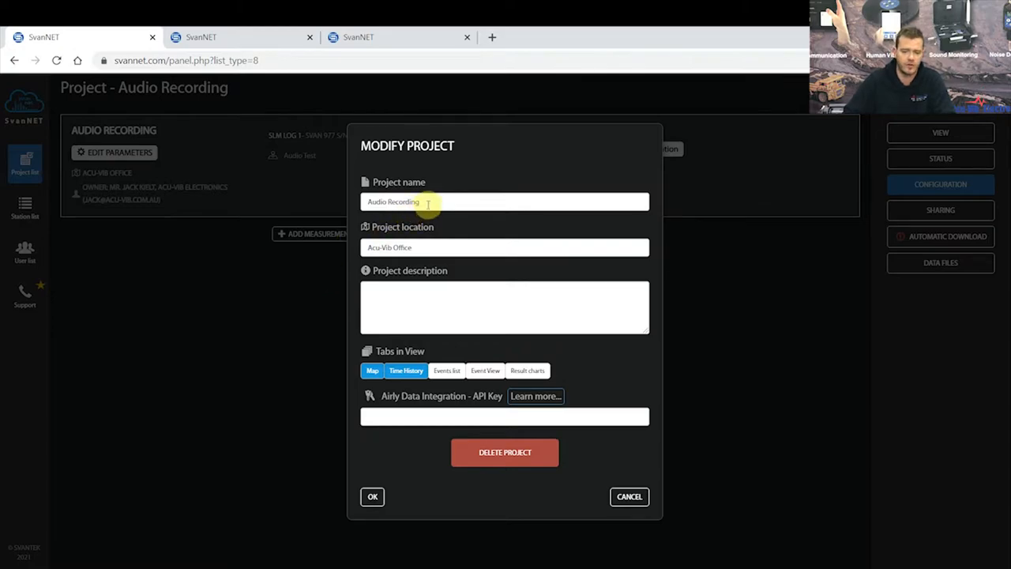
pyautogui.click(506, 246)
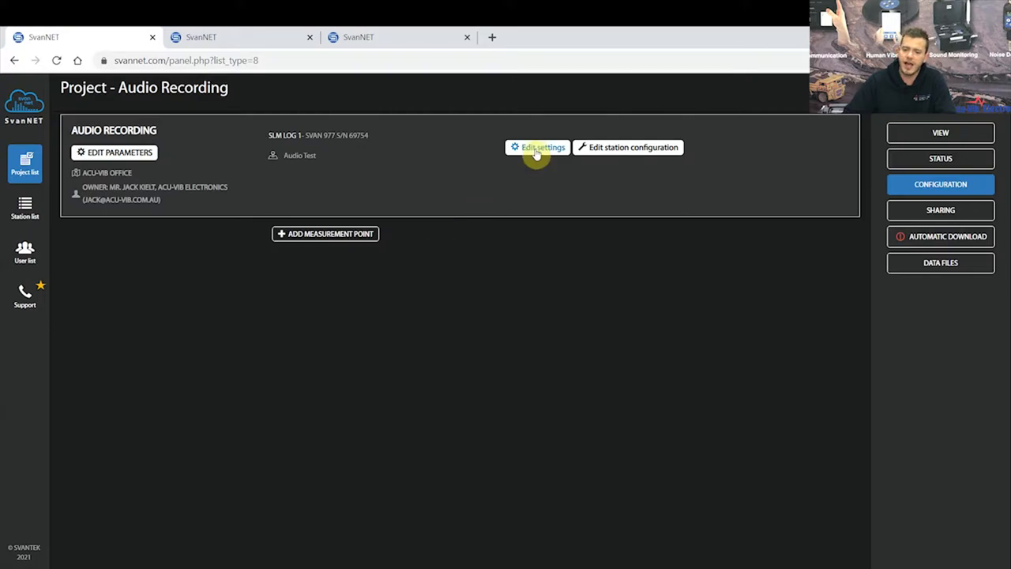
pyautogui.click(542, 147)
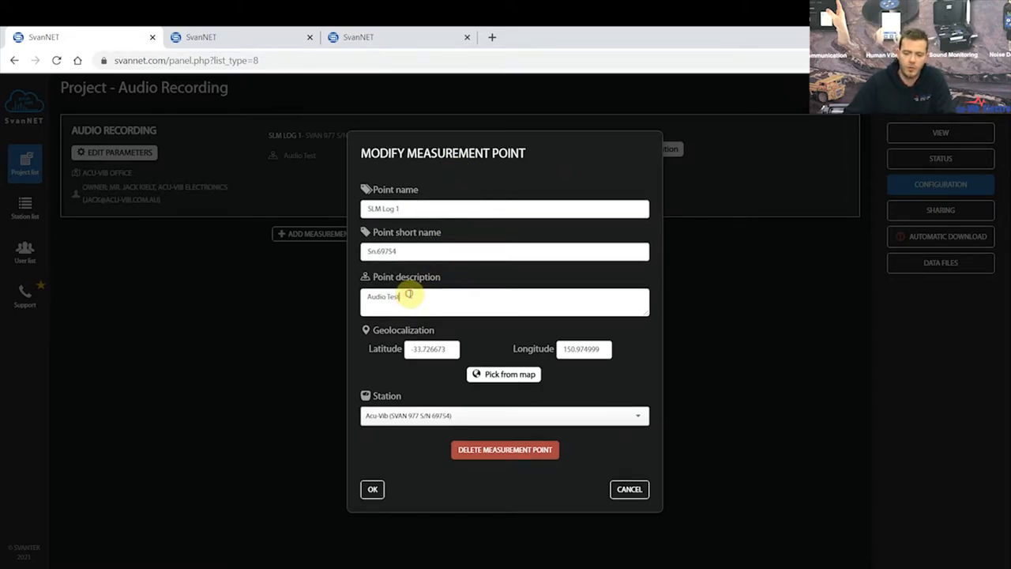
pyautogui.moveTo(504, 373)
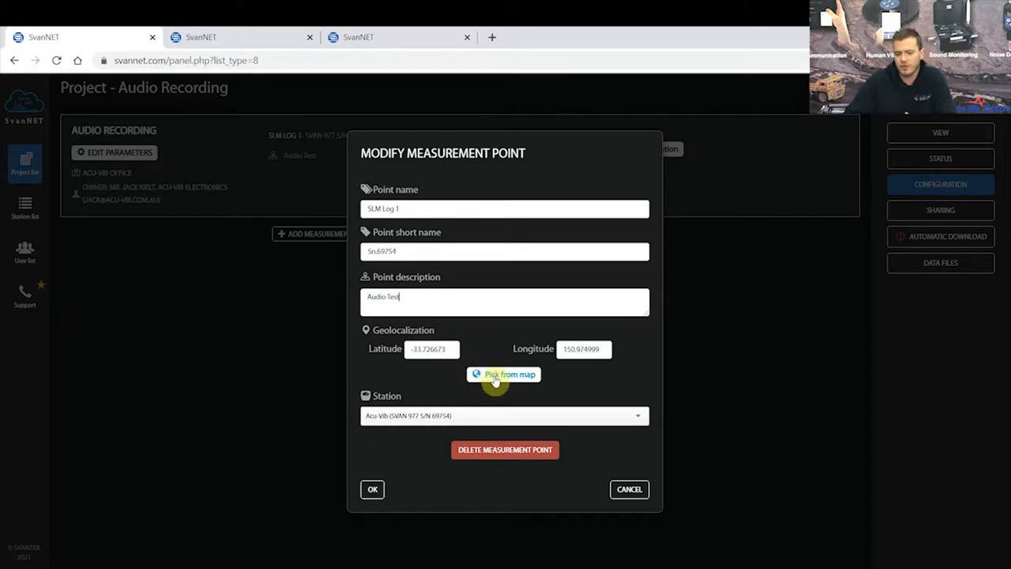
pyautogui.moveTo(485, 389)
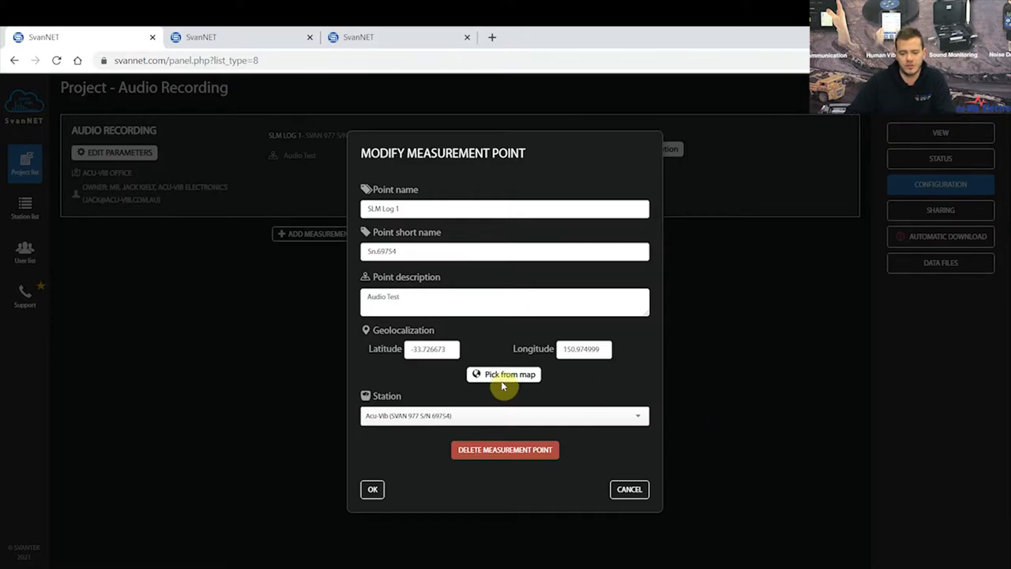
pyautogui.moveTo(639, 442)
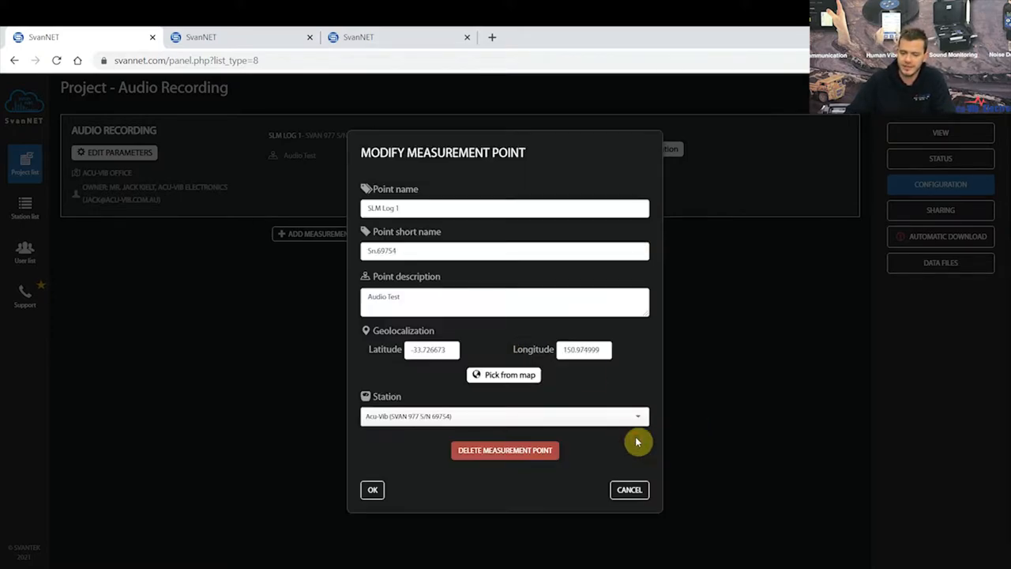
pyautogui.moveTo(446, 433)
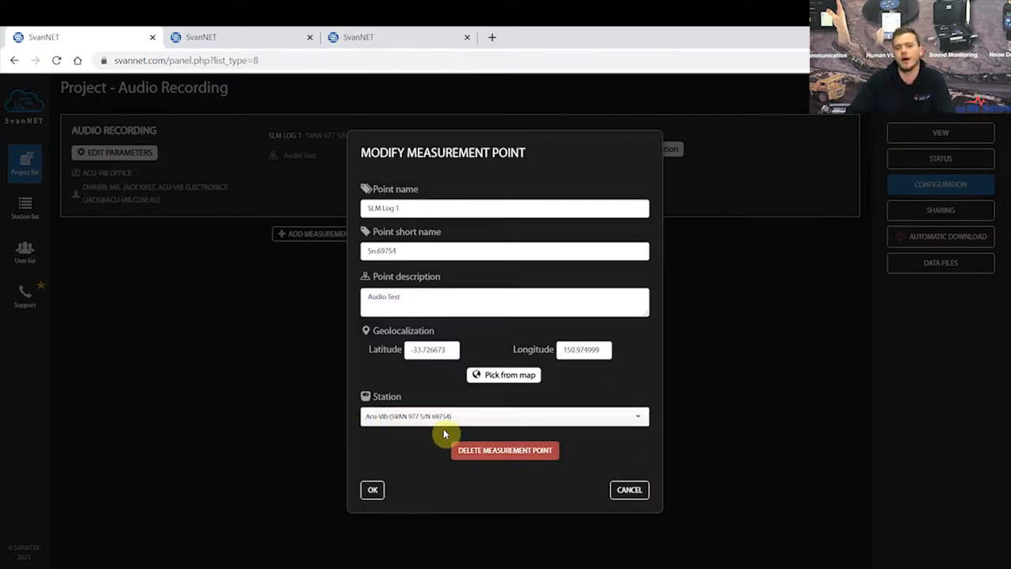
pyautogui.moveTo(395, 414)
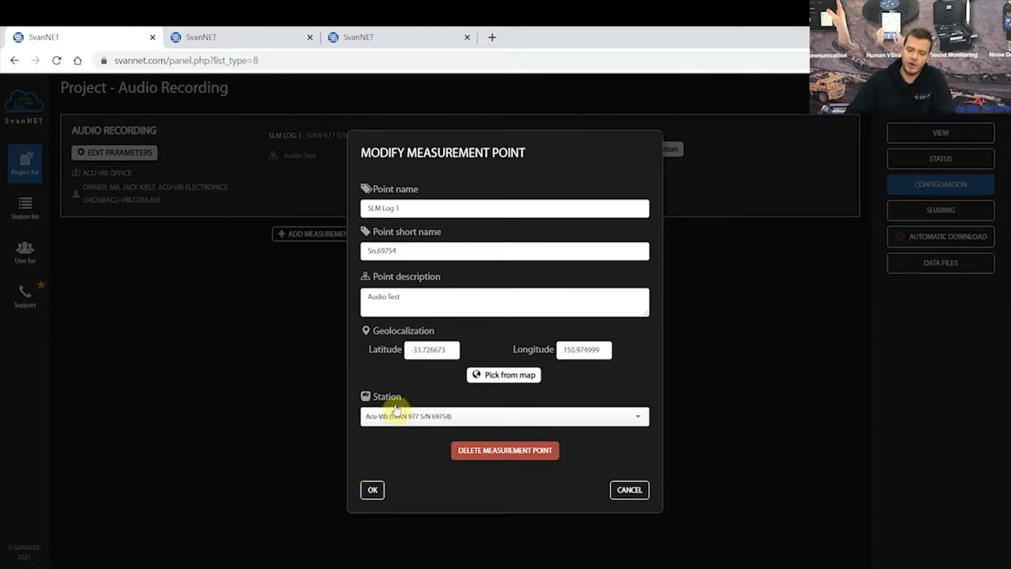
pyautogui.moveTo(411, 424)
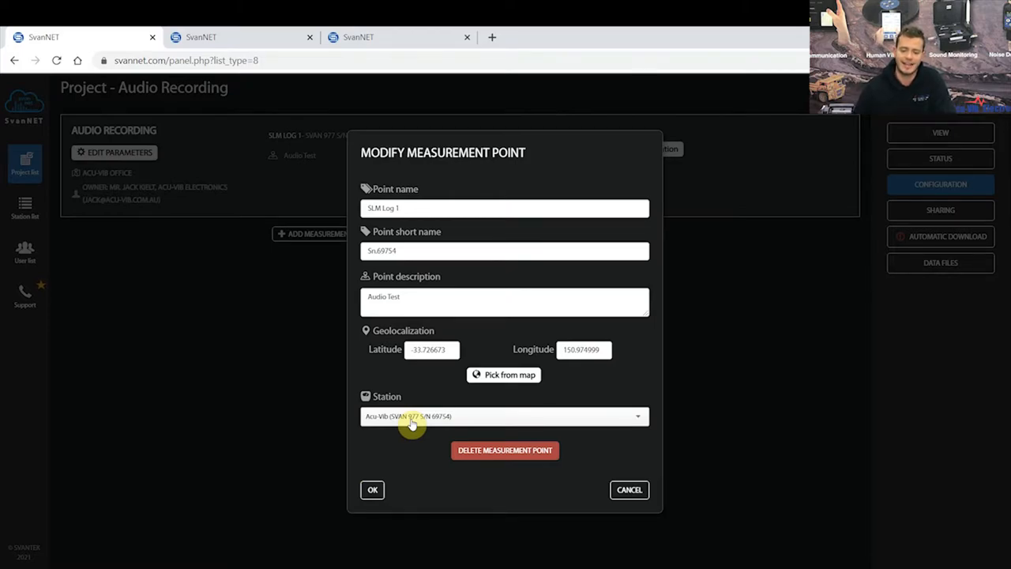
pyautogui.click(504, 417)
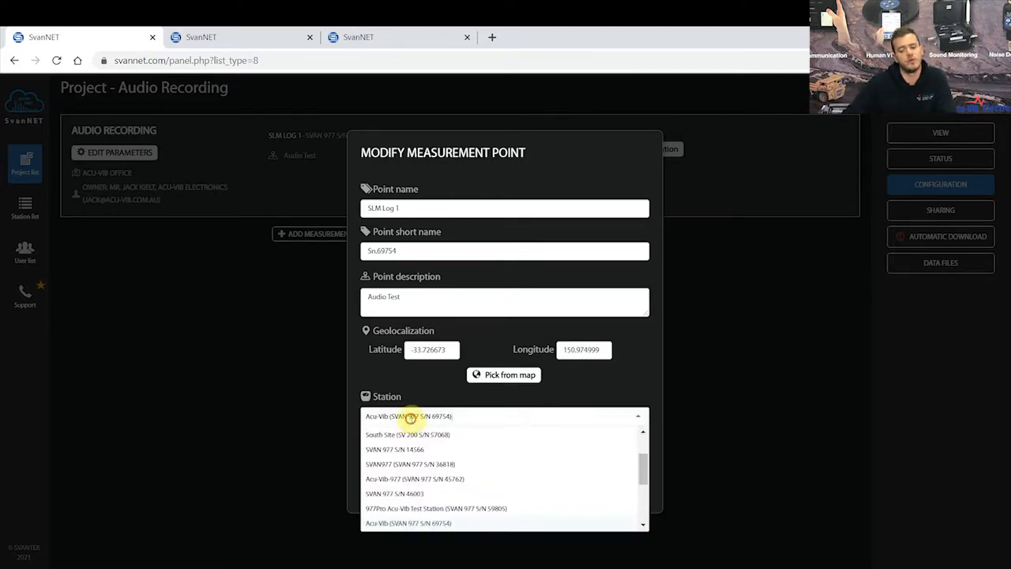
pyautogui.moveTo(392, 385)
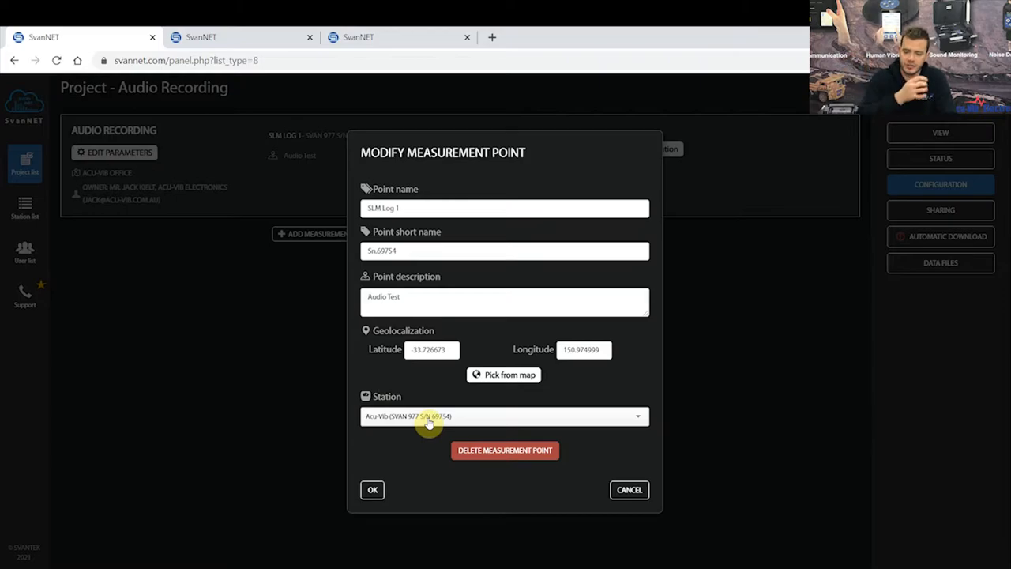
pyautogui.click(506, 417)
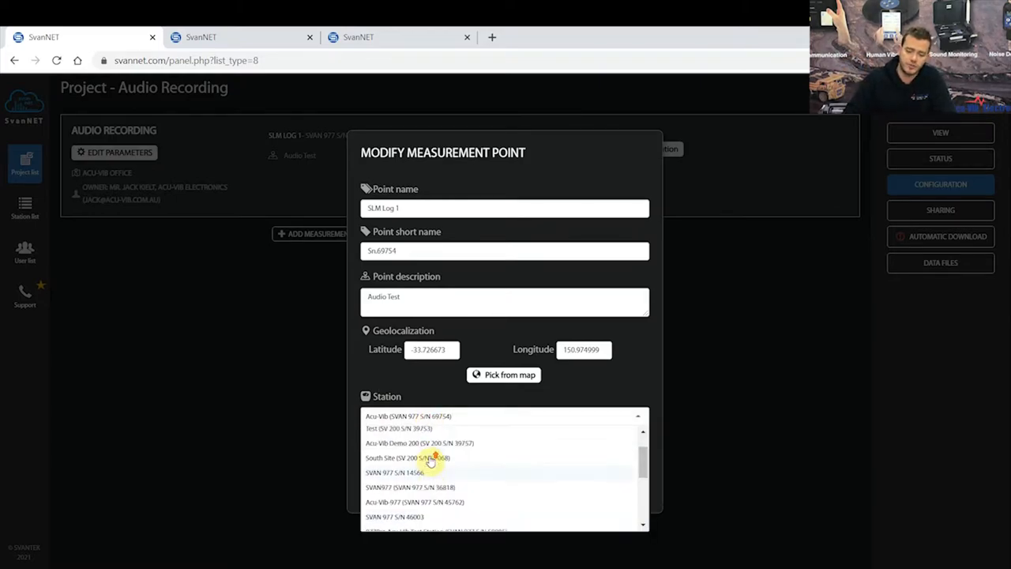
pyautogui.scroll(3)
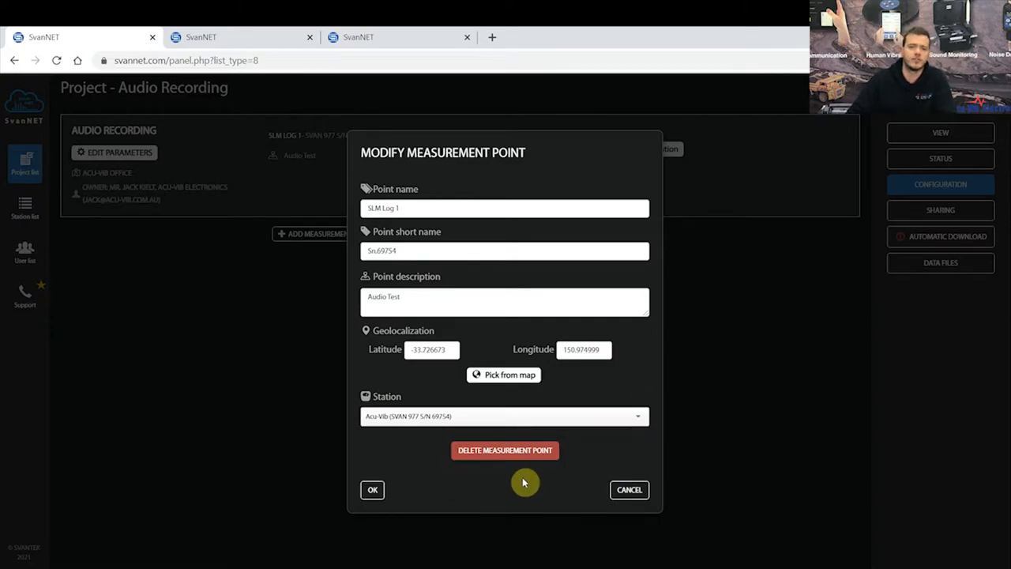
pyautogui.moveTo(489, 467)
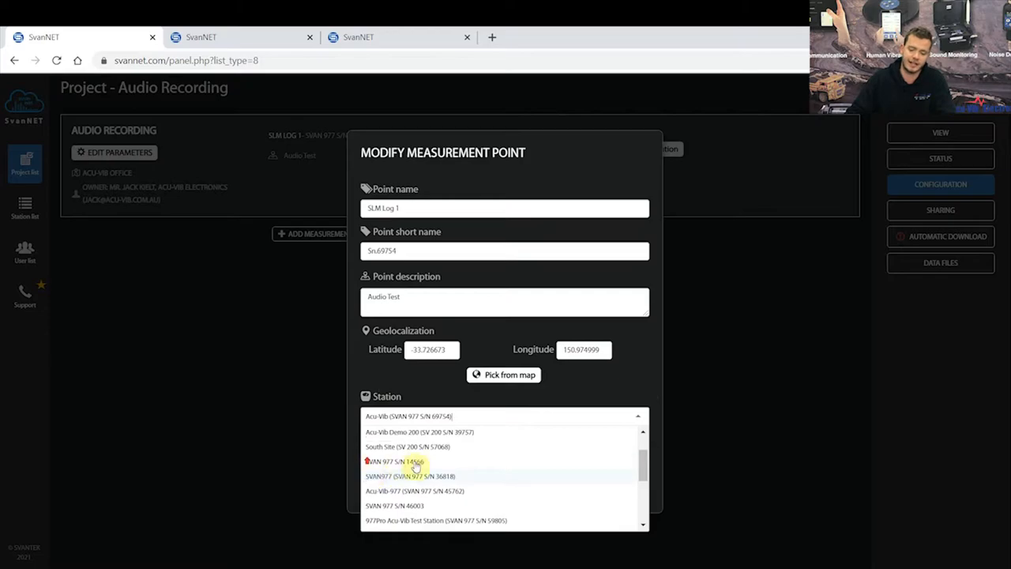
pyautogui.scroll(3)
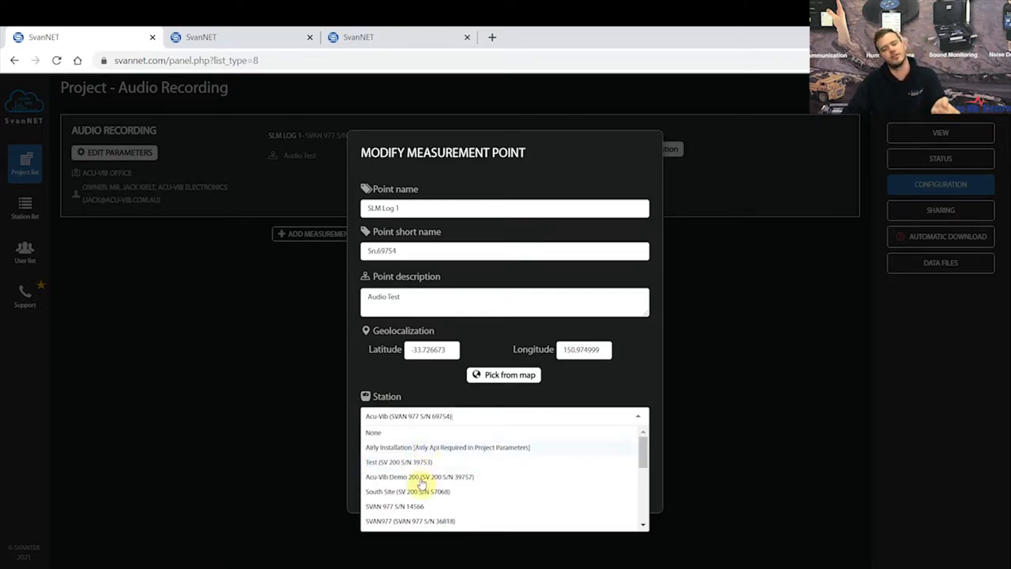
pyautogui.moveTo(398, 430)
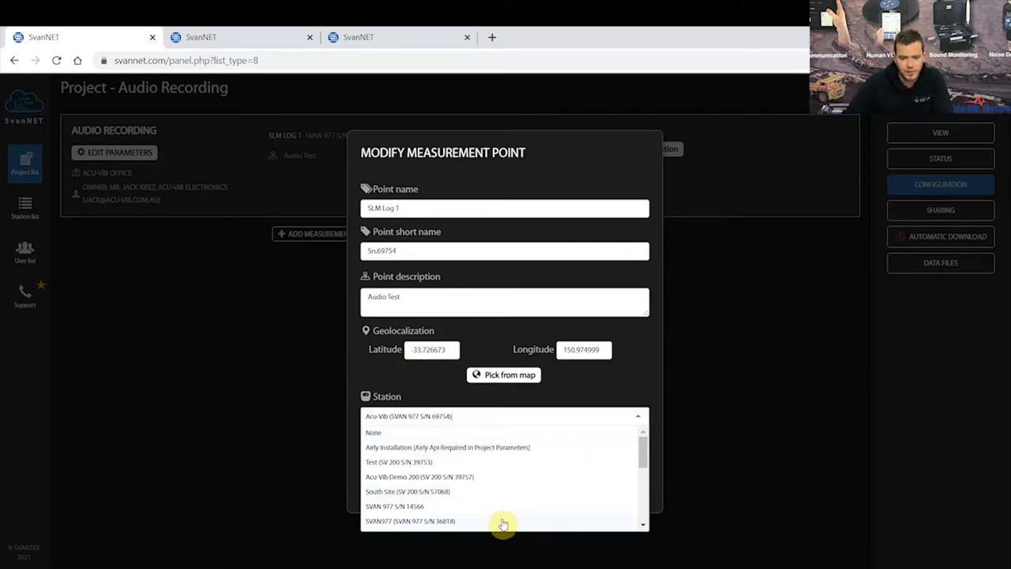
pyautogui.scroll(-3)
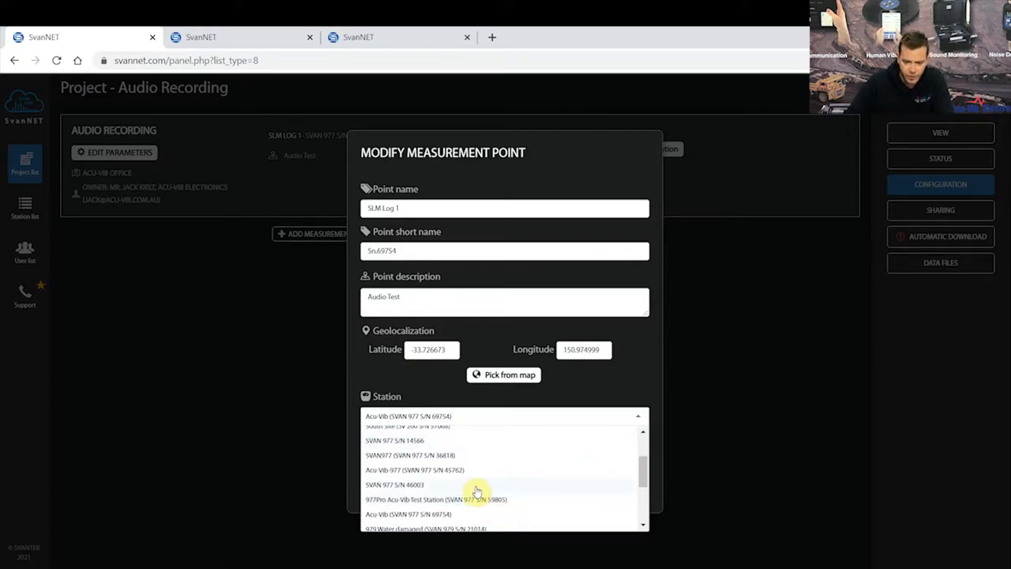
pyautogui.click(408, 514)
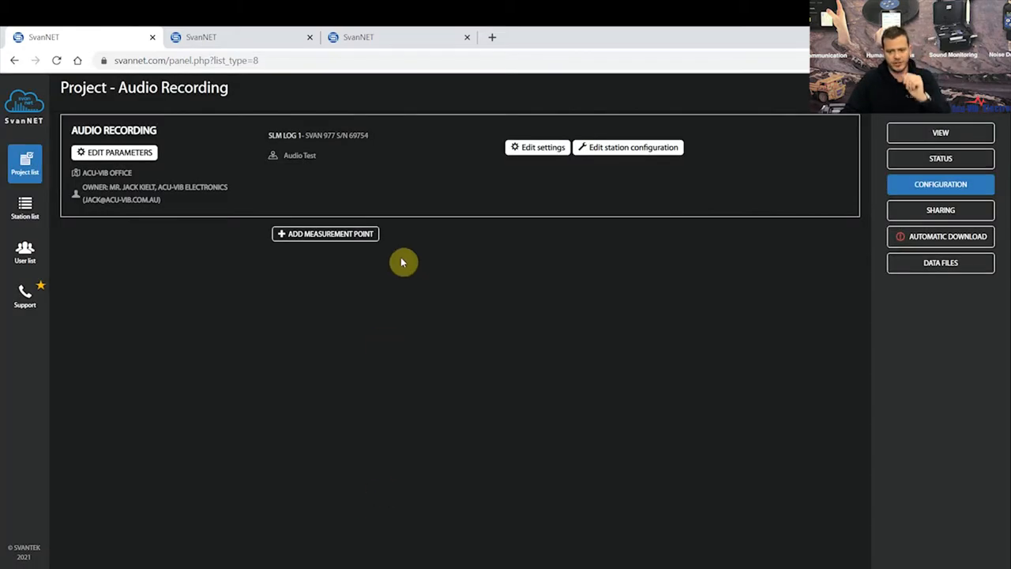
pyautogui.moveTo(199, 148)
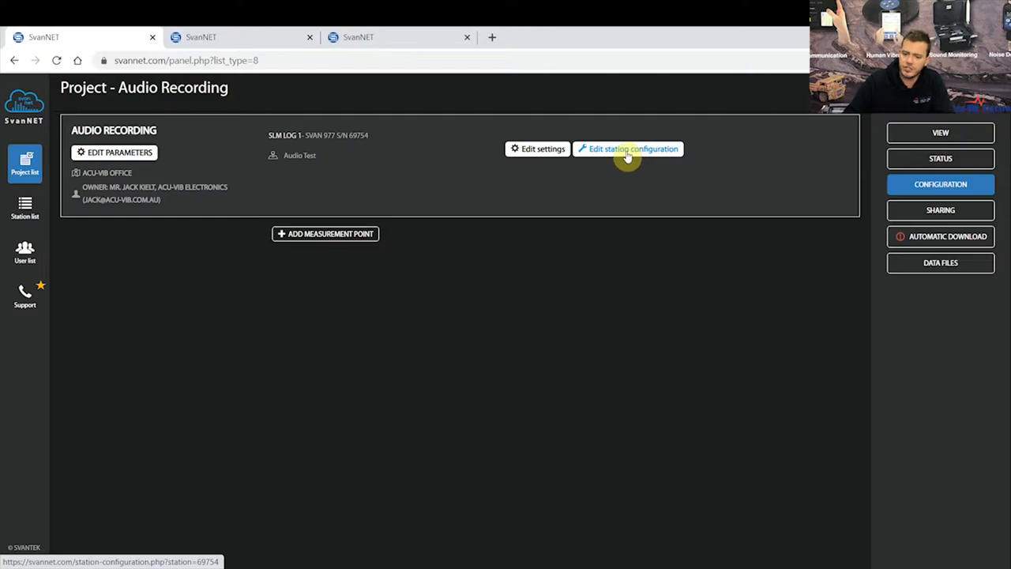
# Open the configuration page for station SVAN 977 S/N 69754
pyautogui.click(632, 149)
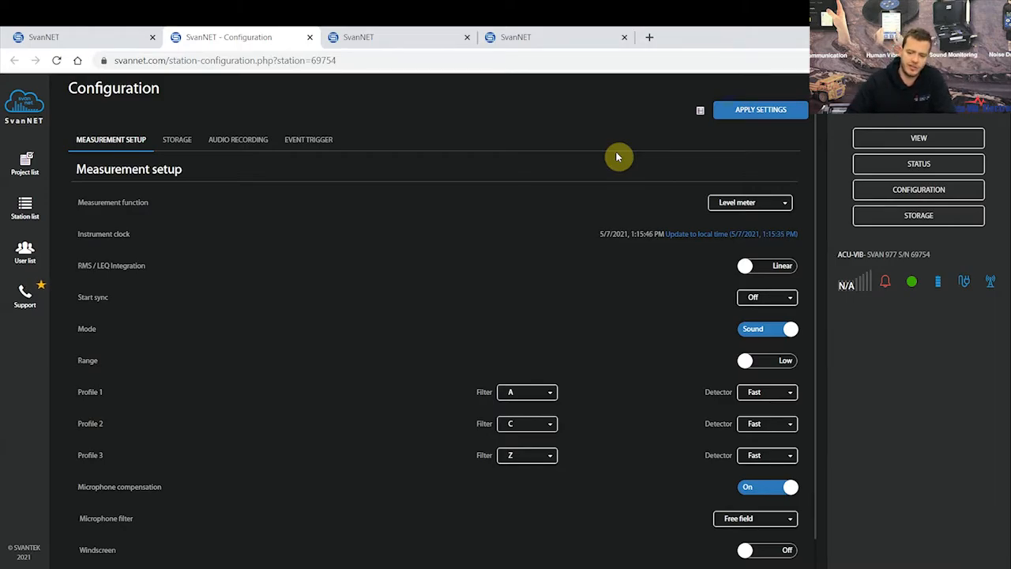
# Set the measurement function to Octave 1/3 and the mode to Sound
pyautogui.click(749, 202)
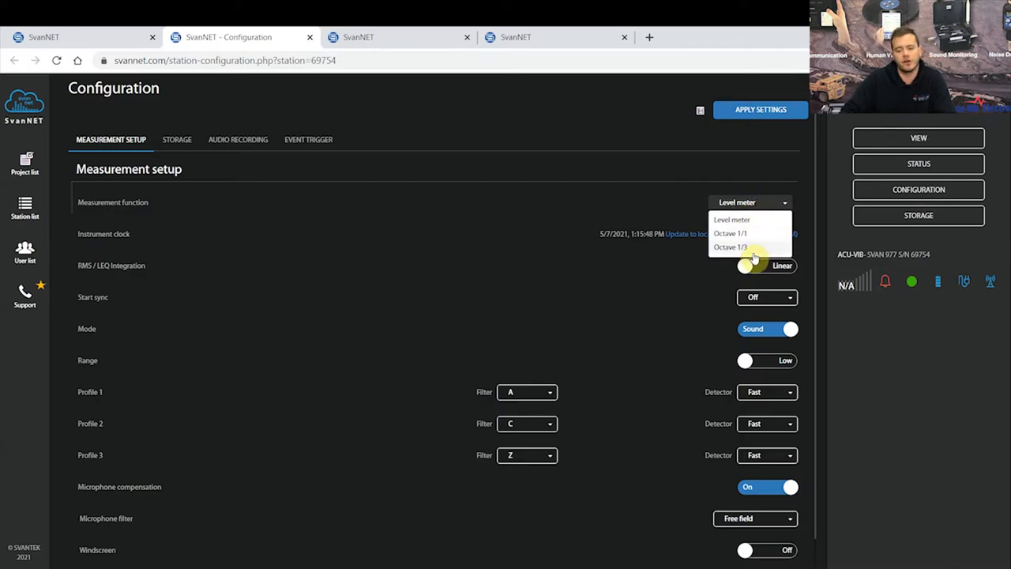
pyautogui.click(730, 247)
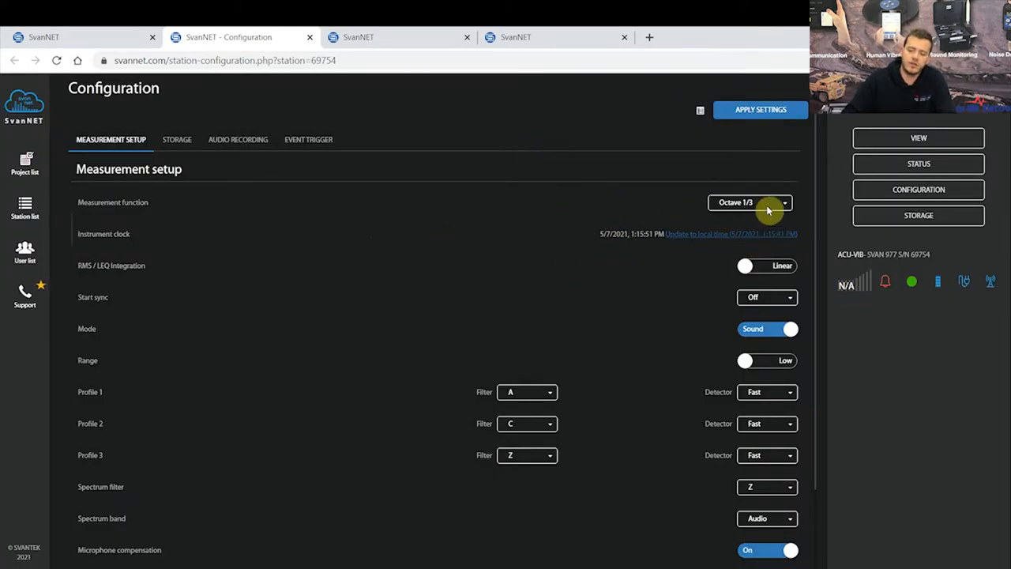
pyautogui.moveTo(707, 237)
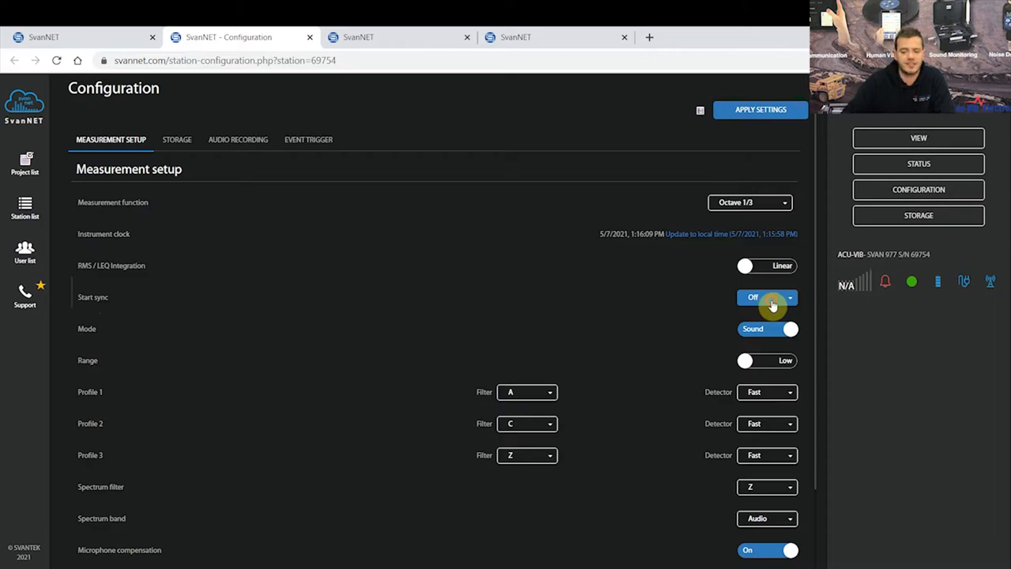
pyautogui.click(766, 297)
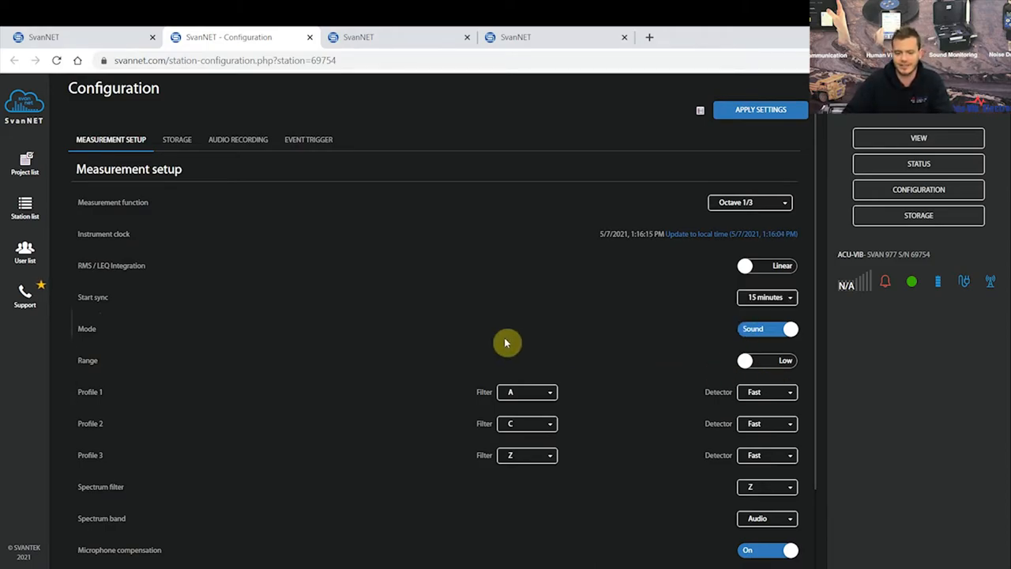
pyautogui.click(768, 329)
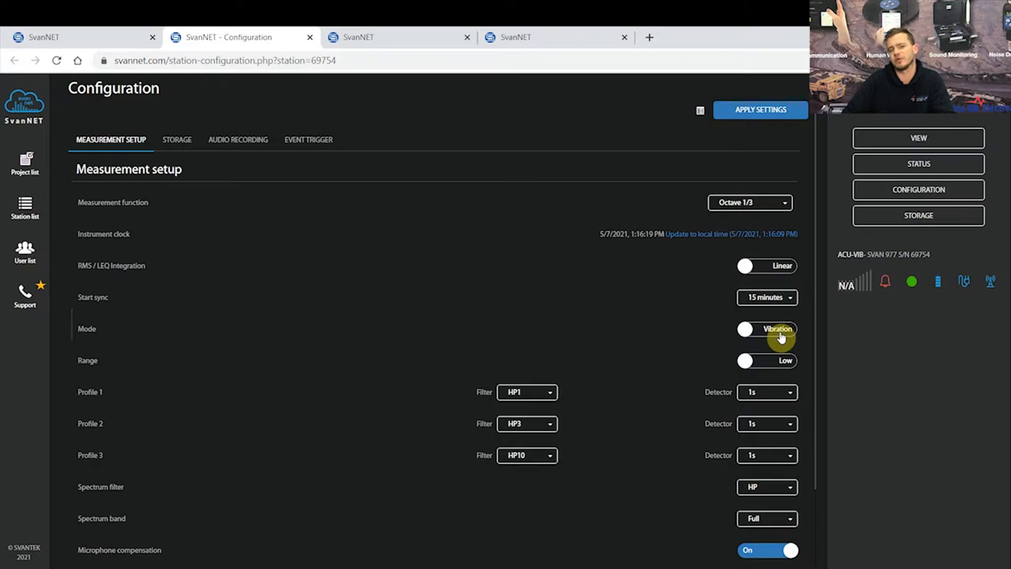
pyautogui.moveTo(755, 342)
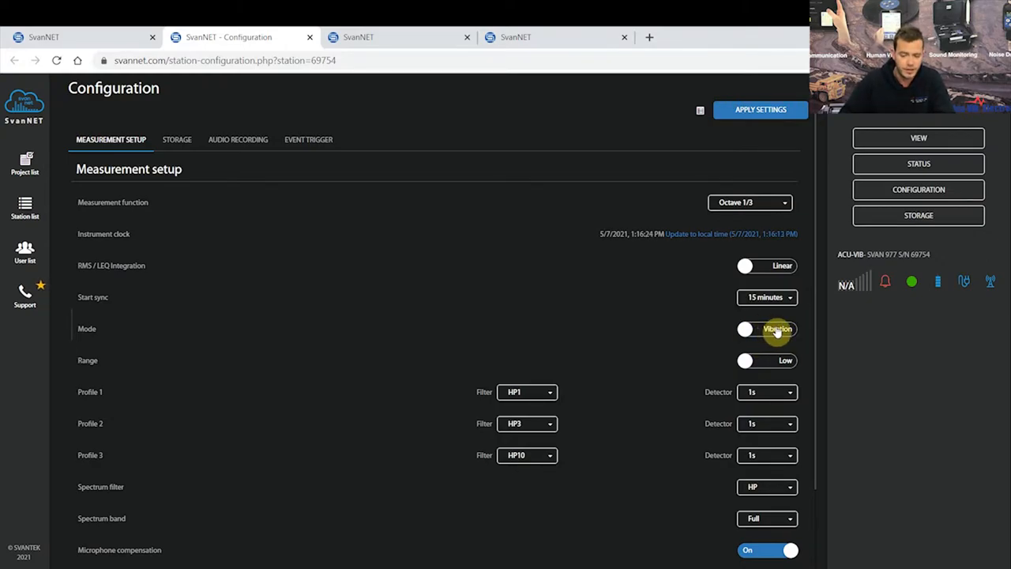
pyautogui.click(766, 329)
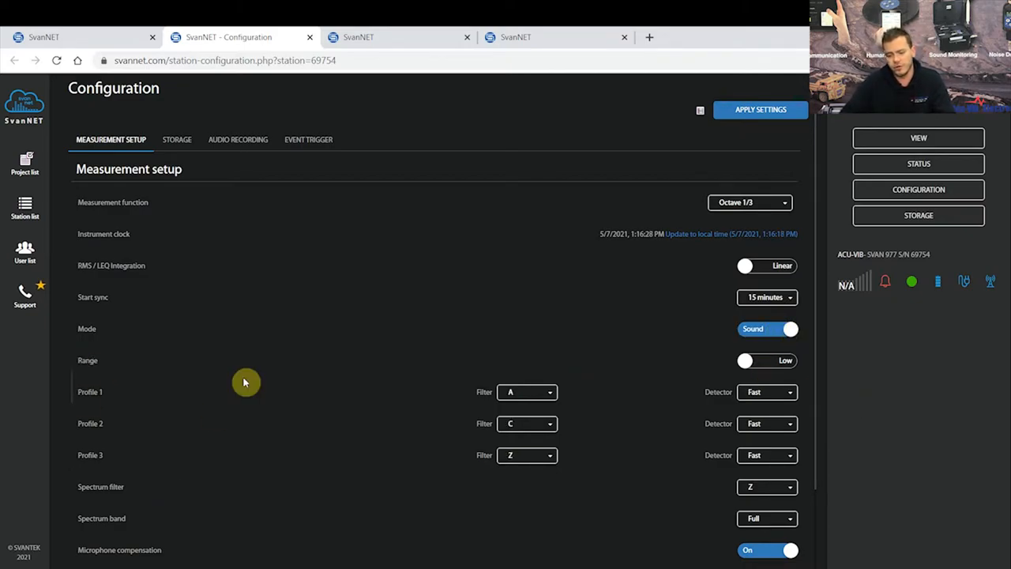
pyautogui.moveTo(572, 294)
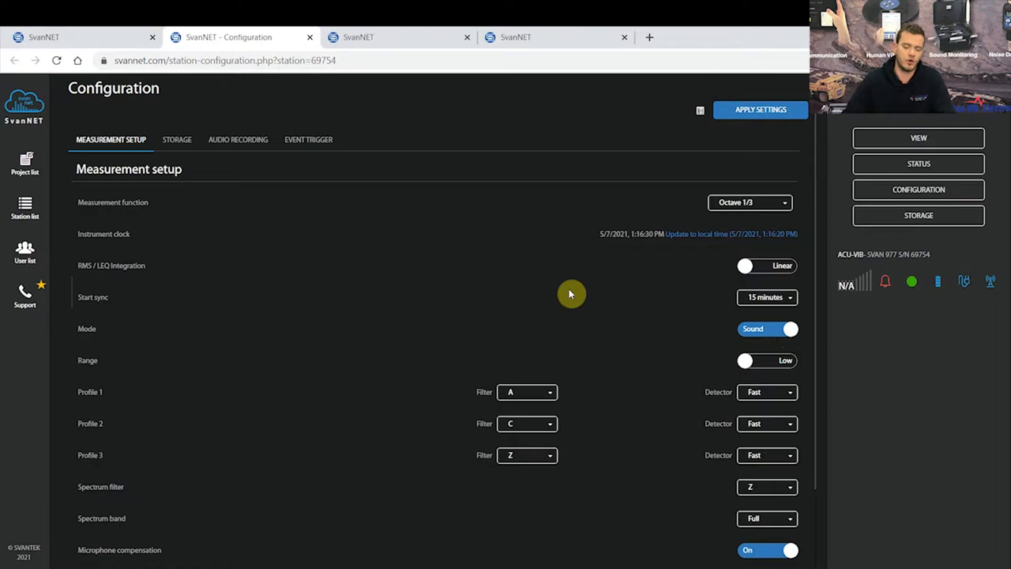
# Keep the profile 3 detector at Fast in the measurement setup
pyautogui.scroll(-3)
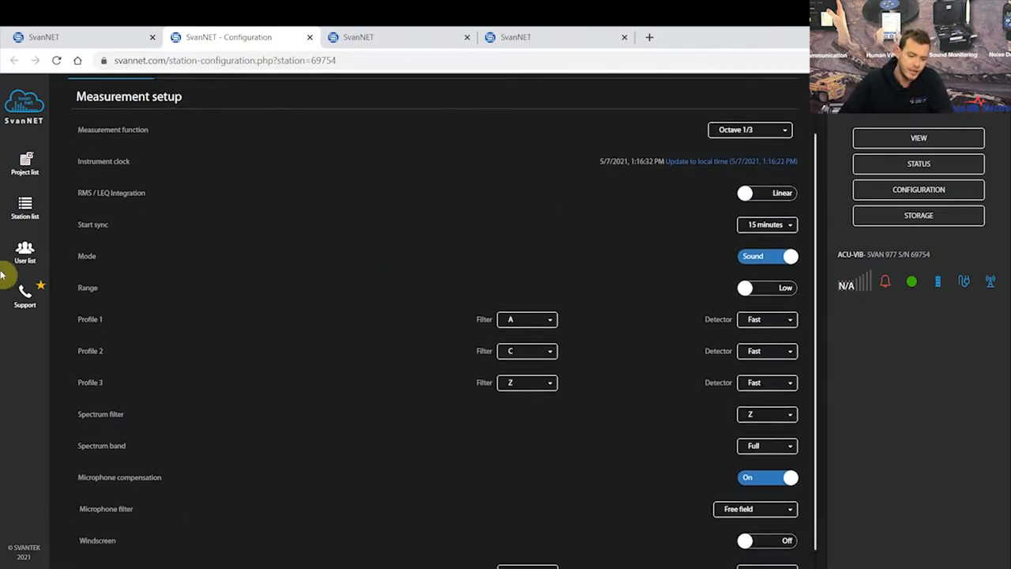
pyautogui.scroll(-3)
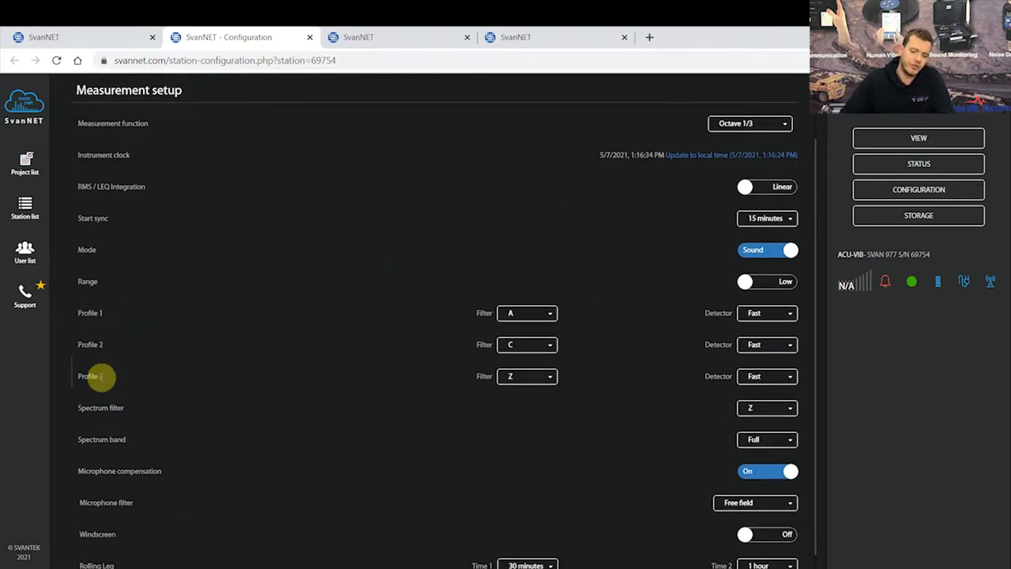
pyautogui.moveTo(322, 335)
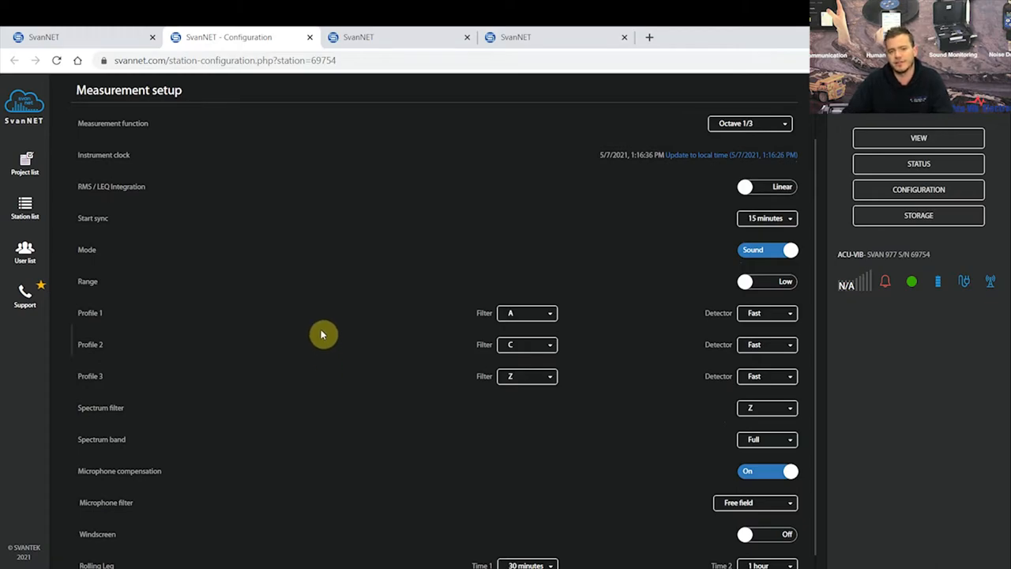
pyautogui.moveTo(402, 320)
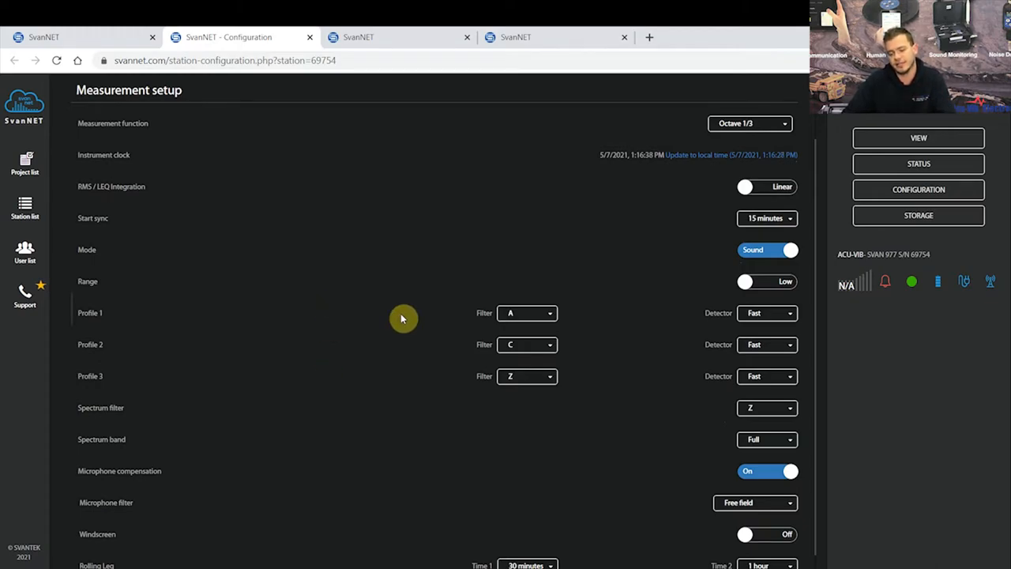
pyautogui.moveTo(632, 288)
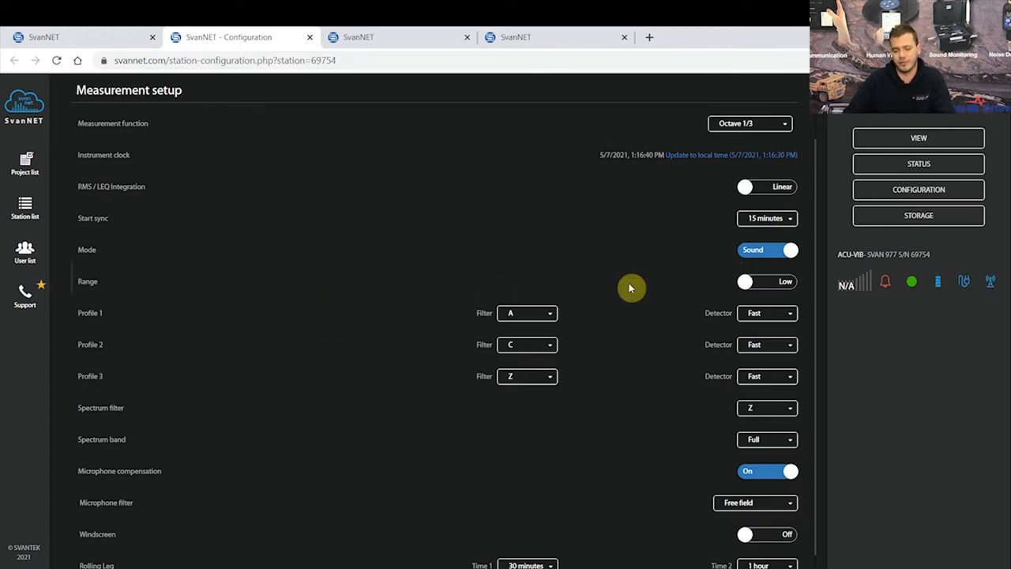
pyautogui.click(528, 312)
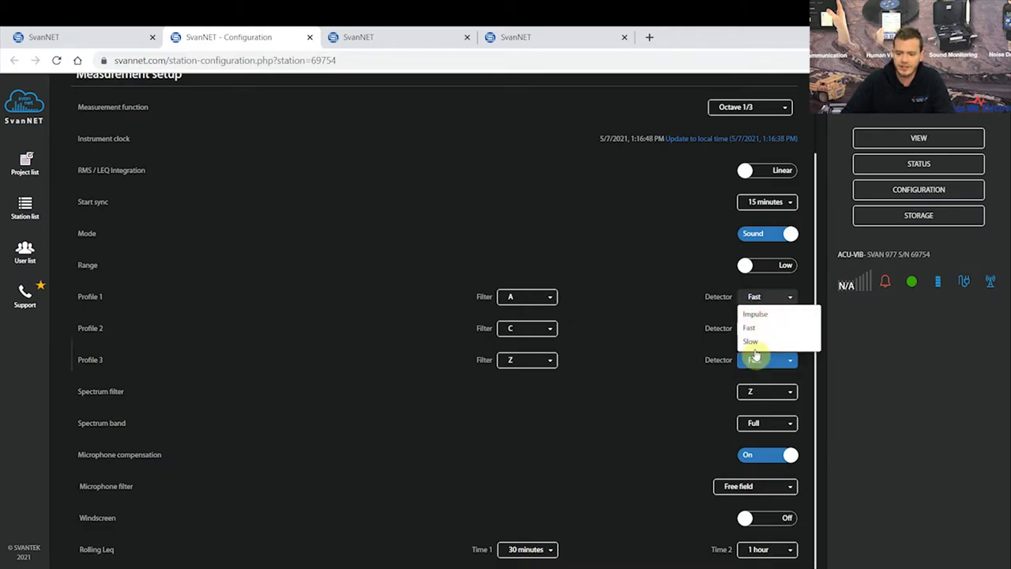
pyautogui.click(749, 327)
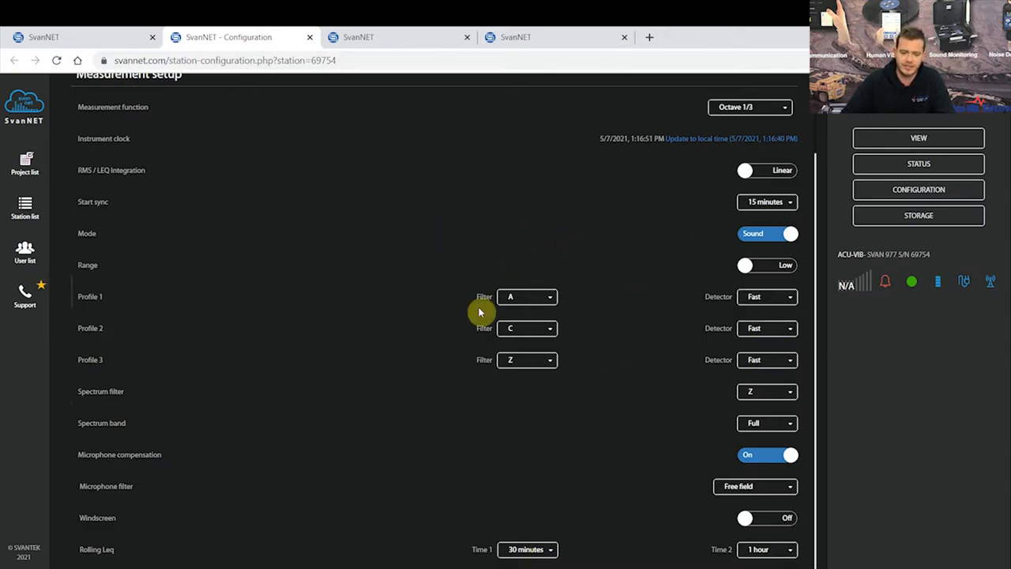
pyautogui.moveTo(93, 418)
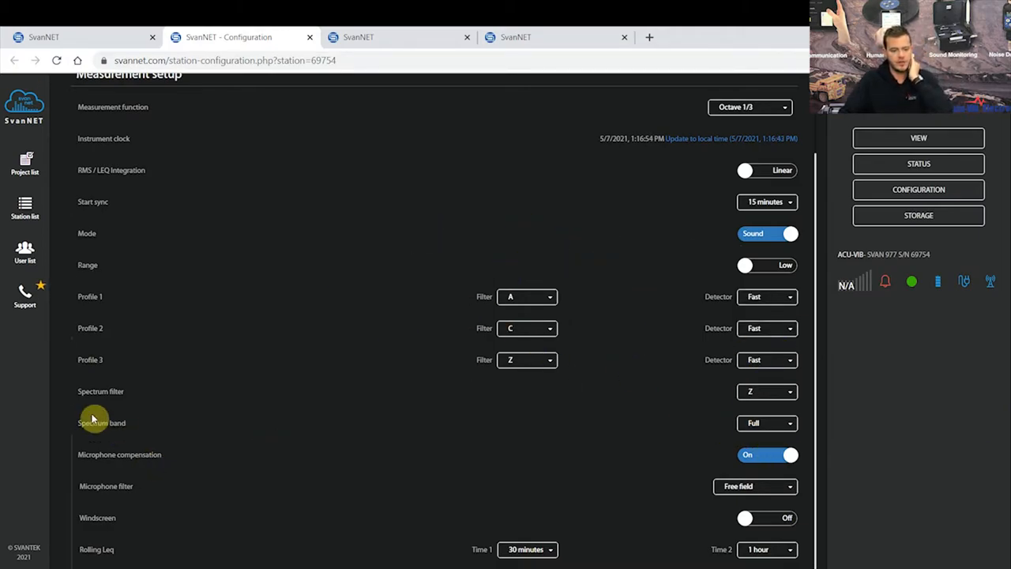
pyautogui.moveTo(882, 448)
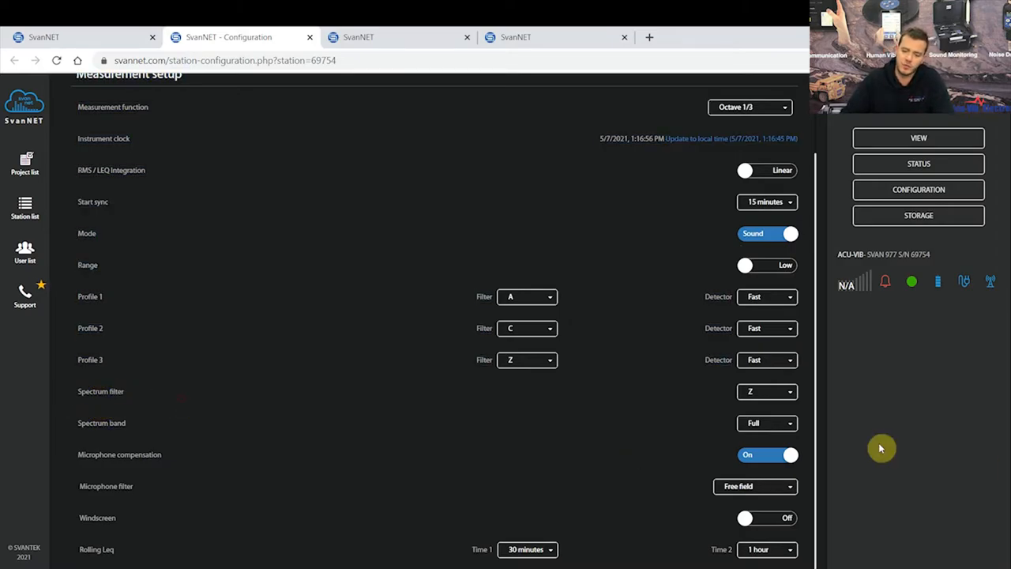
# Set the spectrum filter to A and the microphone filter to Environment
pyautogui.click(767, 392)
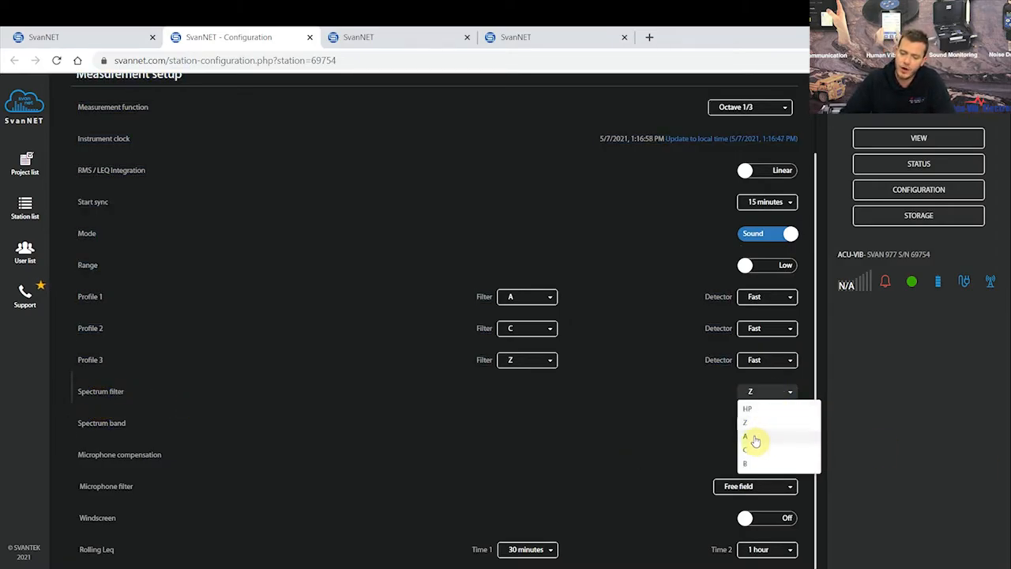
pyautogui.click(745, 436)
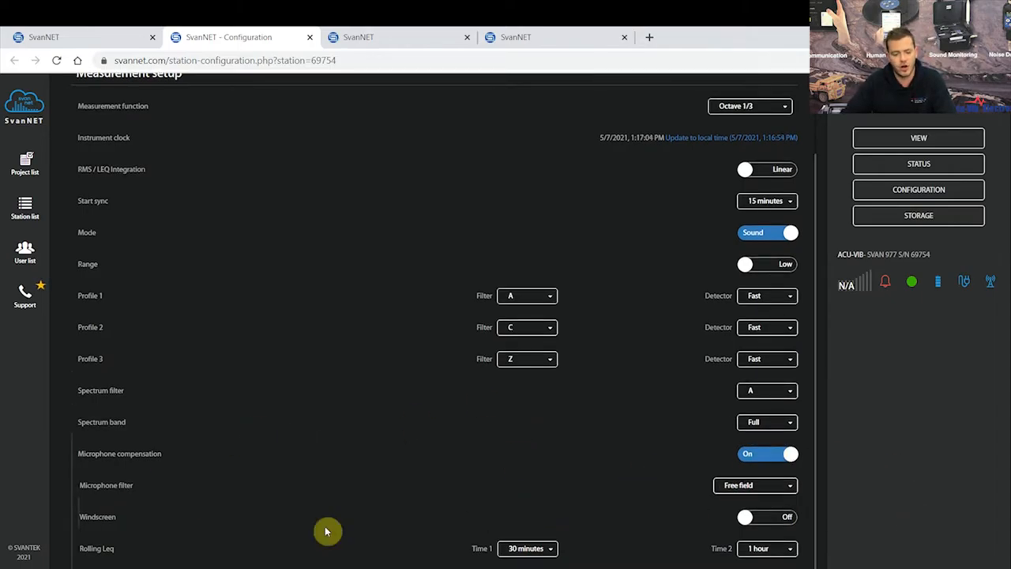
pyautogui.click(756, 485)
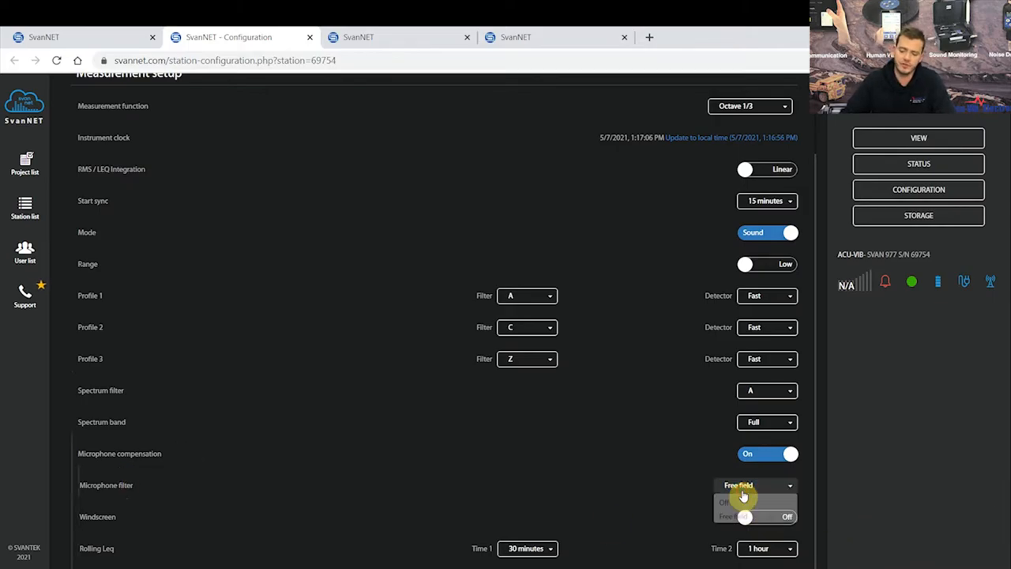
pyautogui.click(756, 485)
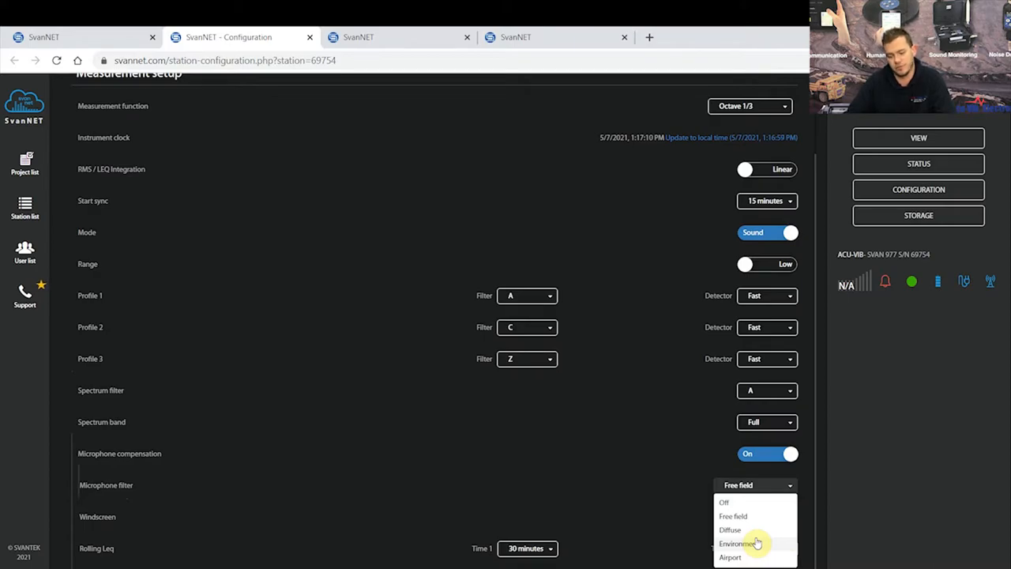
pyautogui.moveTo(756, 552)
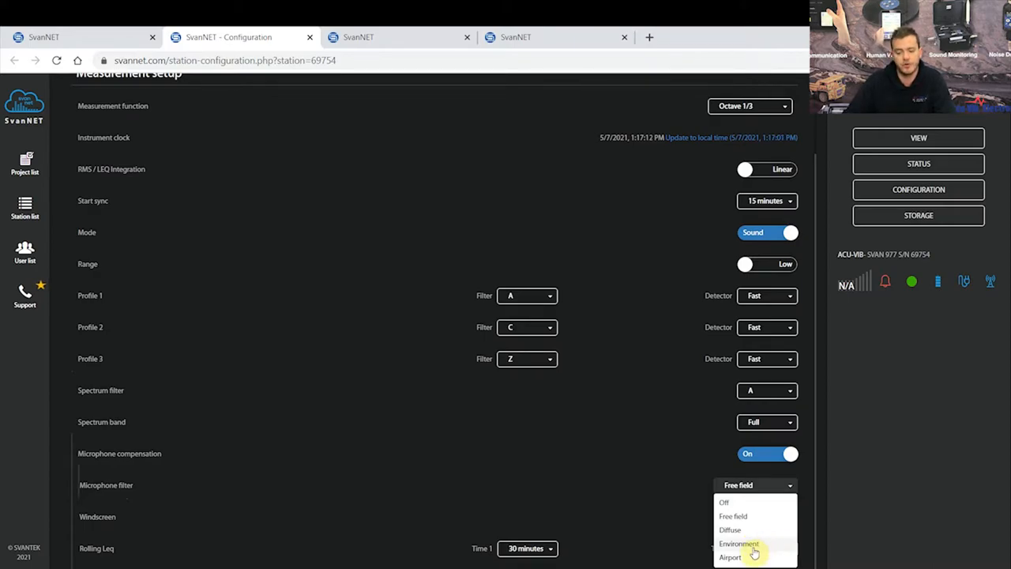
pyautogui.click(738, 543)
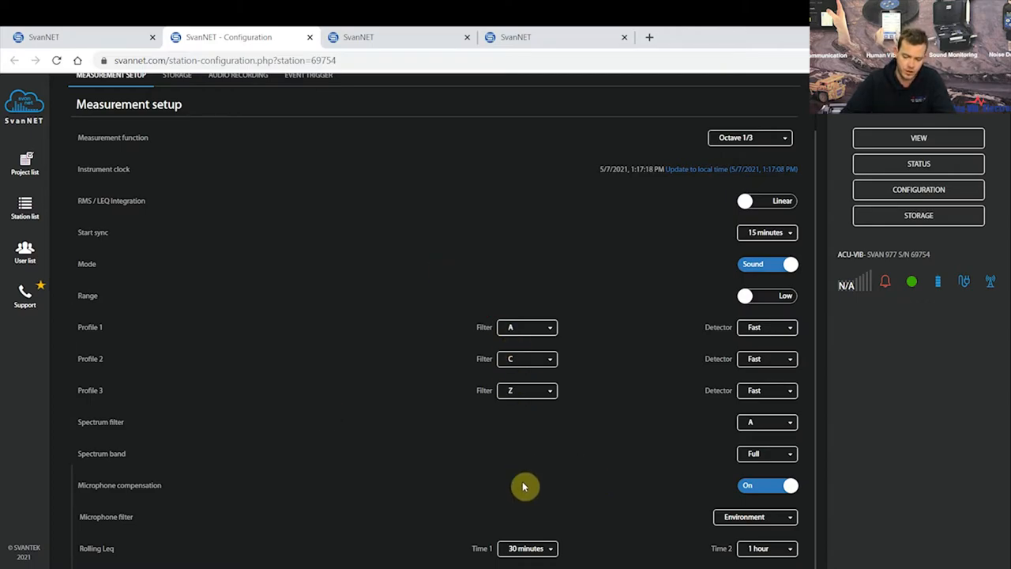
pyautogui.moveTo(141, 167)
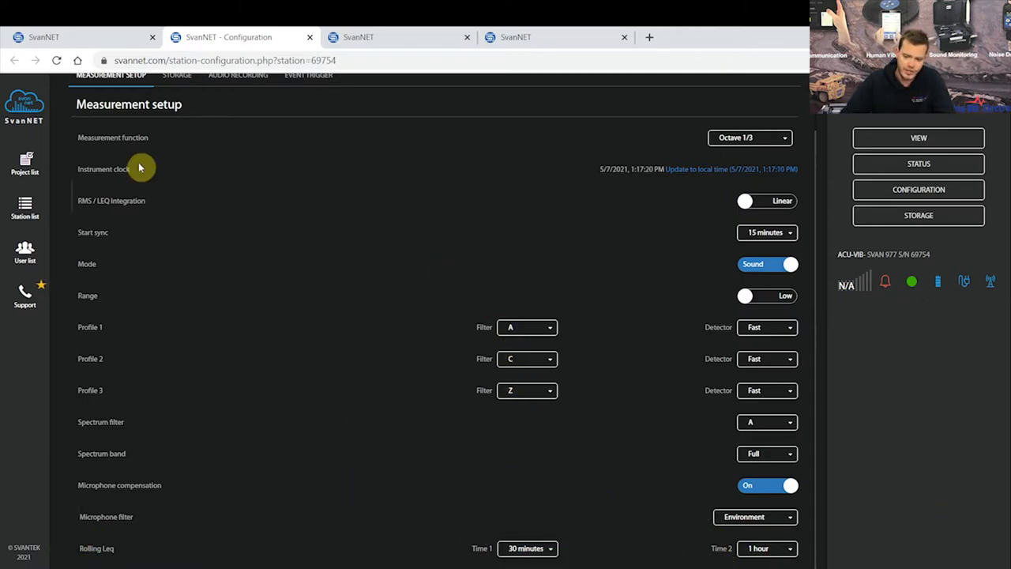
pyautogui.scroll(3)
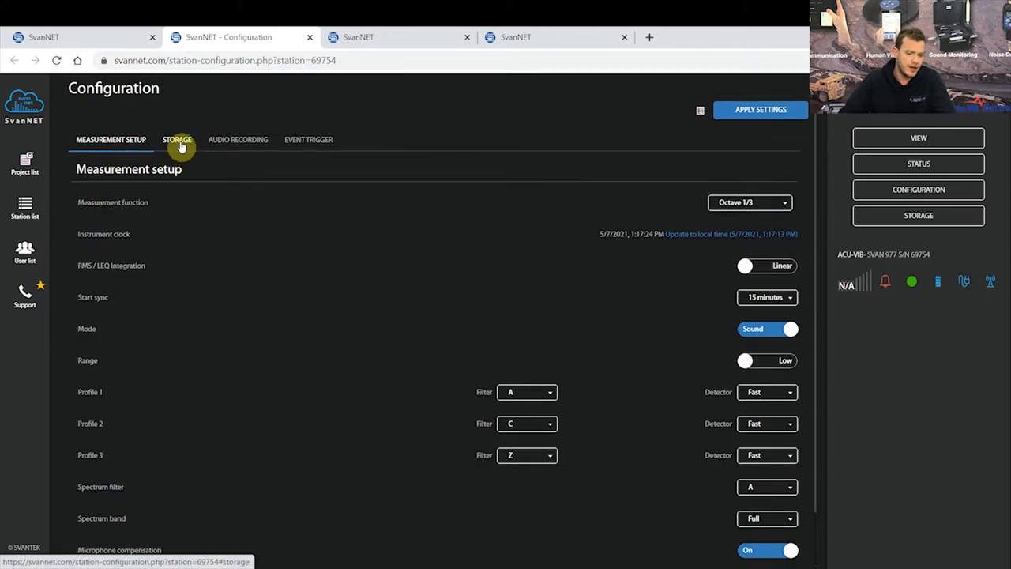
# In Storage settings, try daily logger splitting at 00:00, then set splitting back to Disabled
pyautogui.click(177, 139)
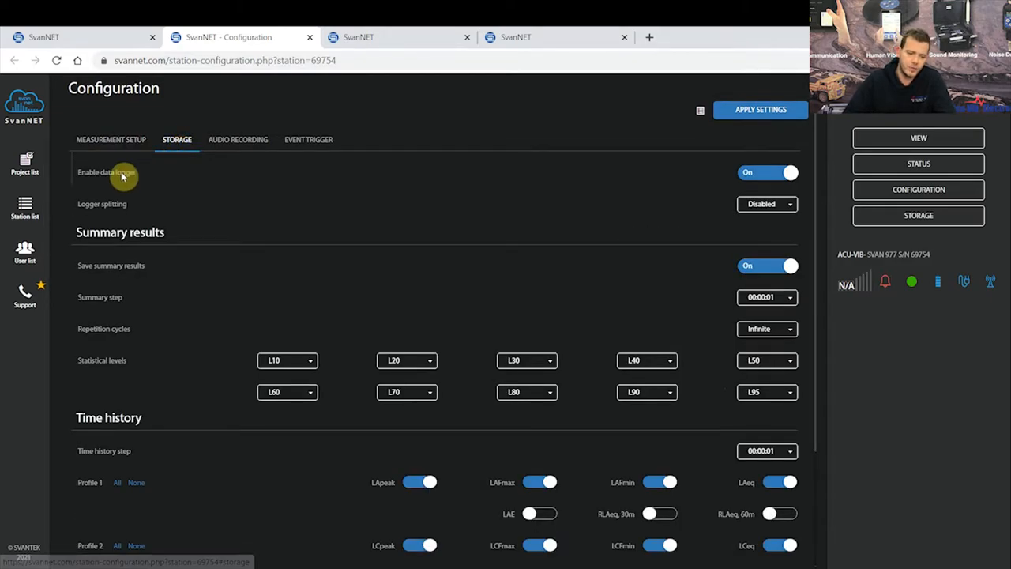
pyautogui.moveTo(269, 249)
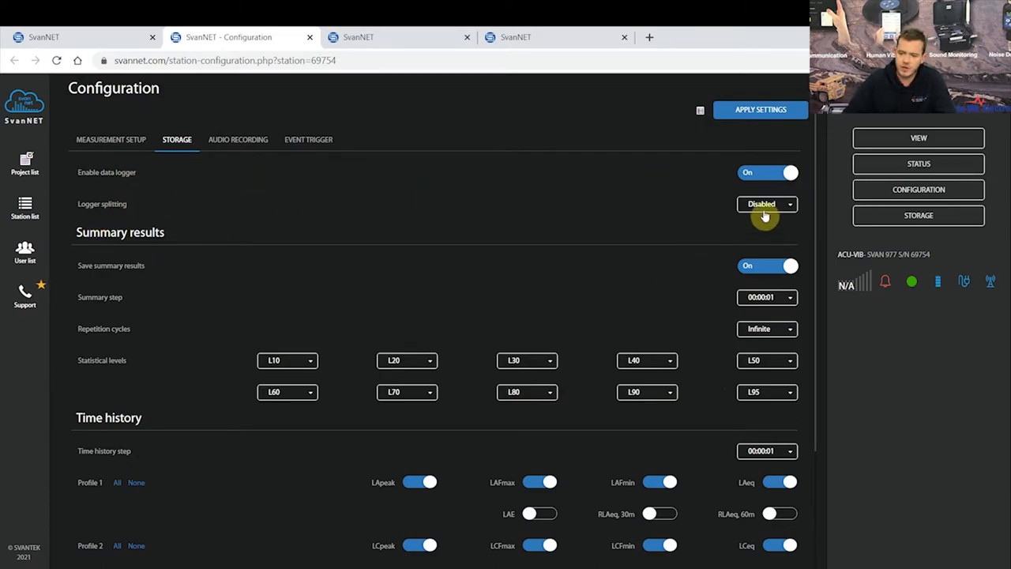
pyautogui.click(766, 204)
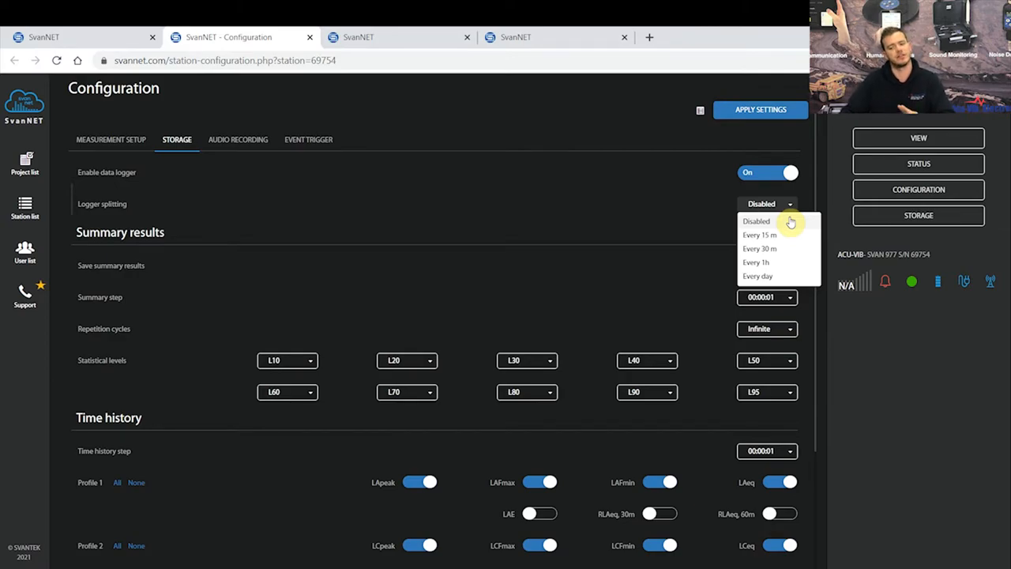
pyautogui.moveTo(767, 275)
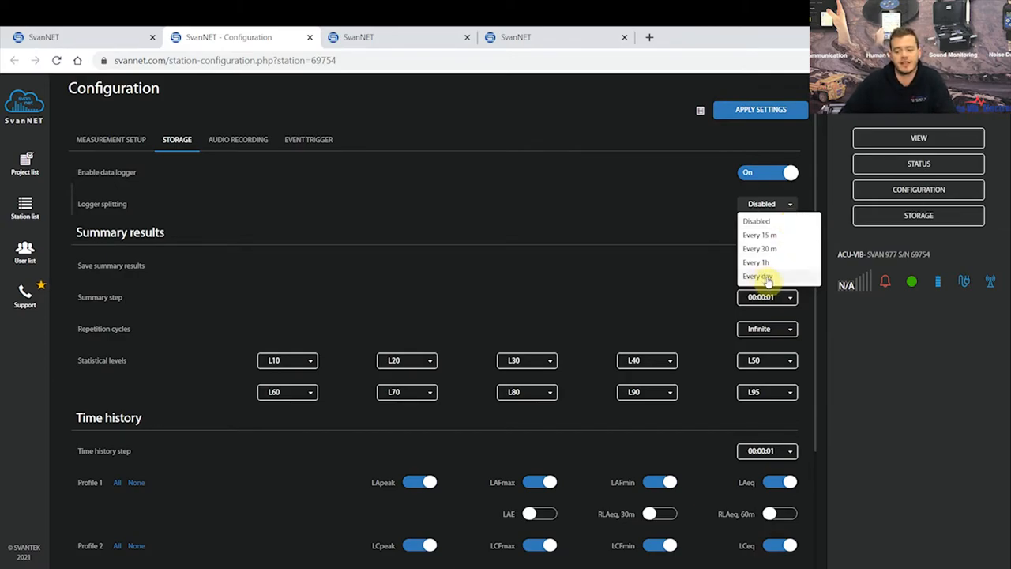
pyautogui.click(755, 275)
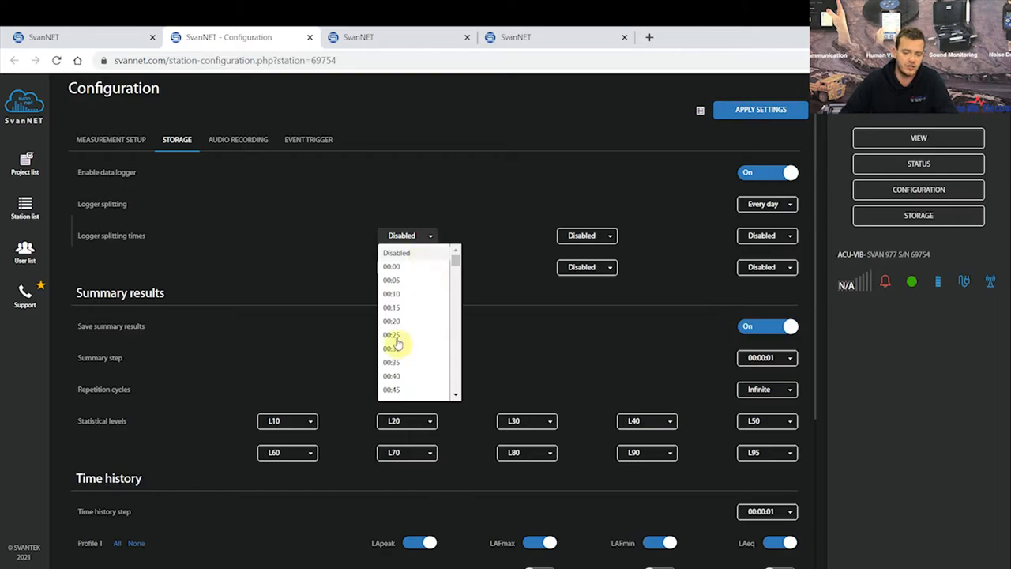
pyautogui.click(392, 266)
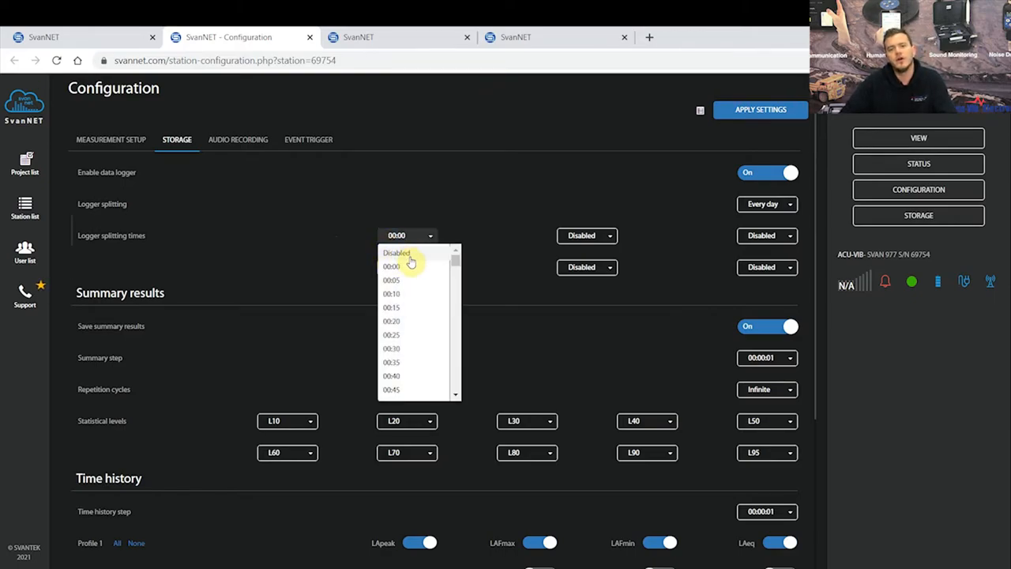
pyautogui.moveTo(382, 245)
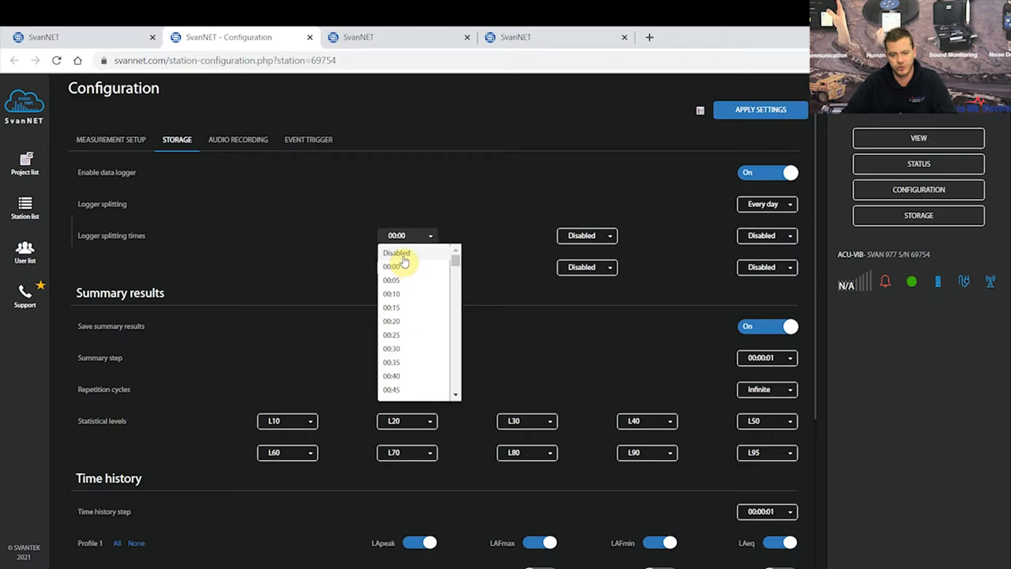
pyautogui.click(401, 267)
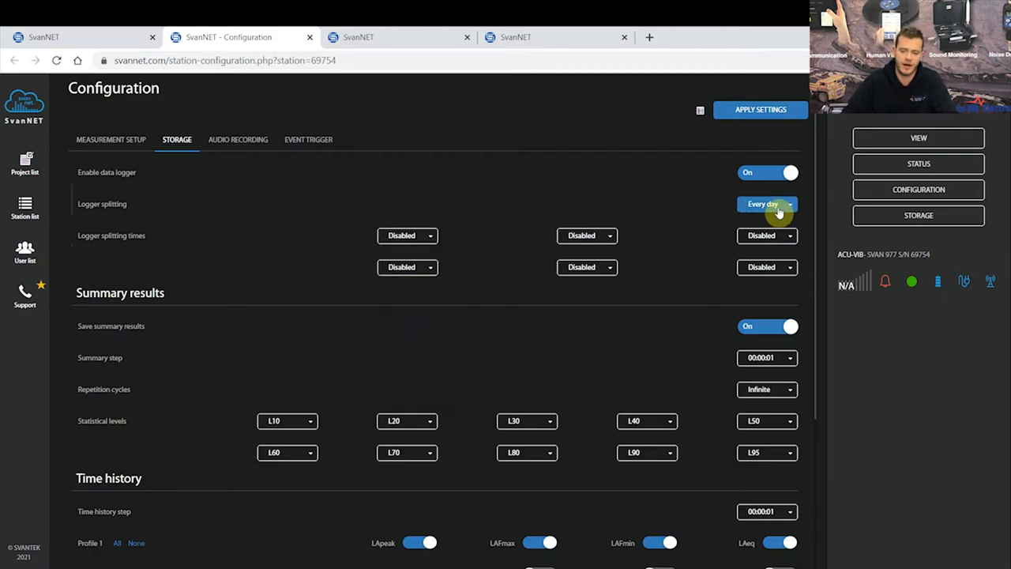
pyautogui.click(766, 204)
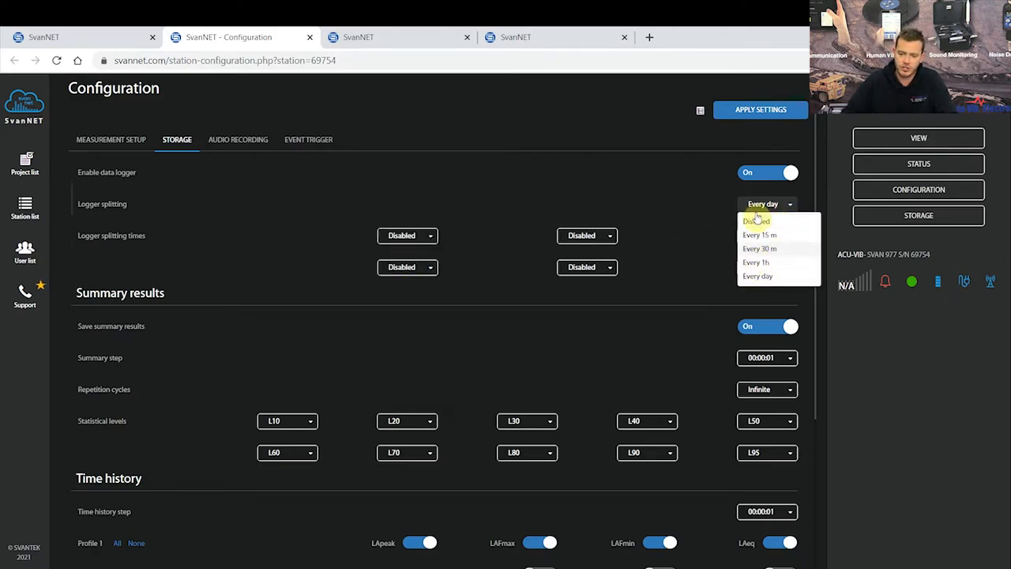
pyautogui.click(755, 222)
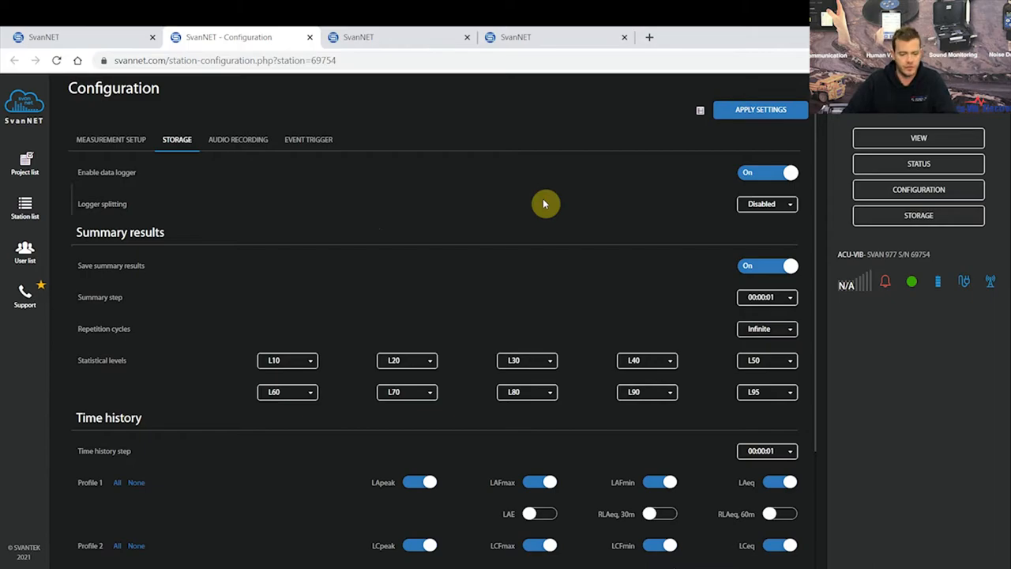
pyautogui.moveTo(493, 330)
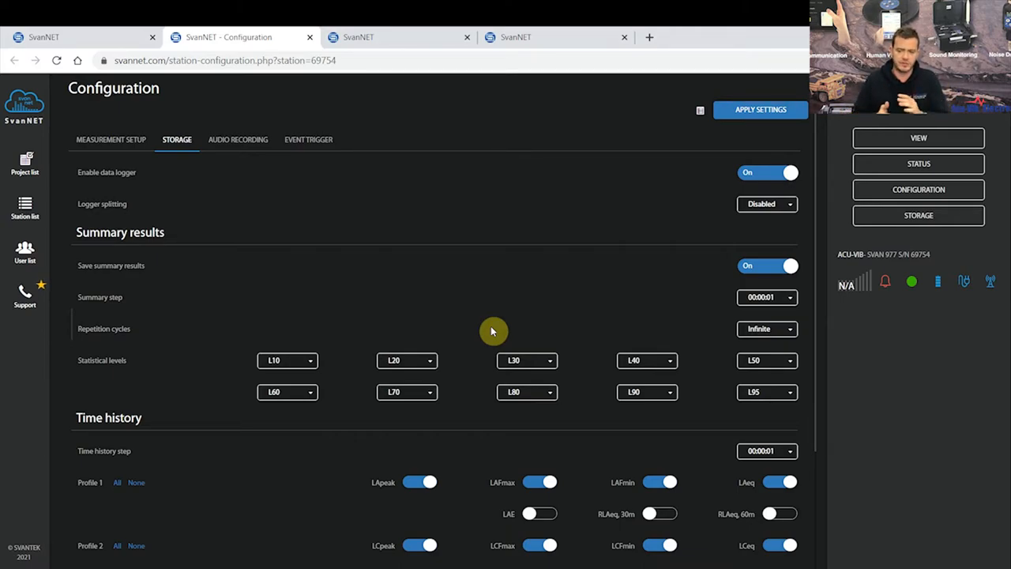
pyautogui.moveTo(540, 326)
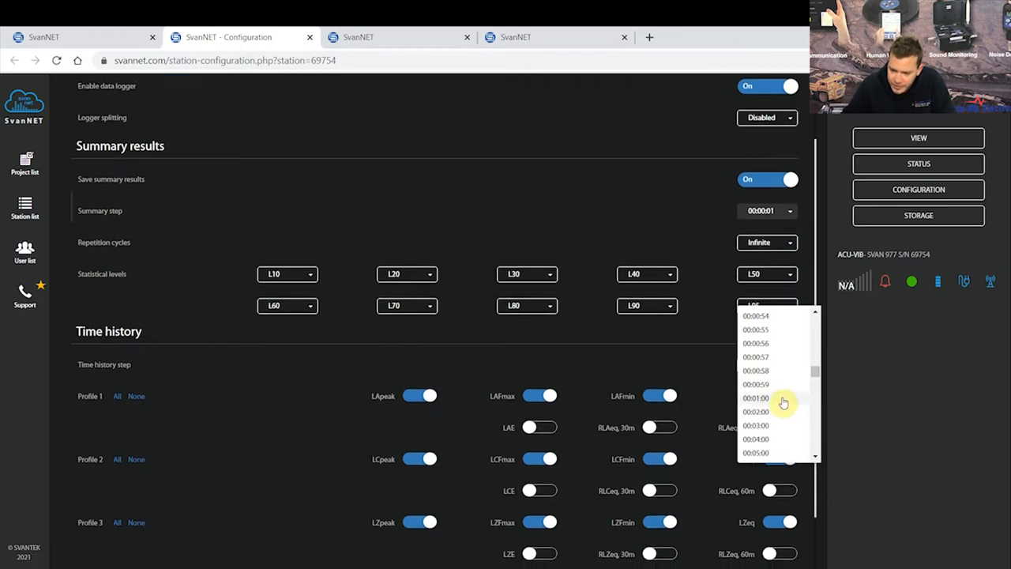
# Keep summary repetition cycles at Infinite and the first statistical level at L10
pyautogui.scroll(-3)
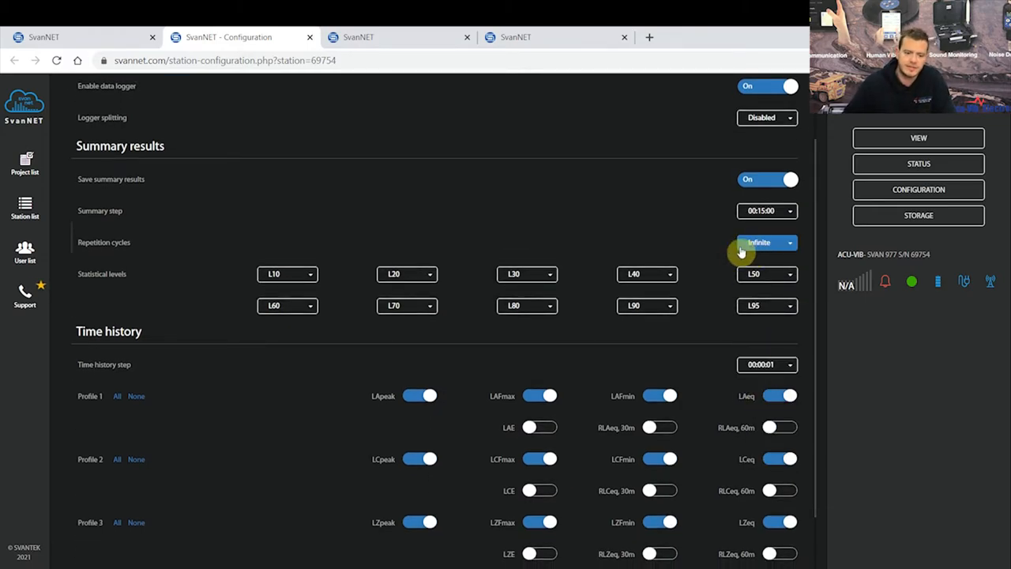
pyautogui.moveTo(729, 281)
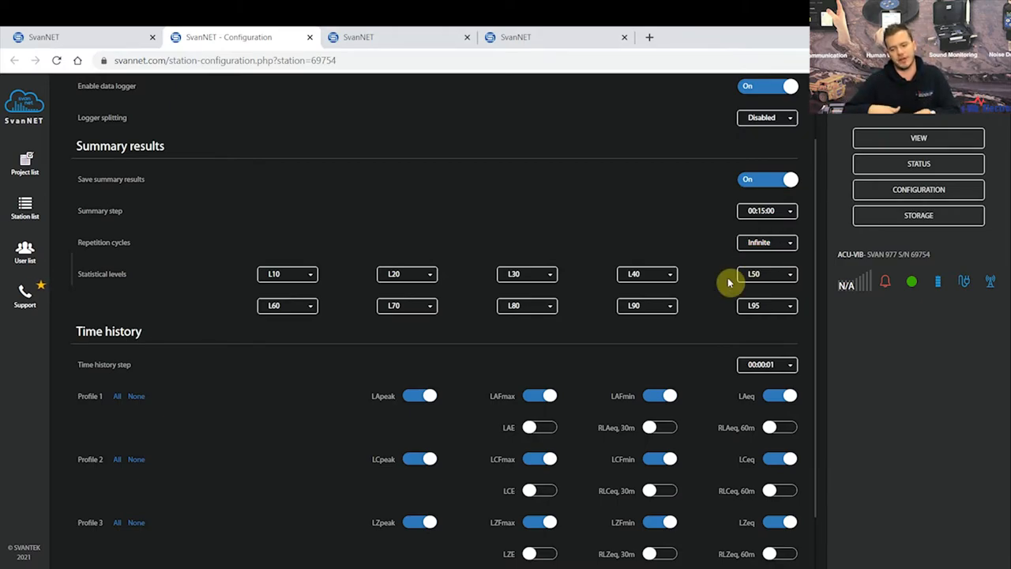
pyautogui.click(767, 242)
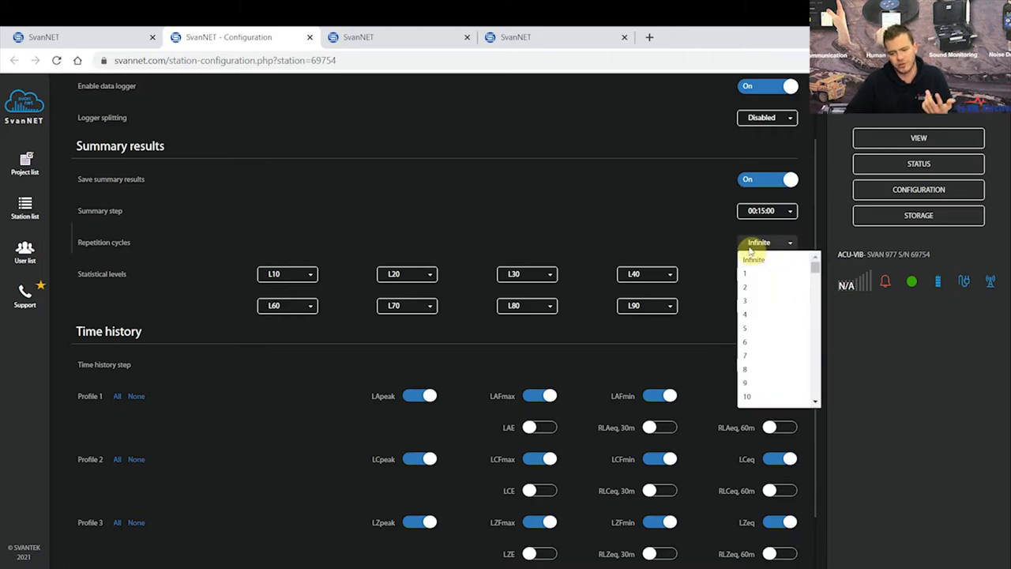
pyautogui.click(752, 259)
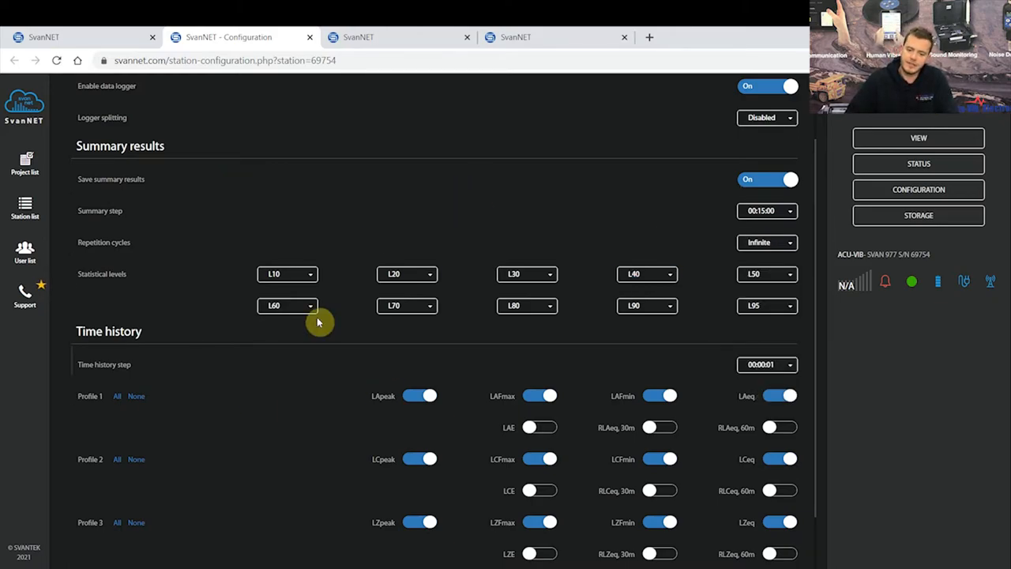
pyautogui.moveTo(809, 346)
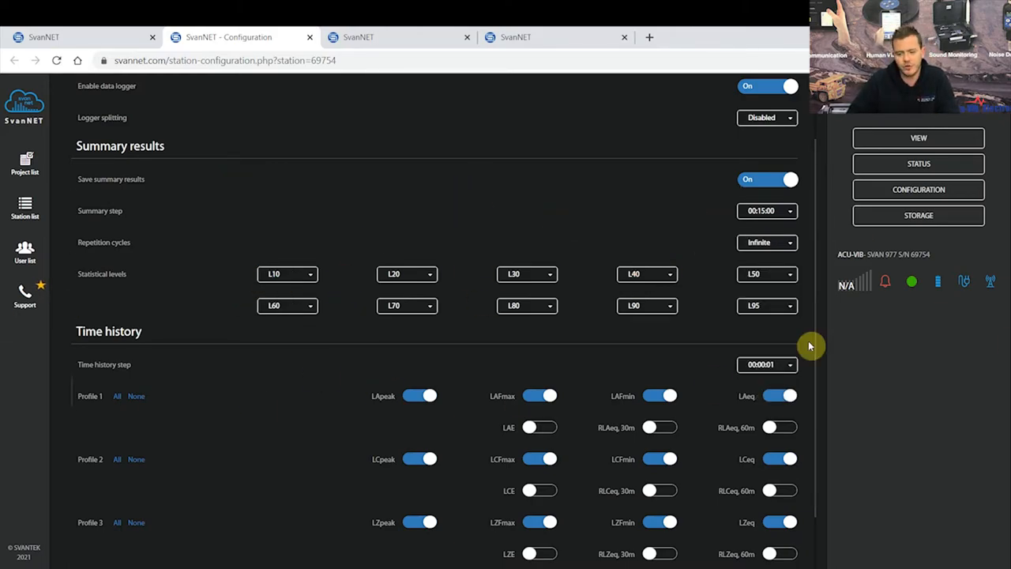
pyautogui.click(288, 273)
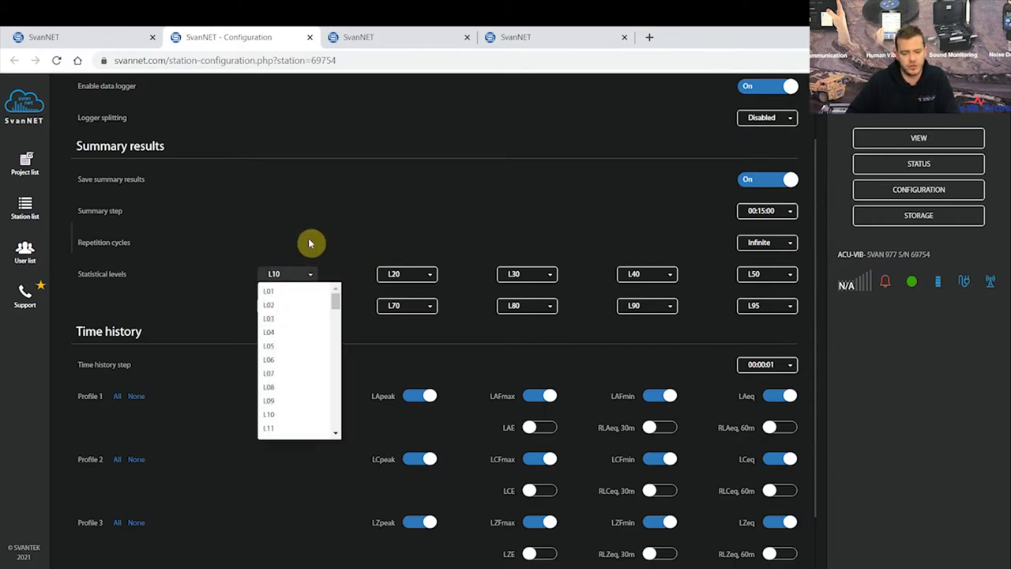
pyautogui.click(588, 266)
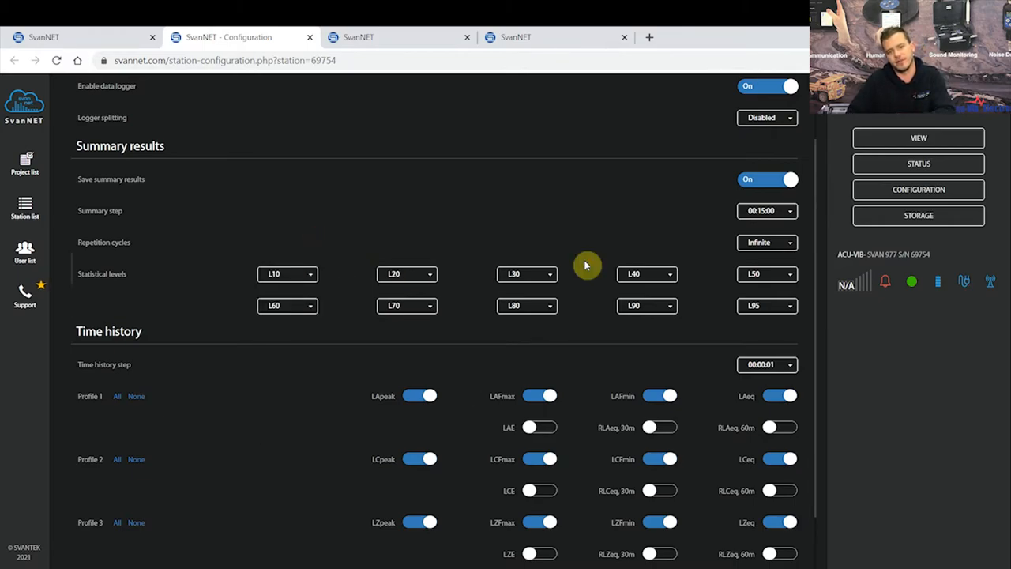
# Enable all time-history parameters for Profile 1, none for Profiles 2 and 3, and turn on LAeq spectrum saving
pyautogui.scroll(-3)
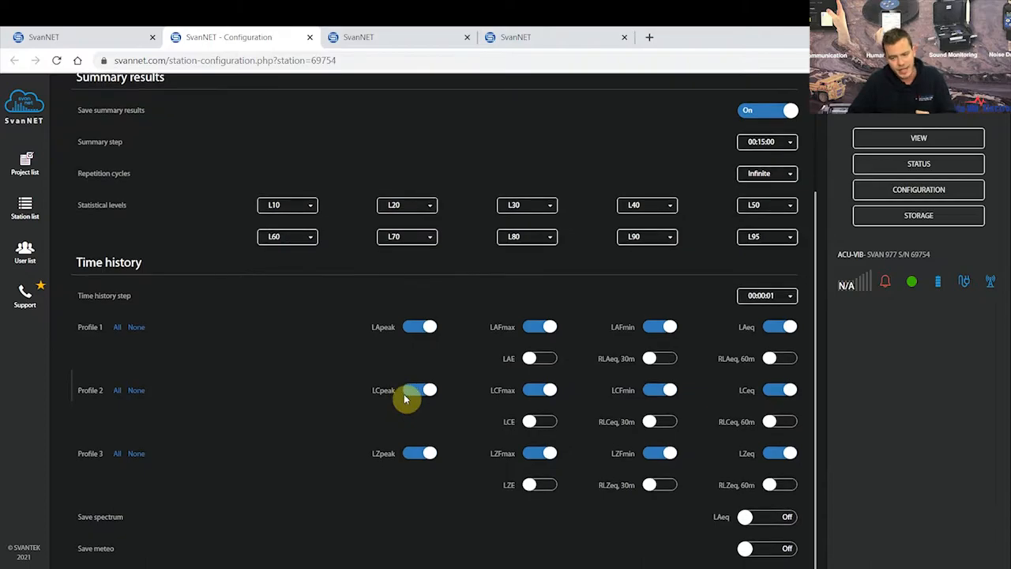
pyautogui.moveTo(199, 384)
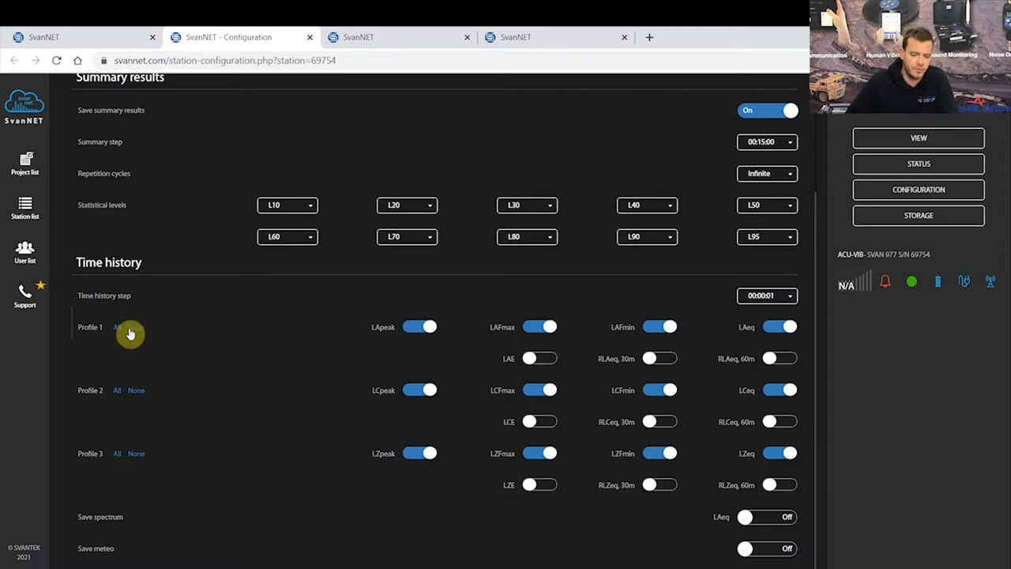
pyautogui.click(136, 327)
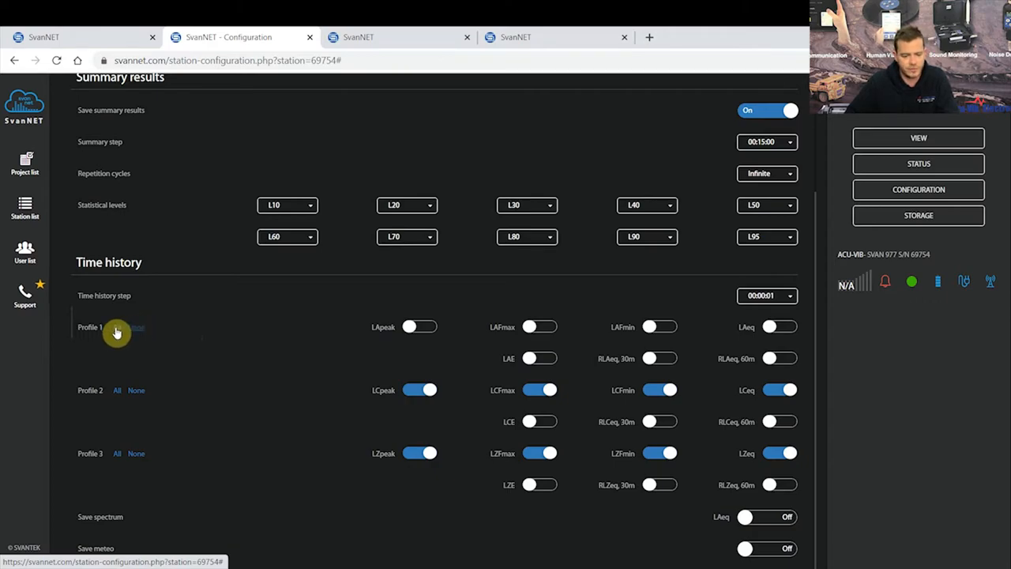
pyautogui.click(117, 327)
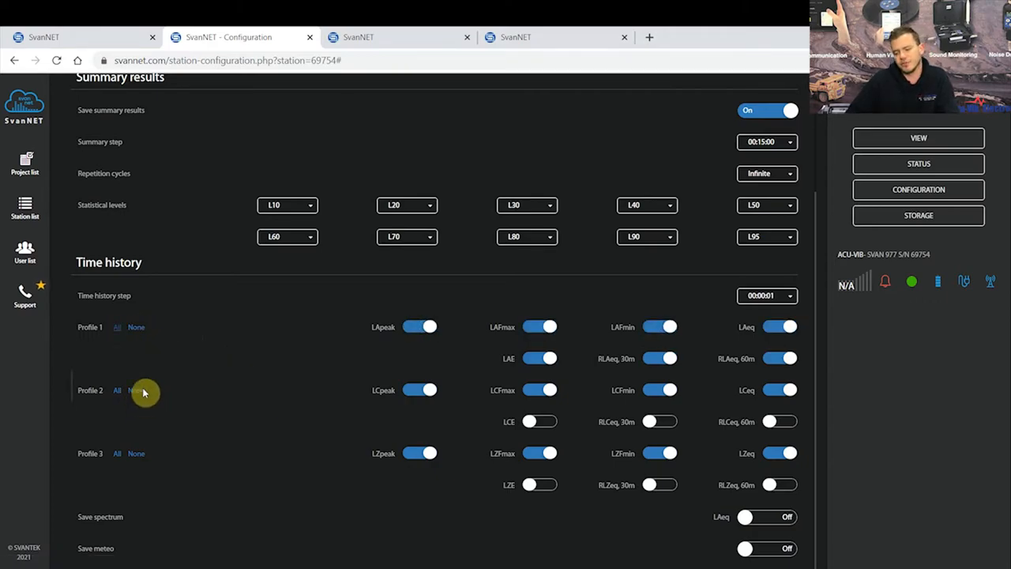
pyautogui.moveTo(144, 386)
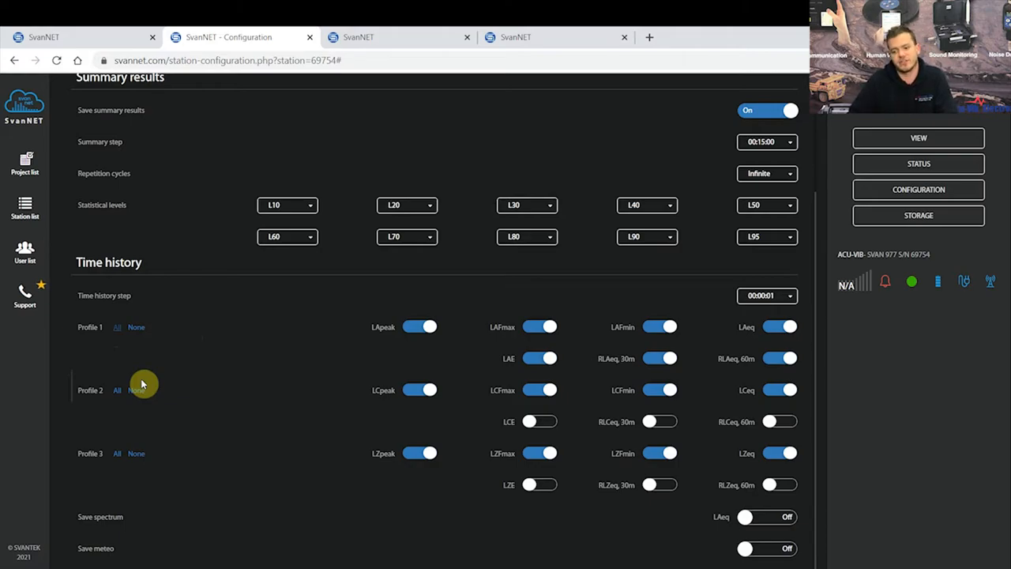
pyautogui.moveTo(125, 407)
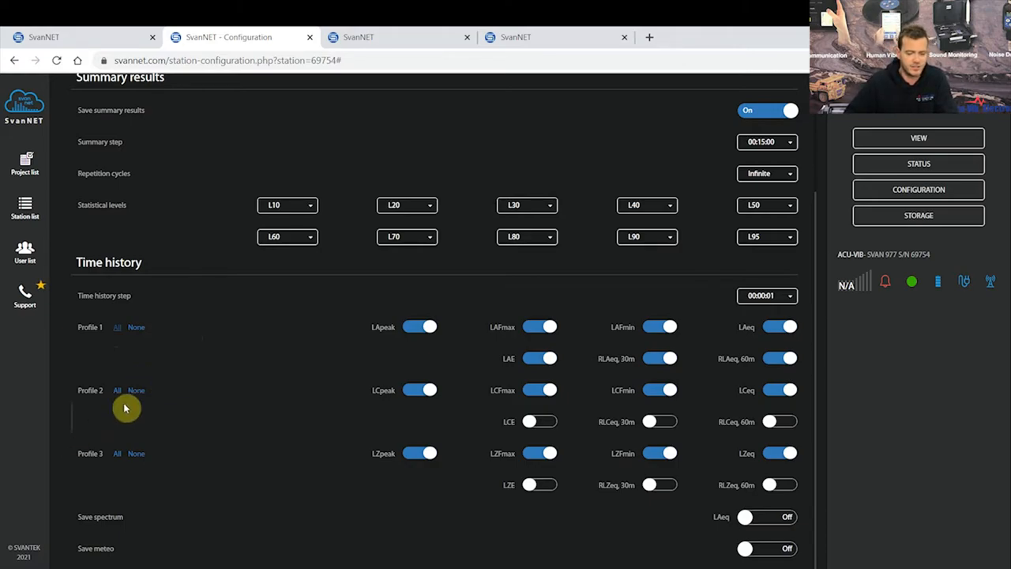
pyautogui.click(136, 389)
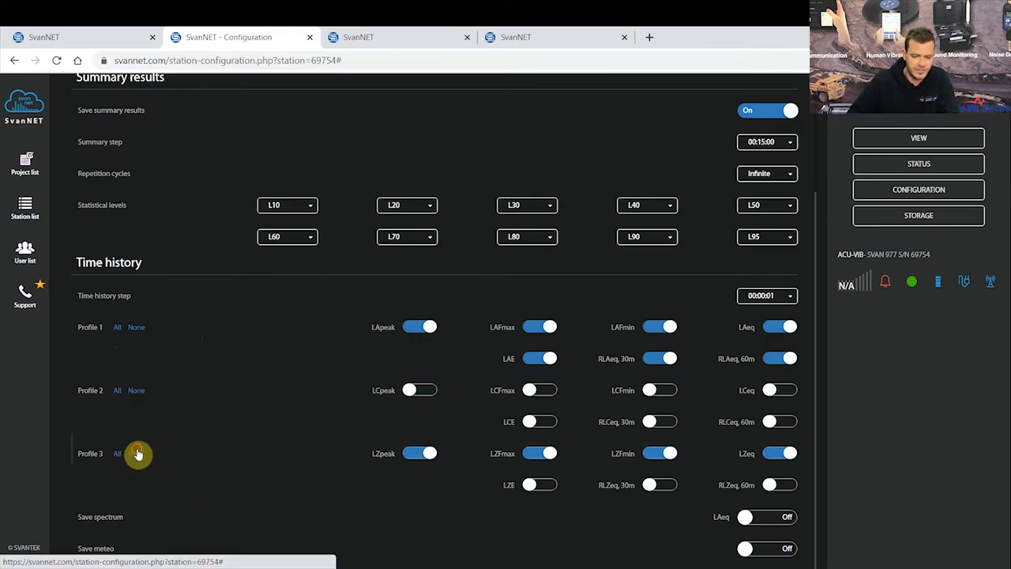
pyautogui.click(136, 453)
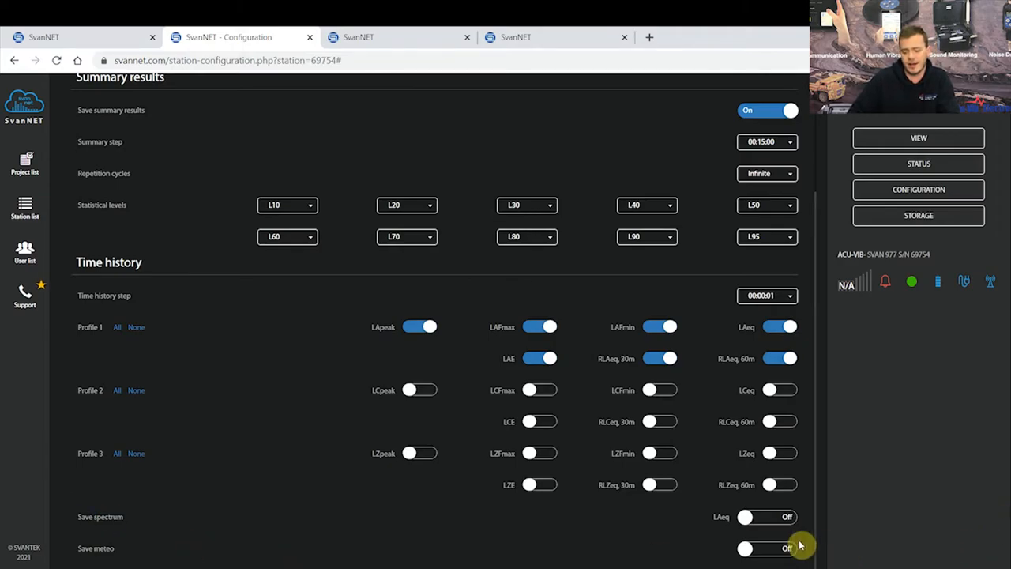
pyautogui.click(768, 517)
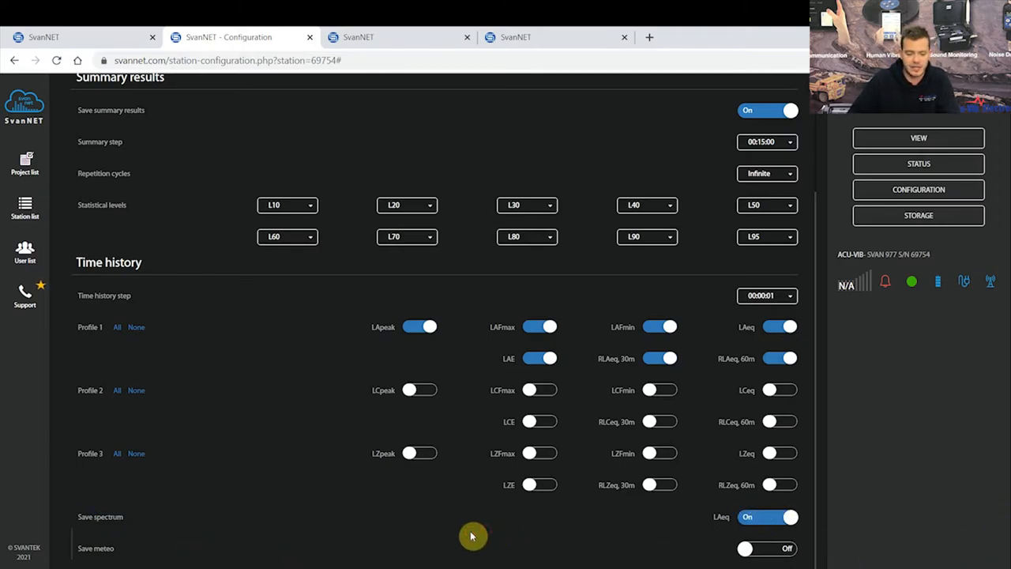
pyautogui.moveTo(228, 474)
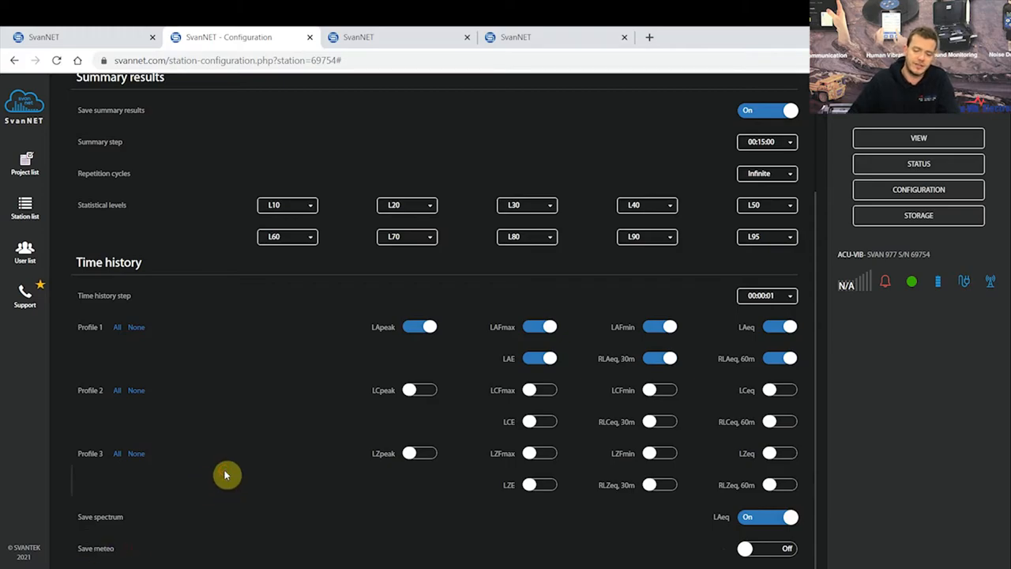
pyautogui.scroll(3)
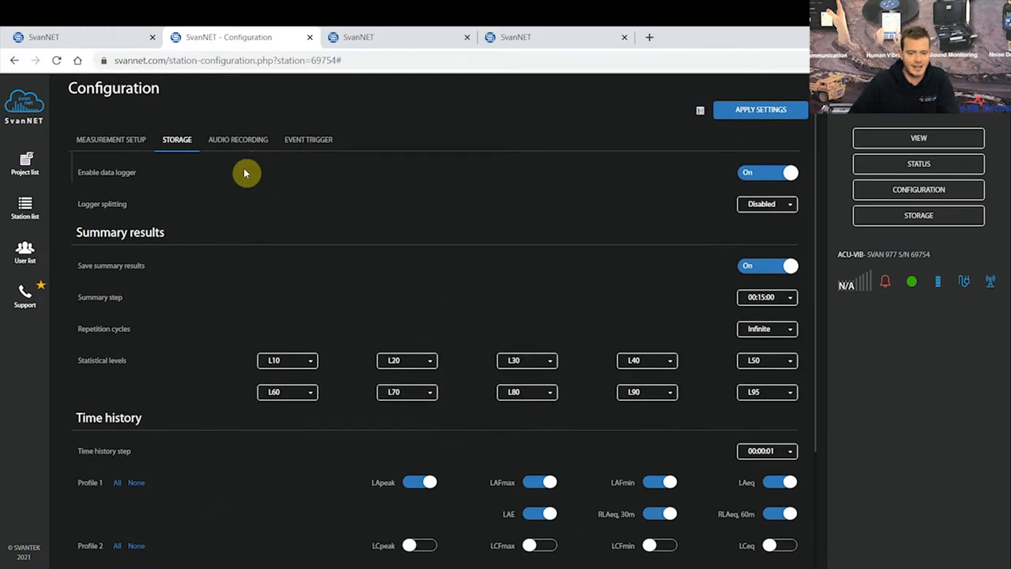
# Review the Audio Recording settings: PCM format, 24 bits per sample, 48 kHz sampling
pyautogui.click(237, 139)
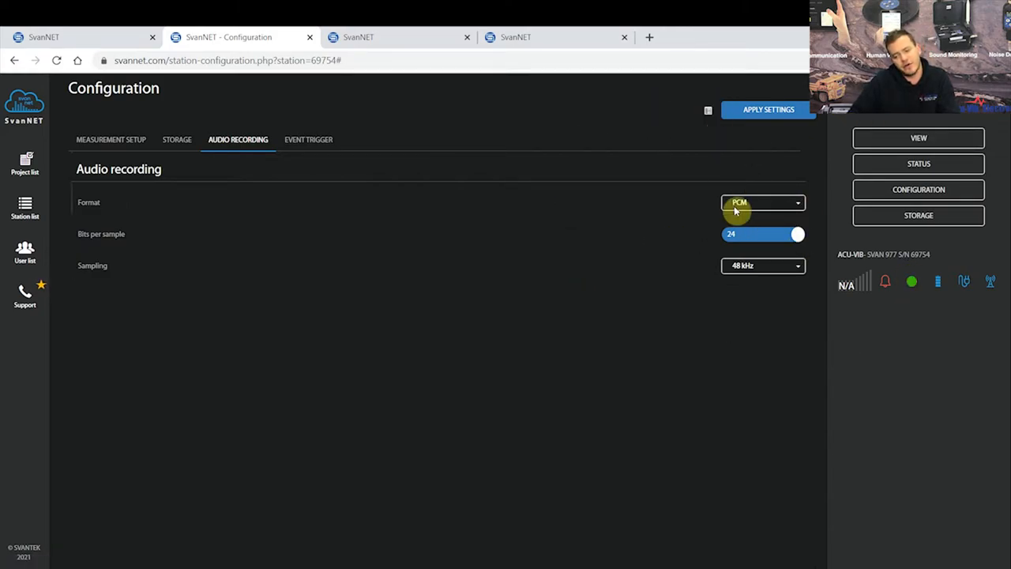
pyautogui.moveTo(430, 165)
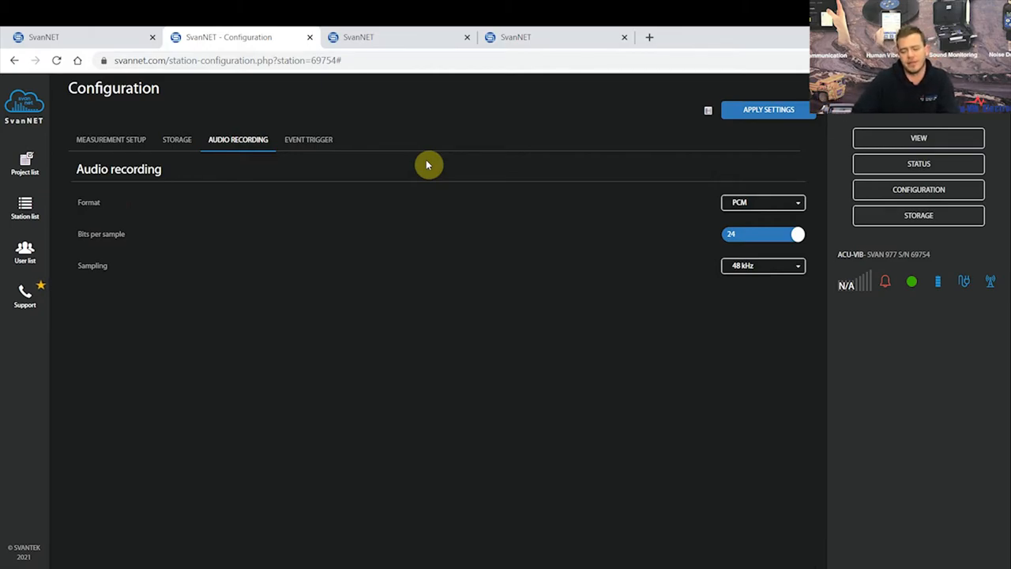
pyautogui.moveTo(292, 151)
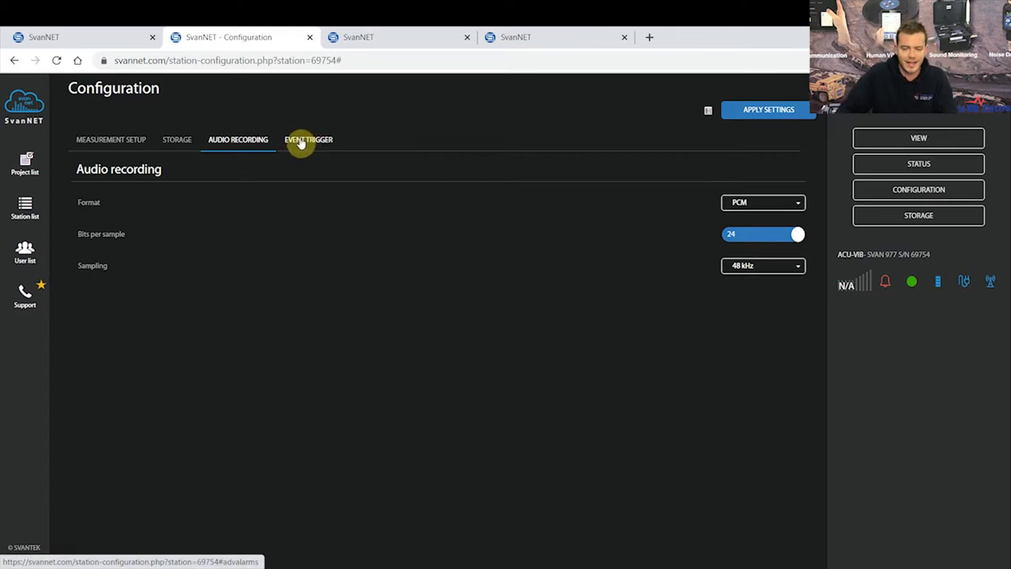
pyautogui.click(308, 139)
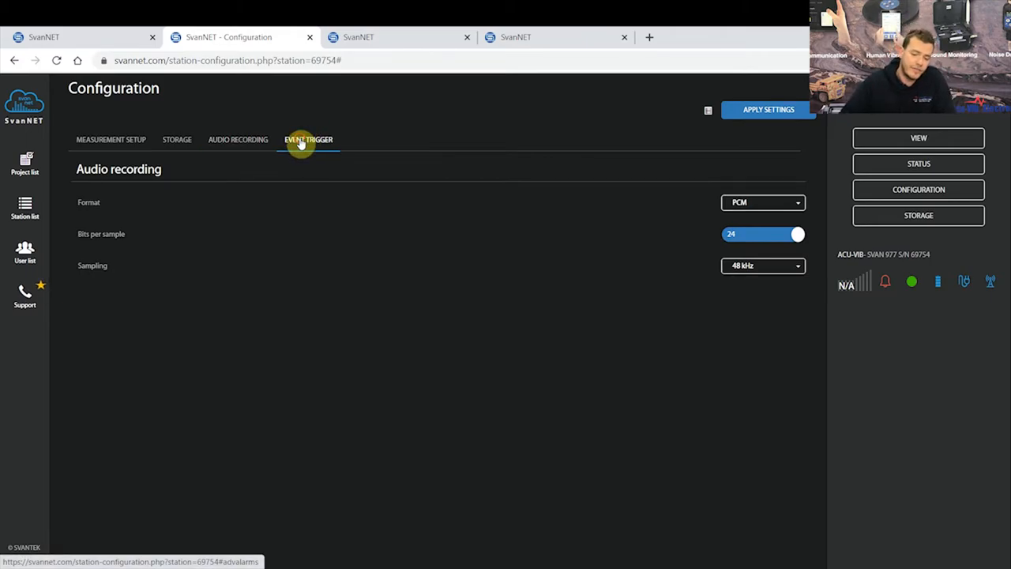
# Delete the existing Audio and Peak event triggers
pyautogui.click(308, 139)
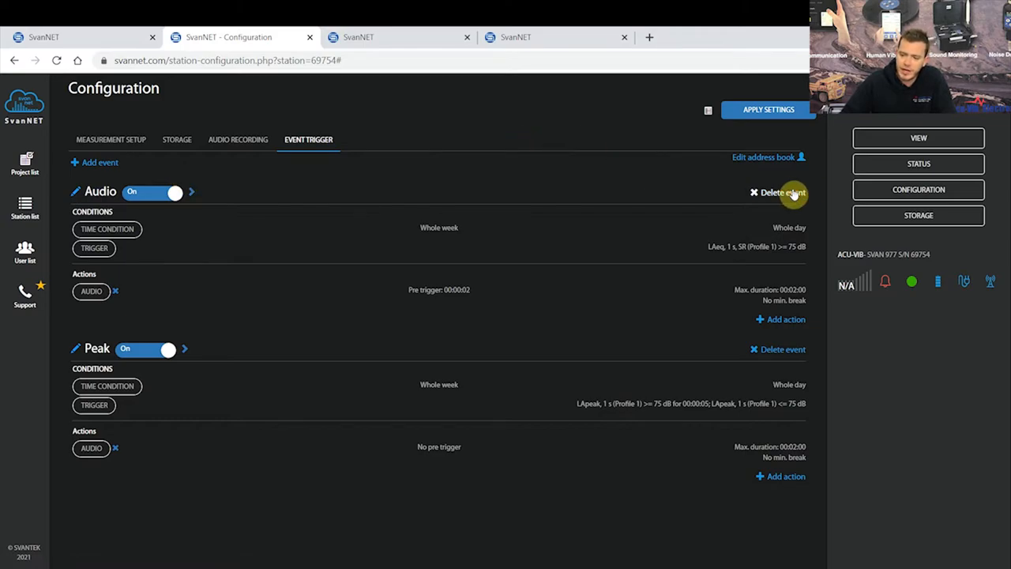
pyautogui.click(783, 193)
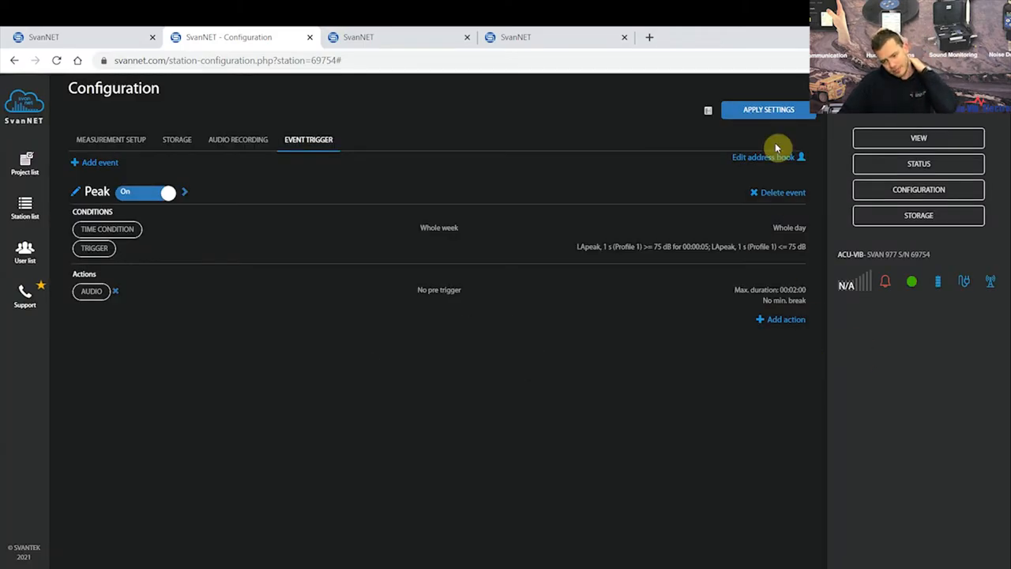
pyautogui.rightClick(373, 355)
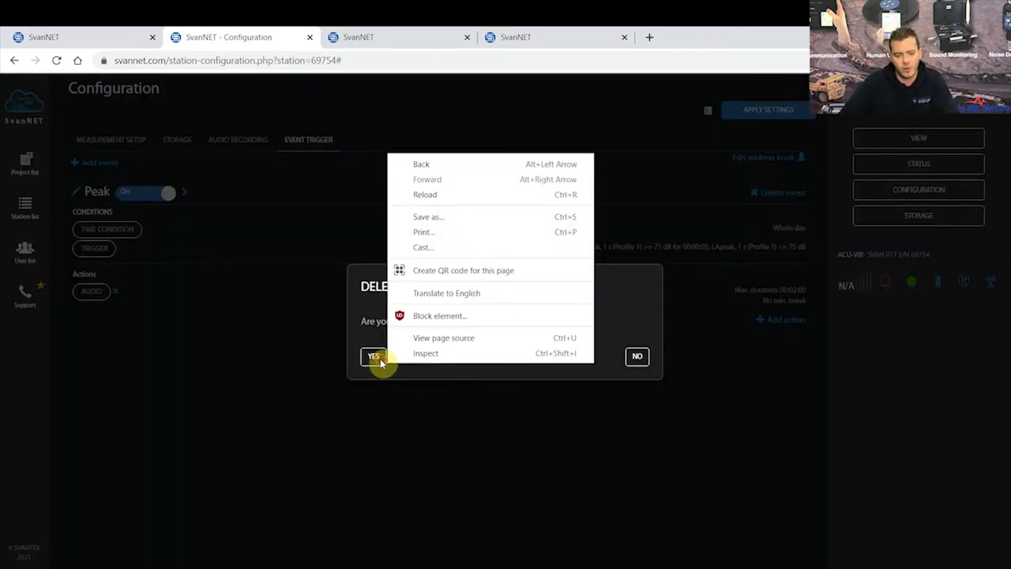
pyautogui.click(373, 355)
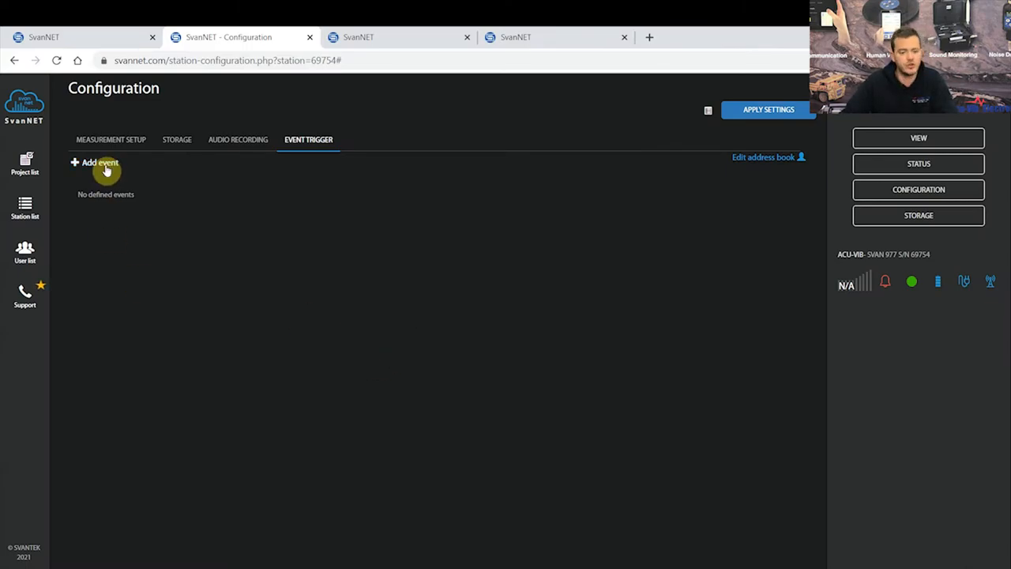
# Add a new event trigger named 'Audio'
pyautogui.click(95, 161)
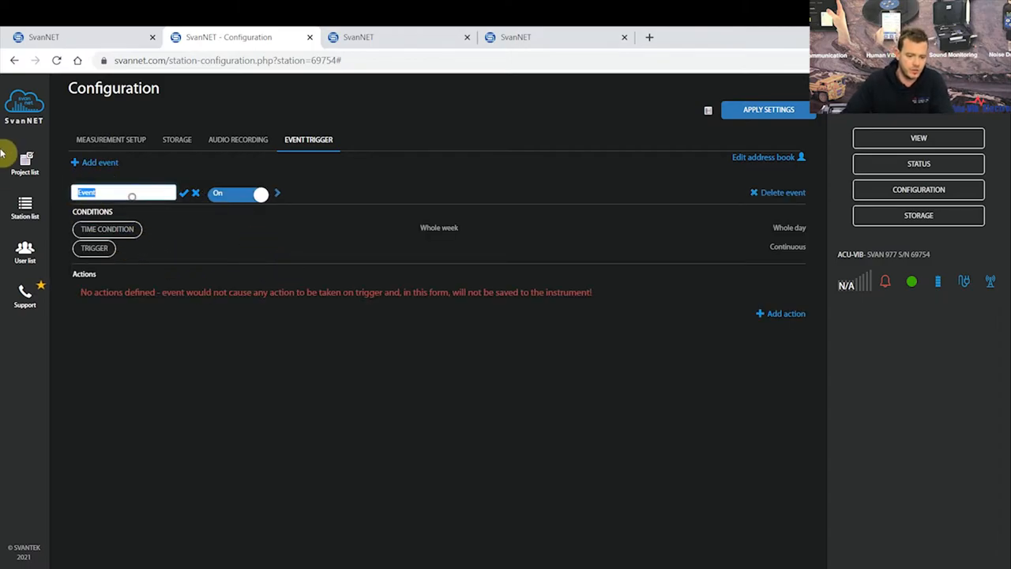
pyautogui.write('Audio')
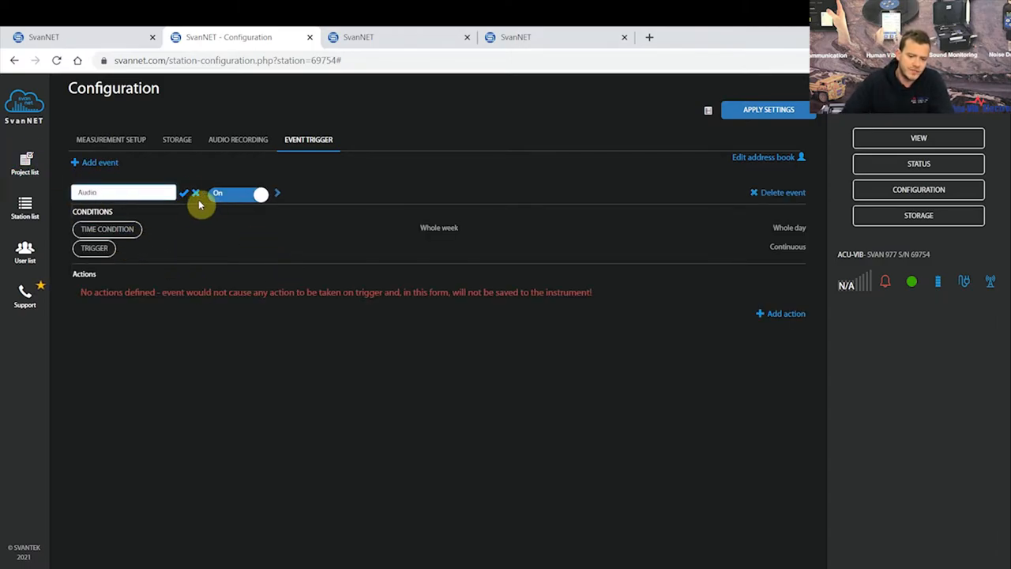
pyautogui.click(184, 193)
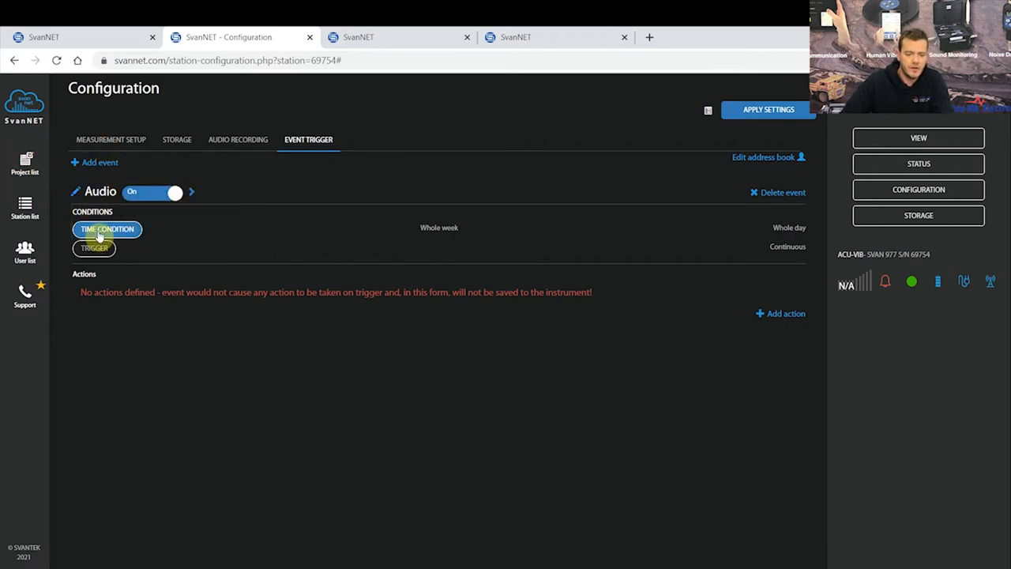
pyautogui.click(108, 229)
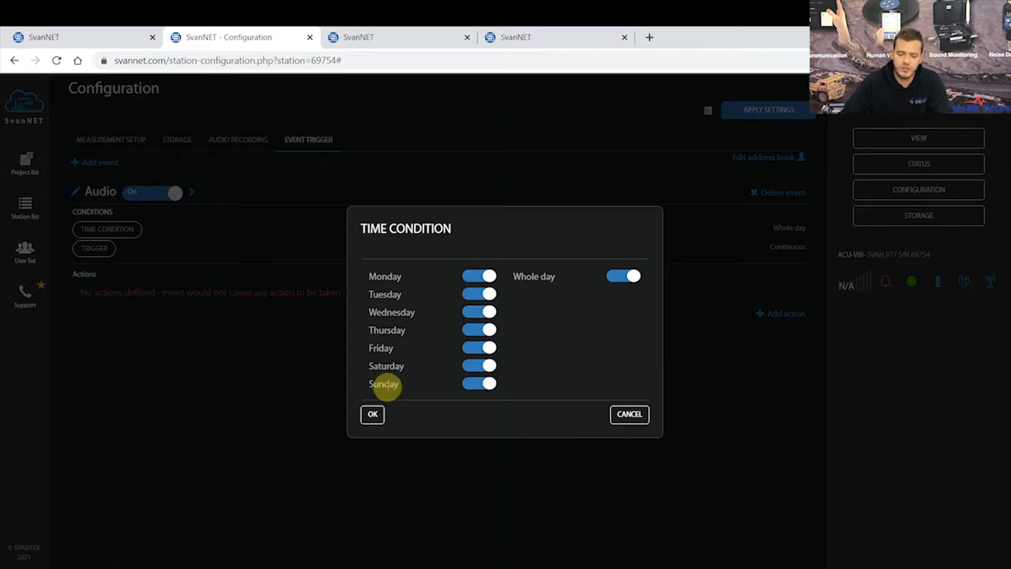
pyautogui.moveTo(624, 307)
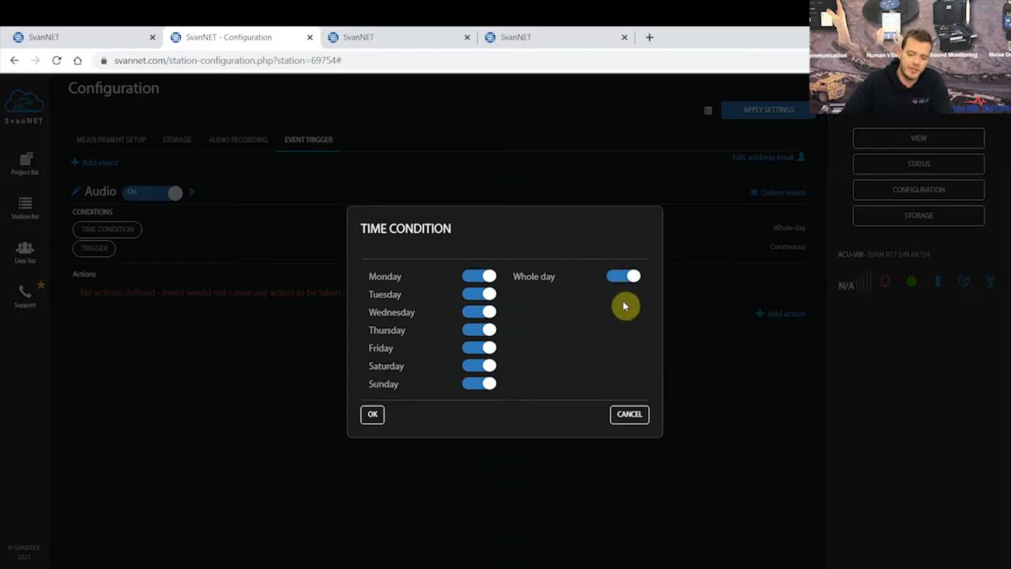
pyautogui.click(623, 275)
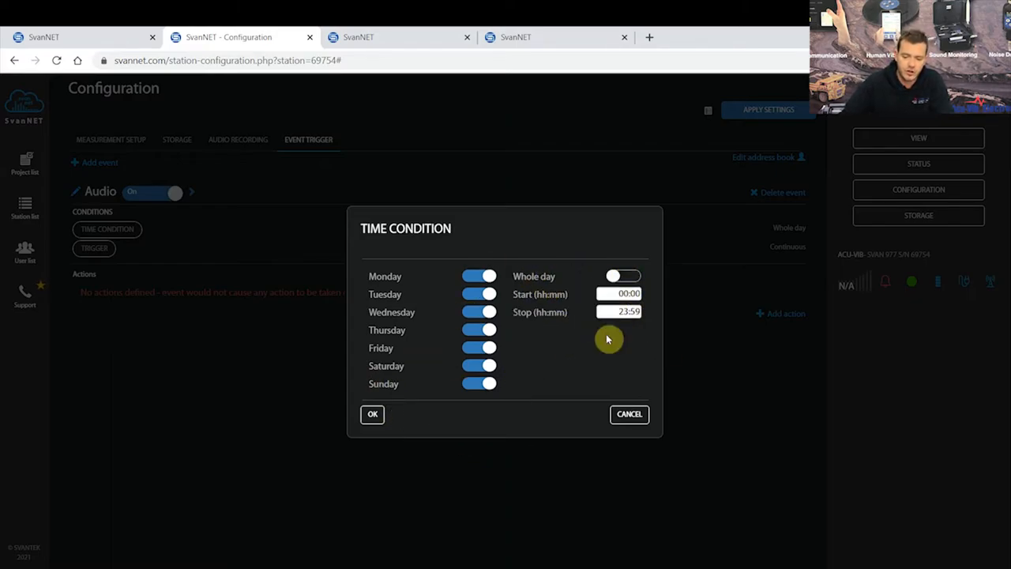
pyautogui.click(623, 275)
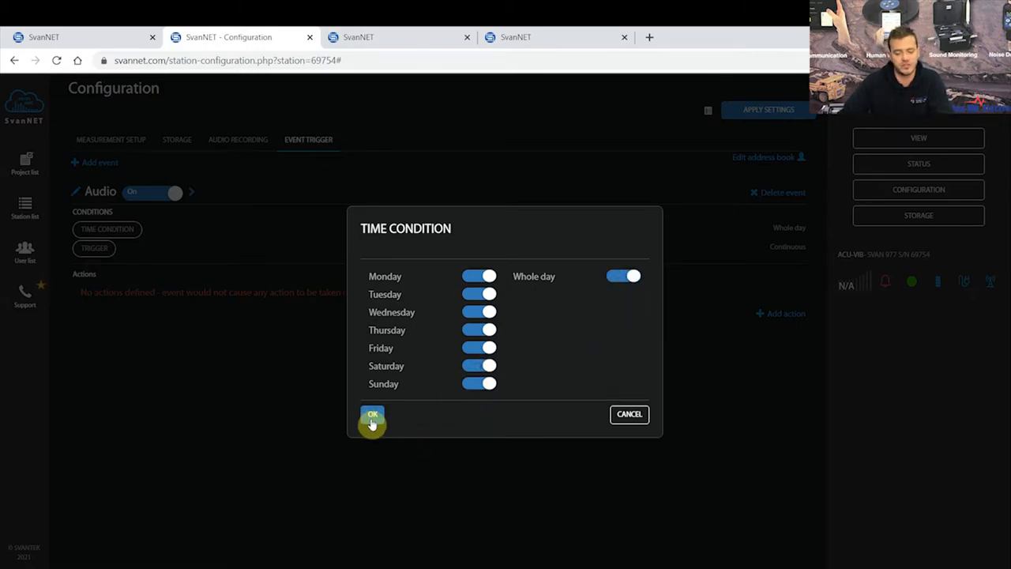
pyautogui.click(373, 414)
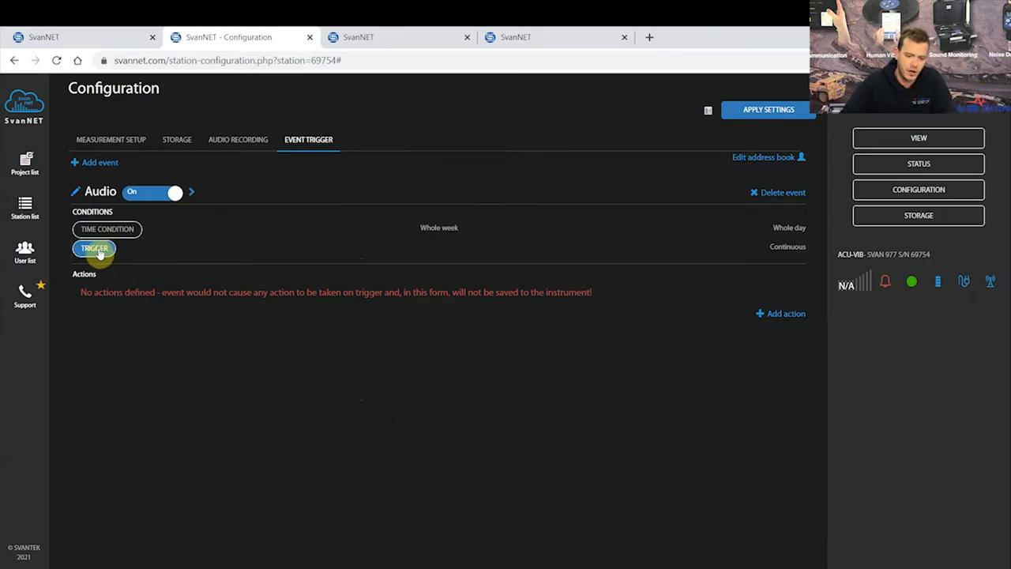
# Add a threshold trigger on LAeq, 15 m, SR (Profile 1) at 75 dB and save it
pyautogui.click(95, 248)
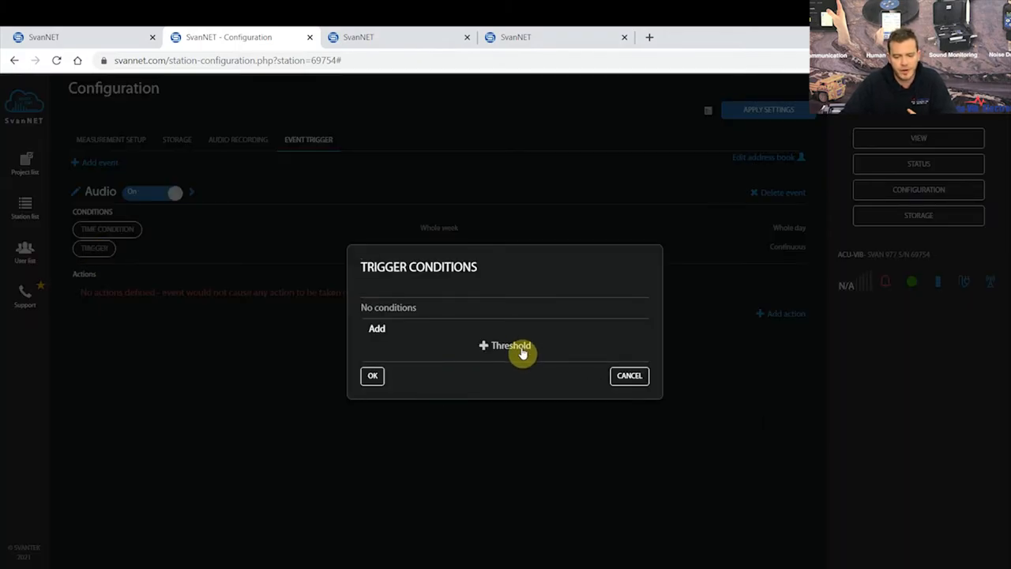
pyautogui.click(506, 345)
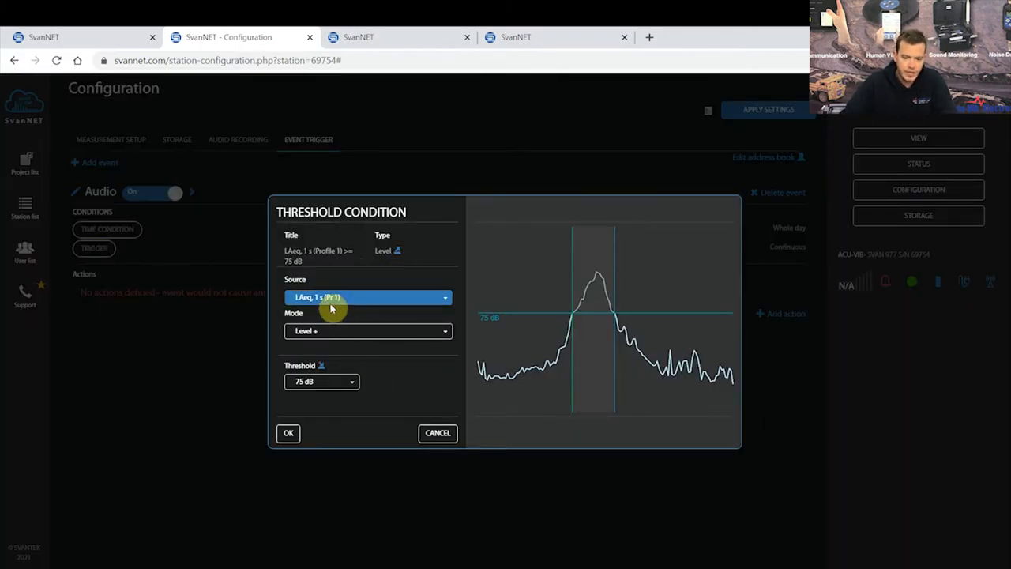
pyautogui.click(367, 297)
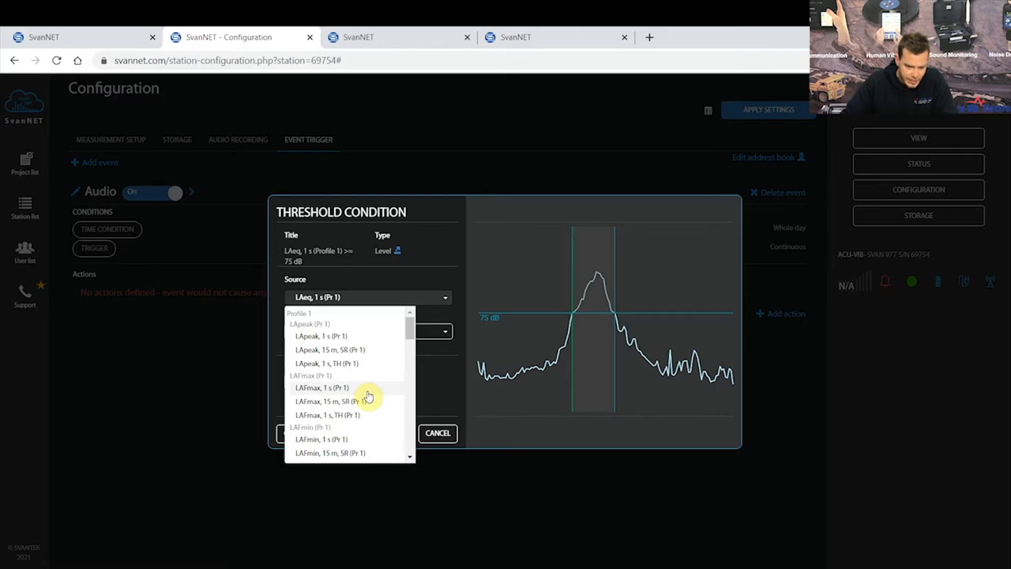
pyautogui.scroll(-3)
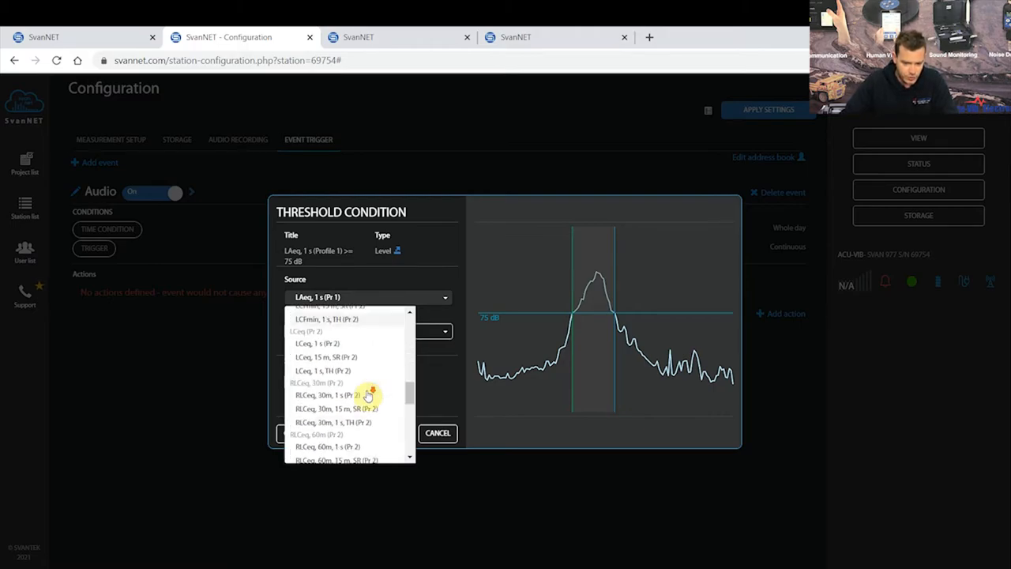
pyautogui.scroll(3)
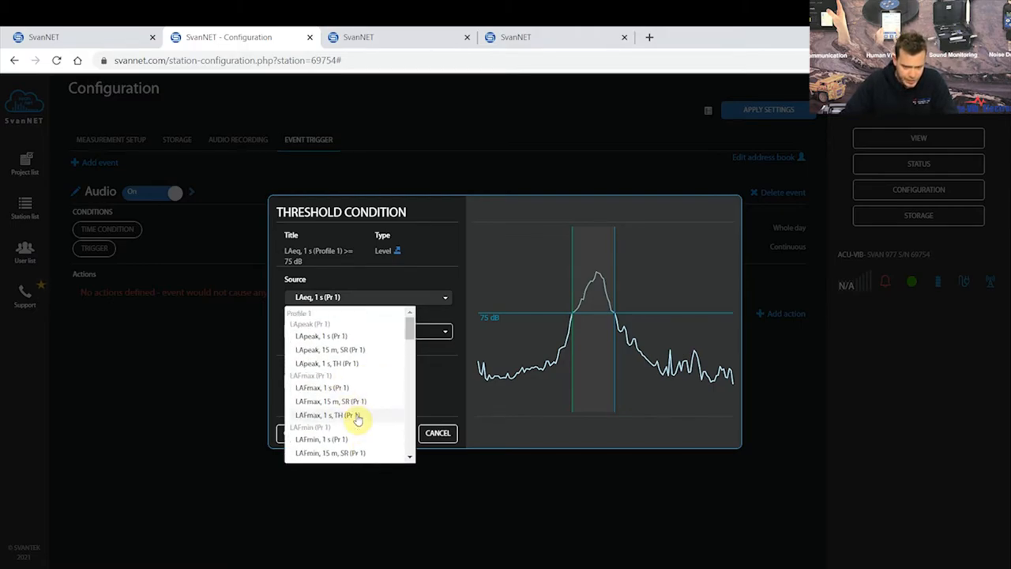
pyautogui.scroll(-3)
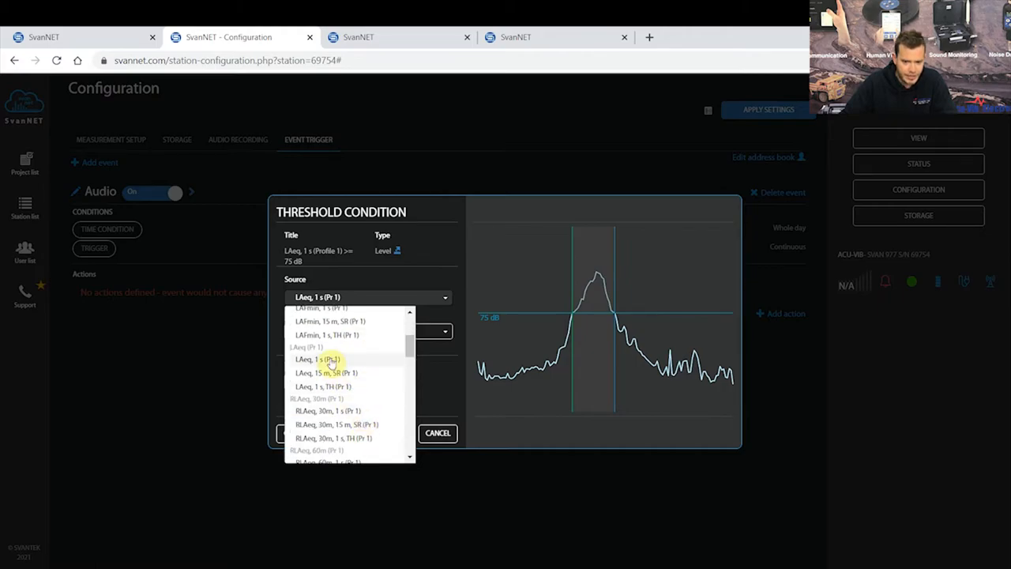
pyautogui.click(325, 373)
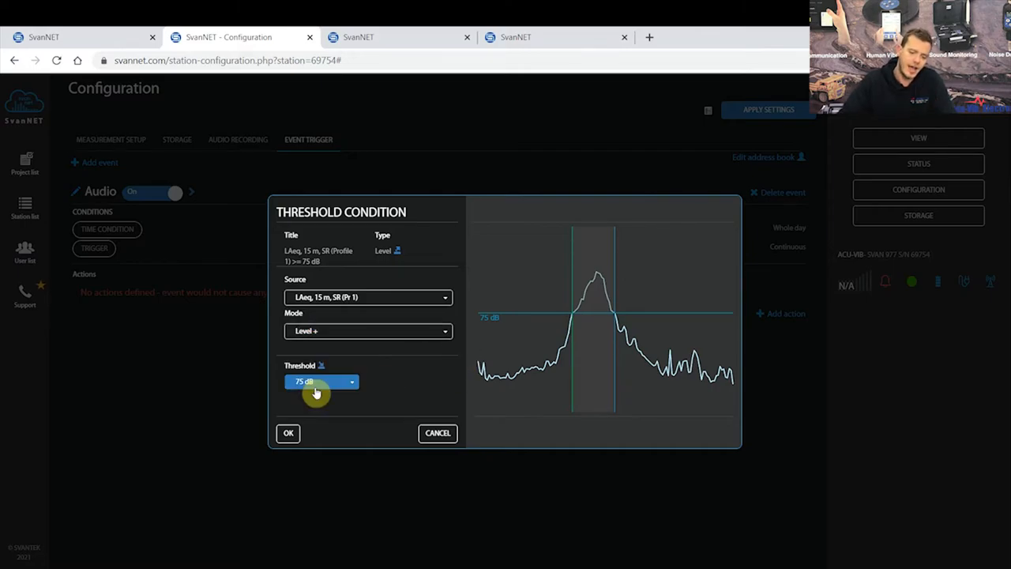
pyautogui.moveTo(325, 442)
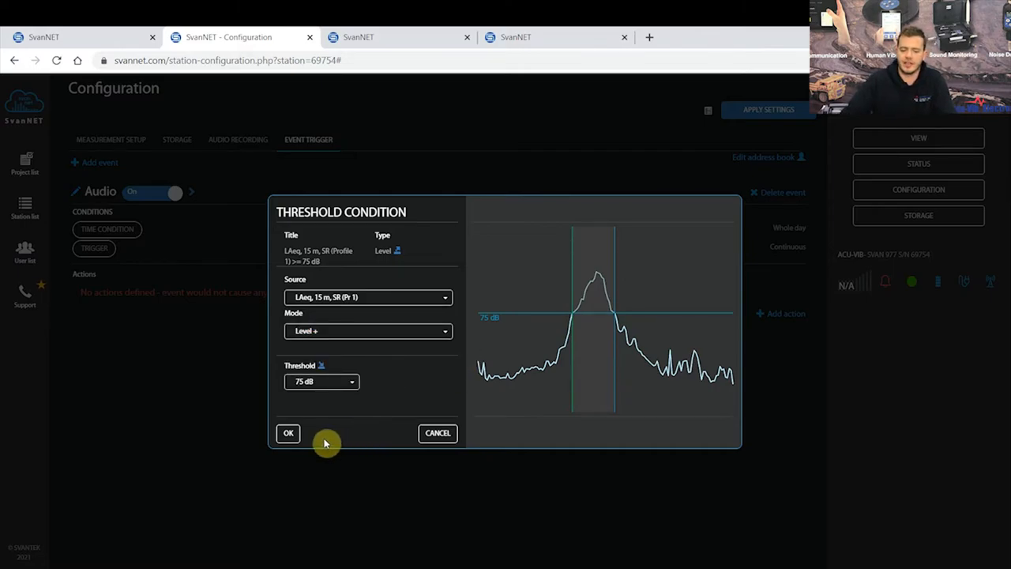
pyautogui.click(288, 433)
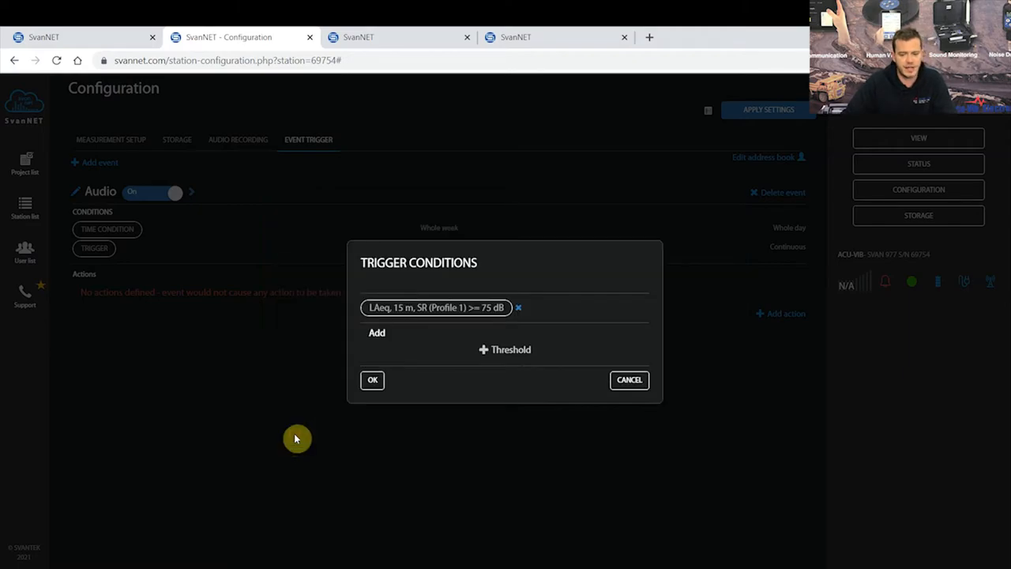
pyautogui.click(373, 380)
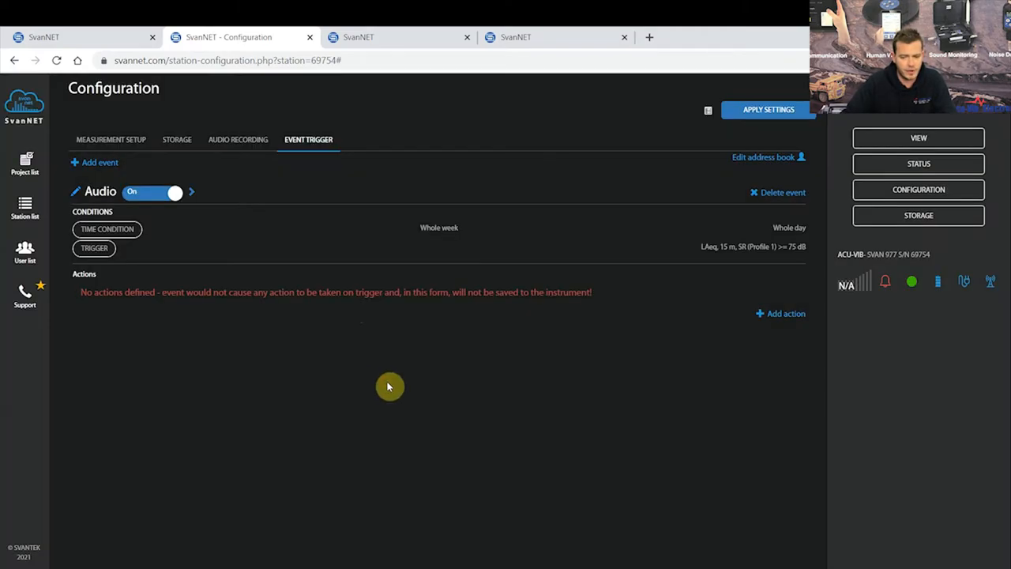
pyautogui.moveTo(489, 202)
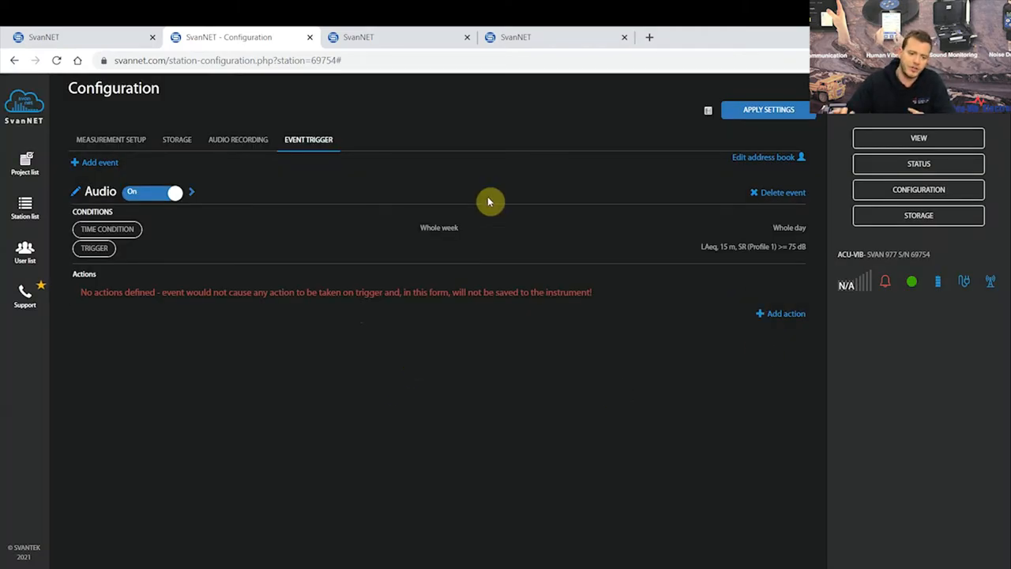
pyautogui.moveTo(688, 303)
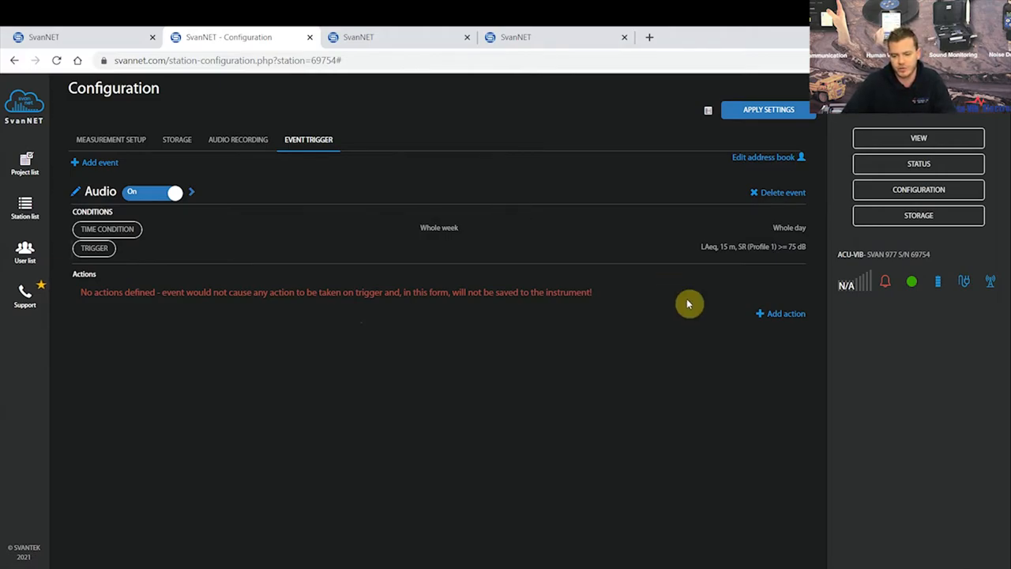
# Add an action to the Audio event and bring up its settings
pyautogui.click(780, 312)
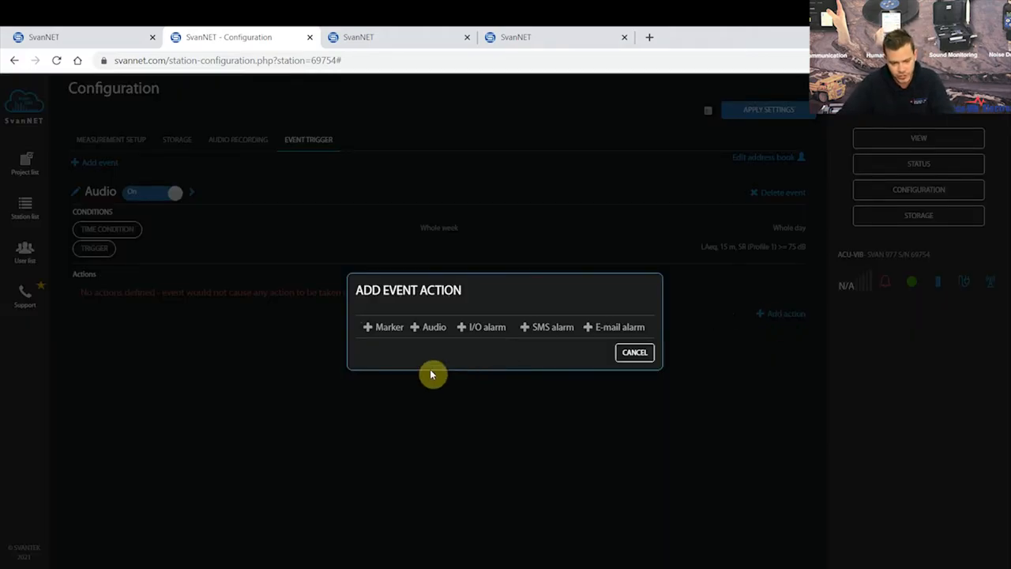
pyautogui.moveTo(386, 310)
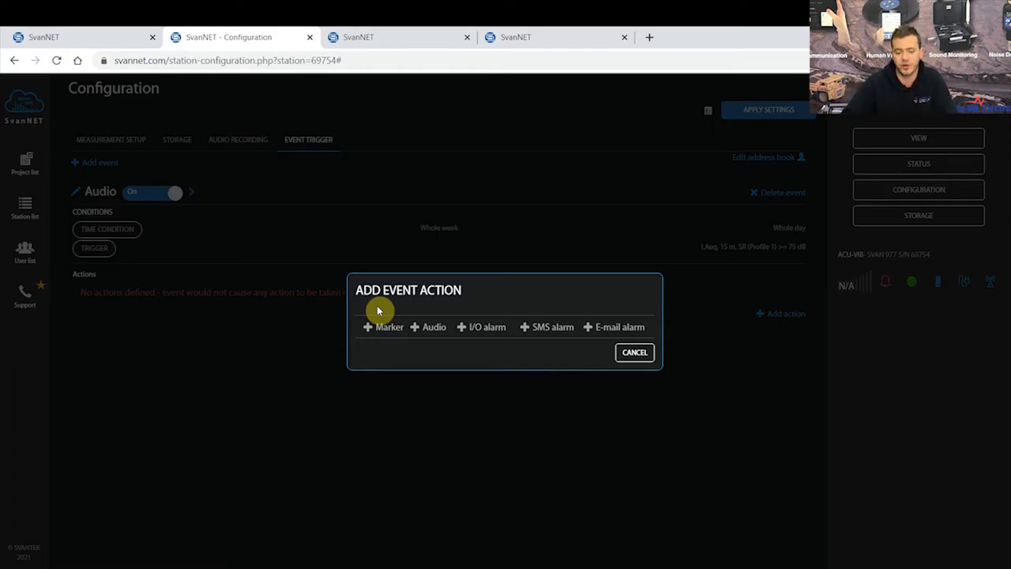
pyautogui.moveTo(431, 327)
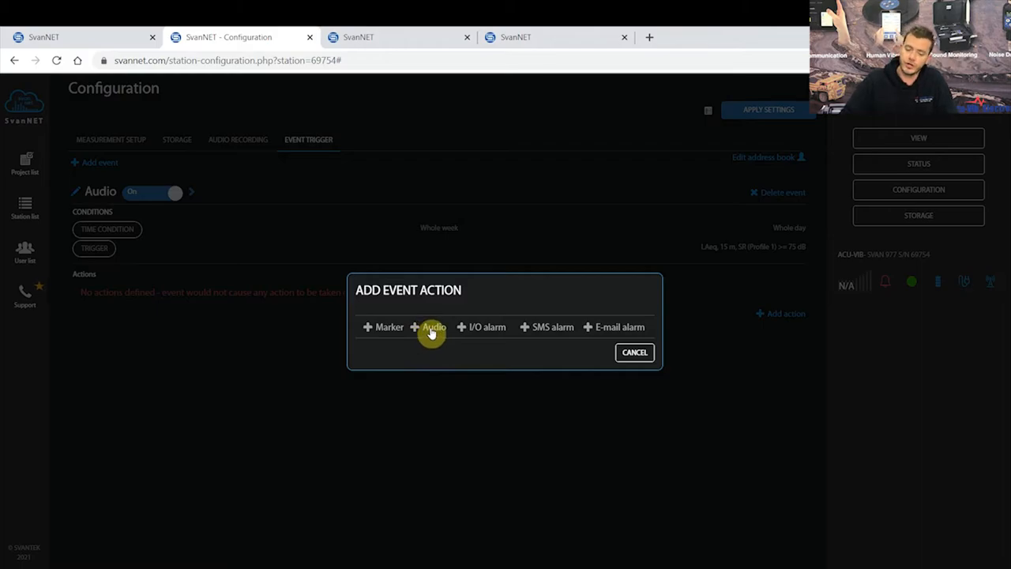
pyautogui.moveTo(482, 326)
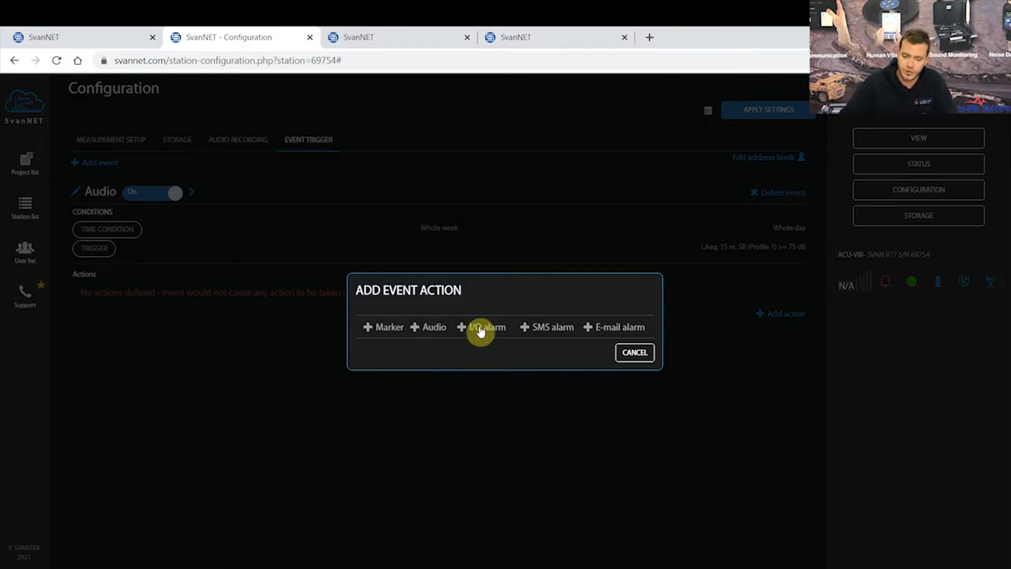
pyautogui.moveTo(490, 338)
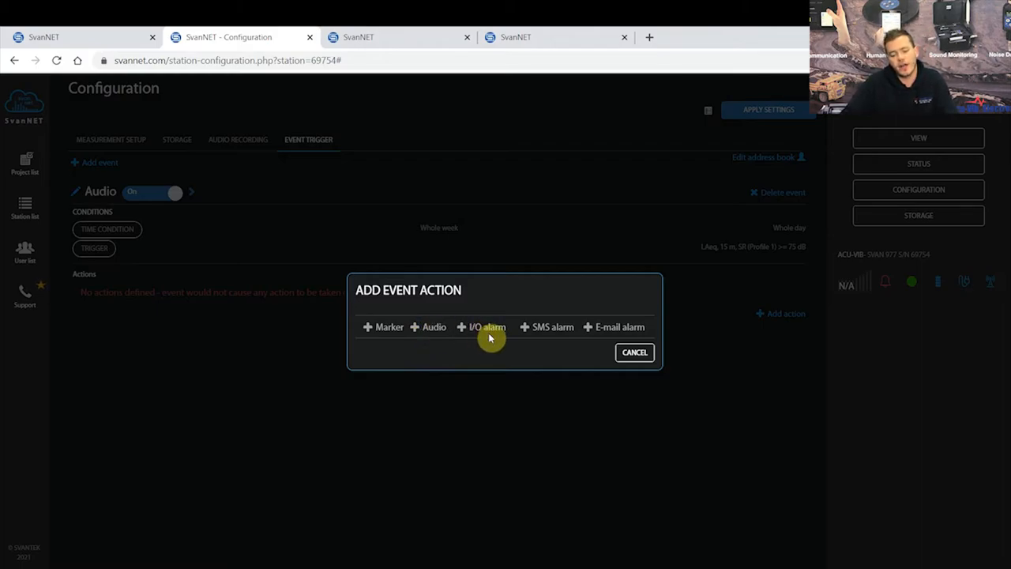
pyautogui.moveTo(541, 341)
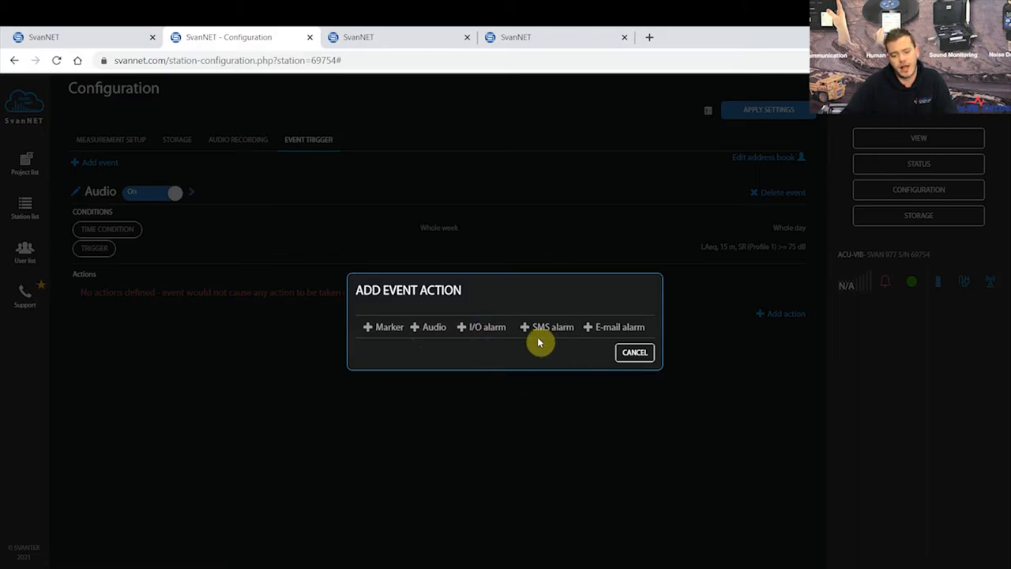
pyautogui.moveTo(642, 299)
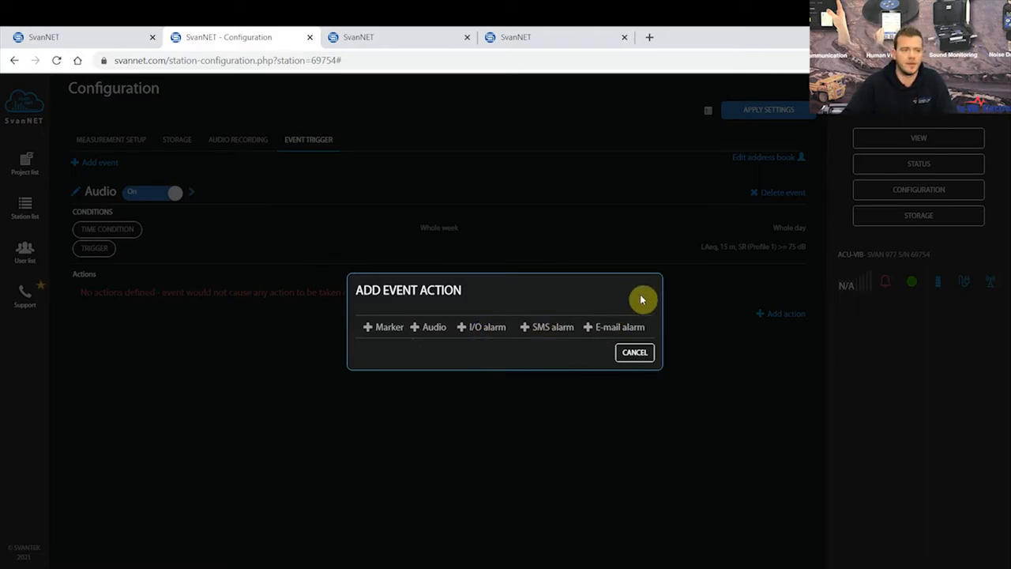
pyautogui.moveTo(625, 302)
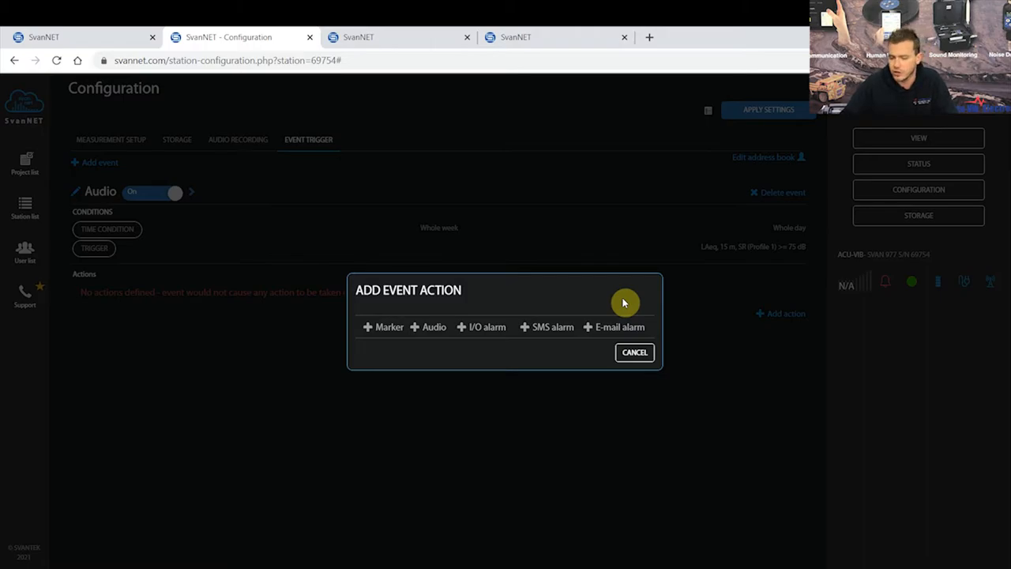
pyautogui.click(553, 325)
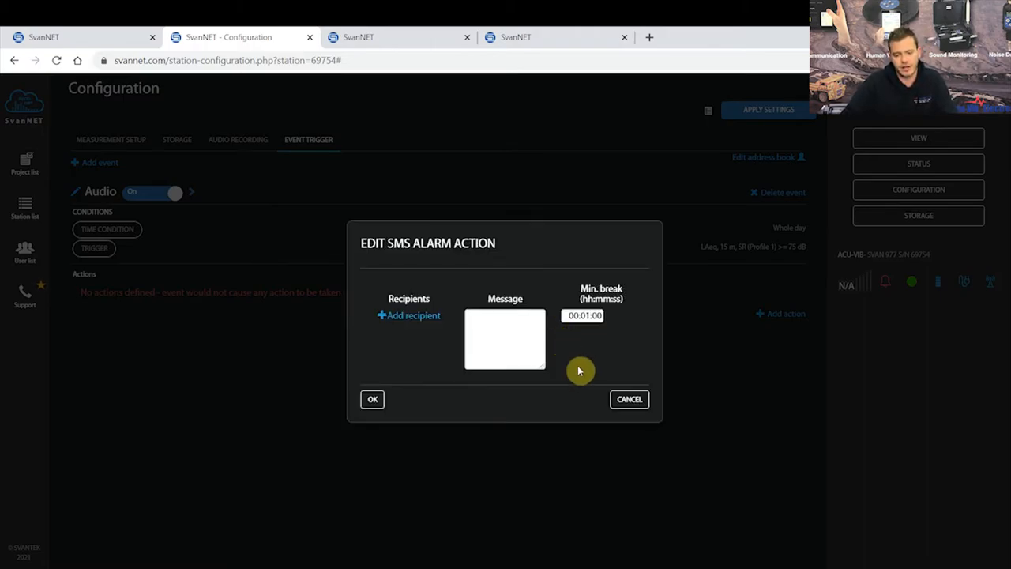
pyautogui.moveTo(401, 395)
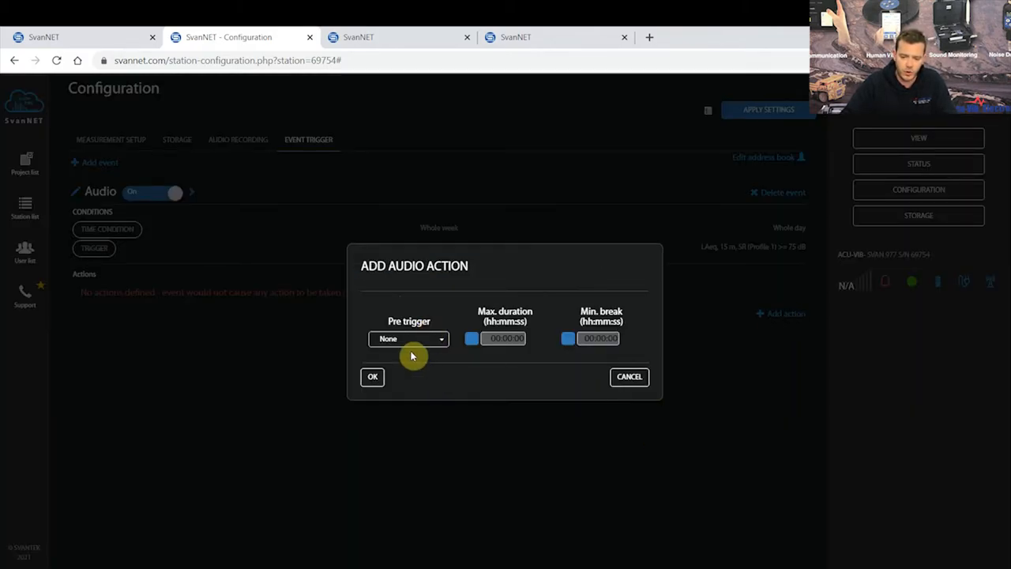
# Configure the audio action with 00:02:00 max duration and 00:00:00 min break, then confirm
pyautogui.click(408, 338)
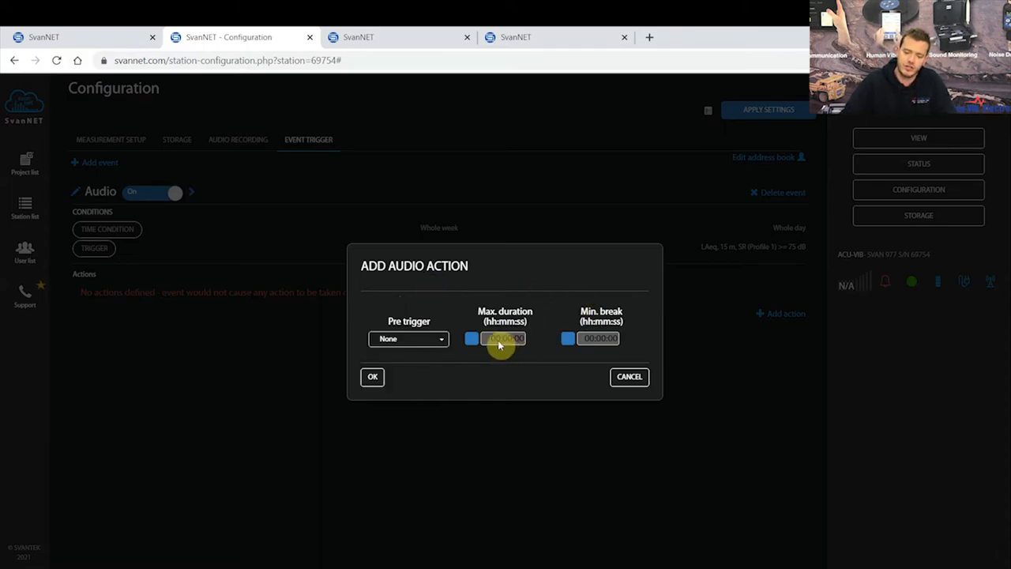
pyautogui.click(506, 338)
pyautogui.write('2')
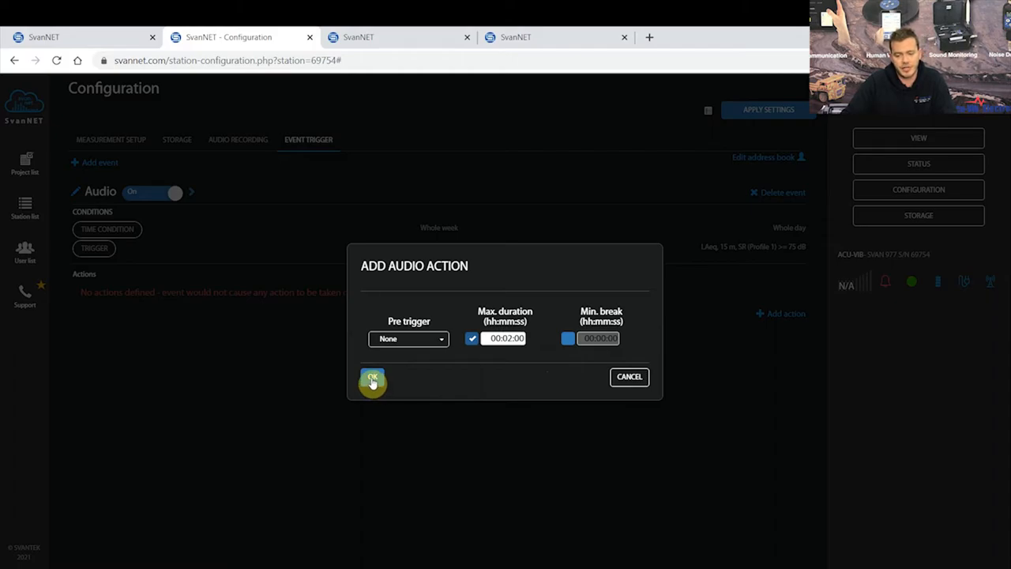
pyautogui.click(568, 338)
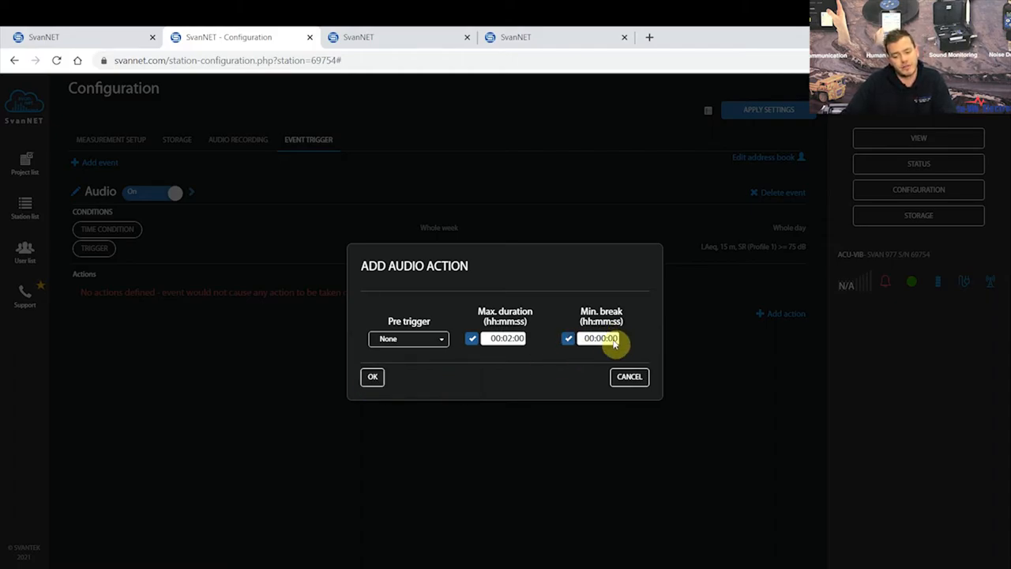
pyautogui.click(600, 338)
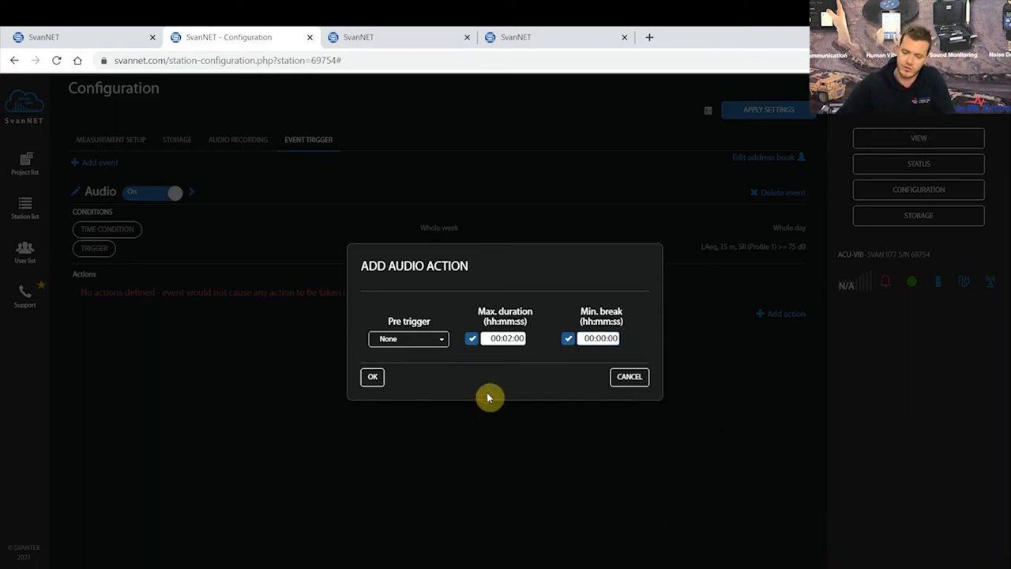
pyautogui.click(373, 376)
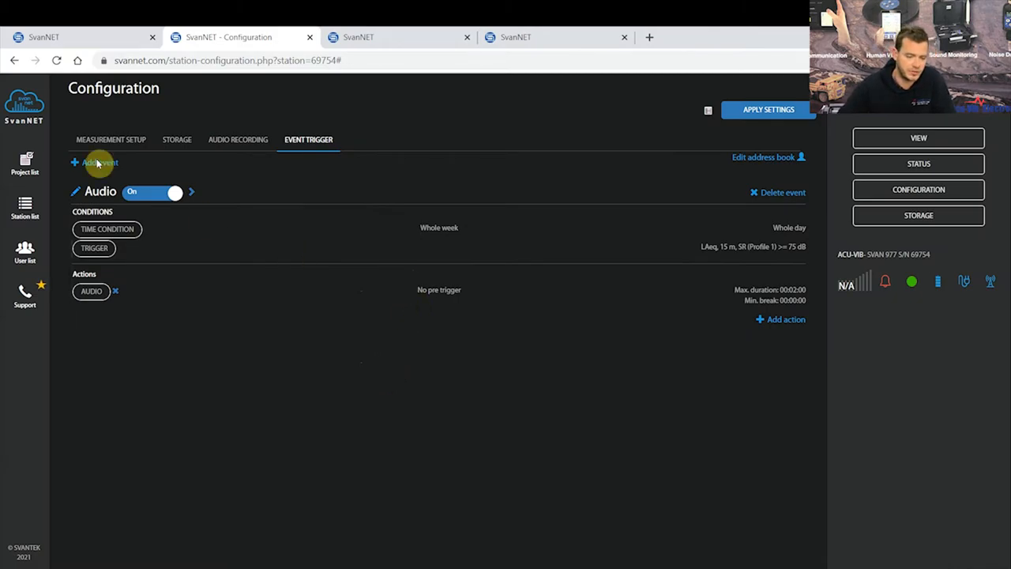
# Add a second event trigger, Audio 2, beside the existing Audio event
pyautogui.click(94, 161)
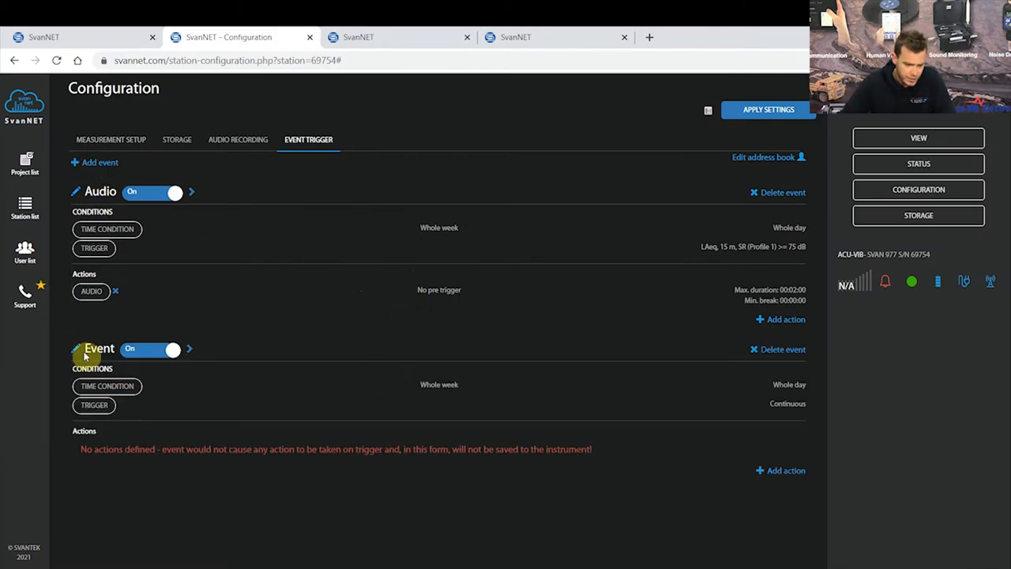
pyautogui.moveTo(76, 351)
pyautogui.write('Audio 2')
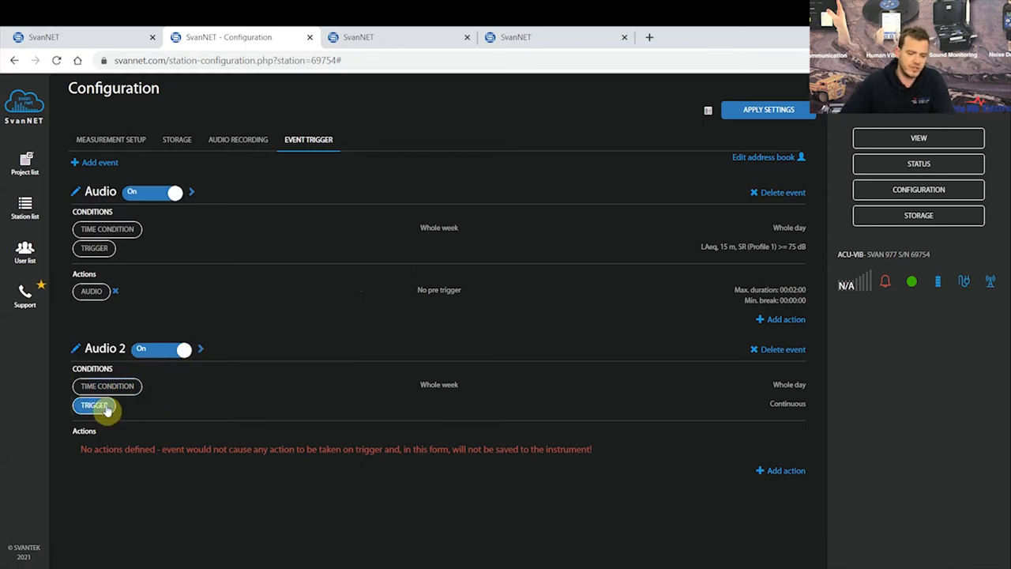
# Set Audio 2's threshold to LApeak 1 s, start/stop 75 dB, 00:00:05 start min. duration
pyautogui.click(95, 404)
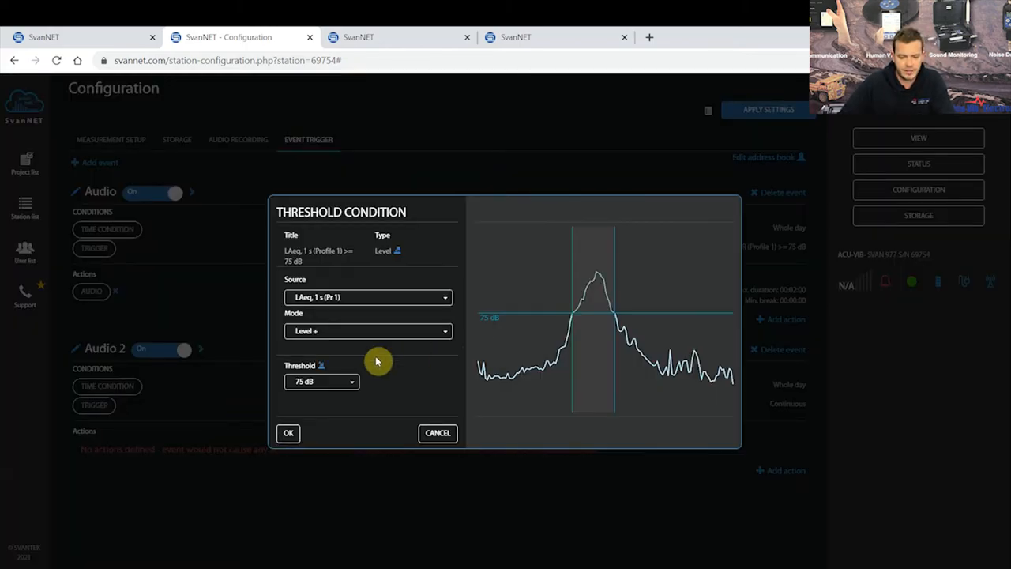
pyautogui.click(367, 297)
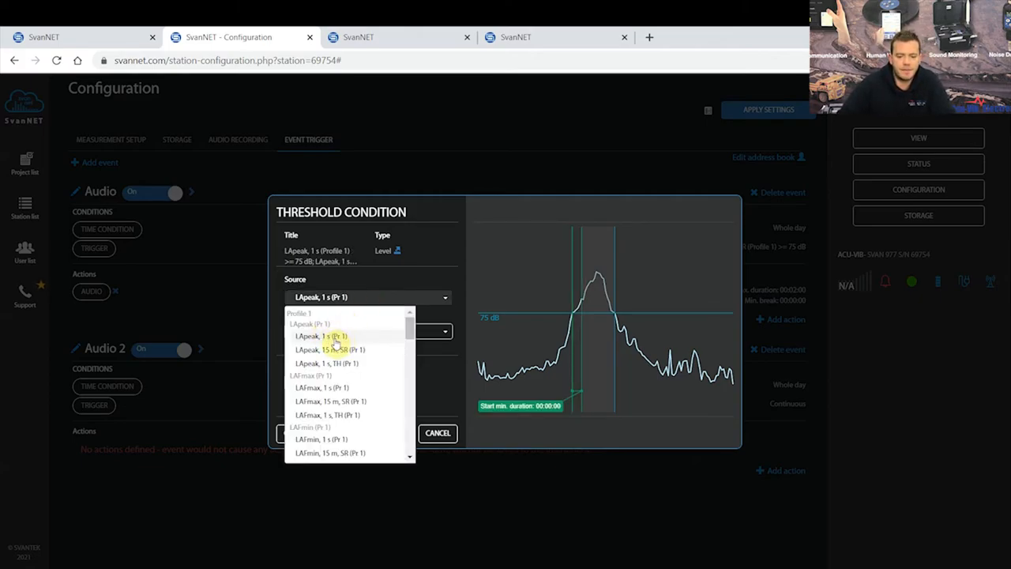
pyautogui.click(321, 334)
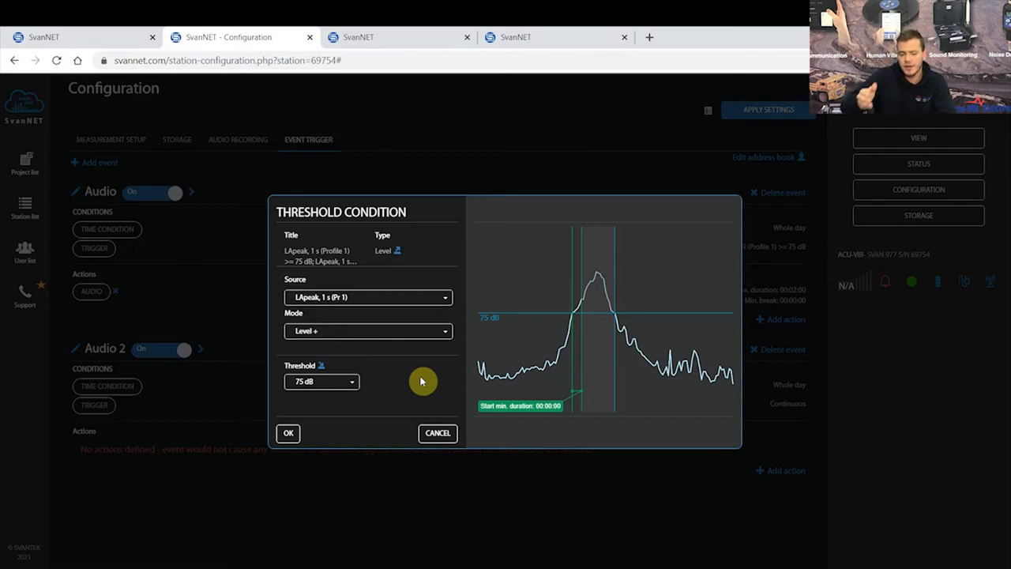
pyautogui.click(323, 365)
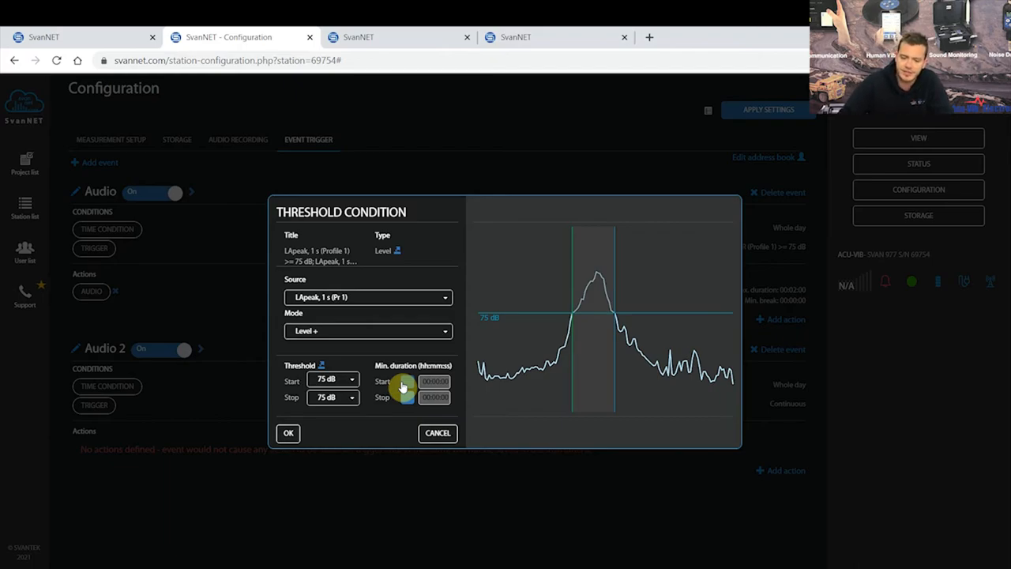
pyautogui.click(435, 381)
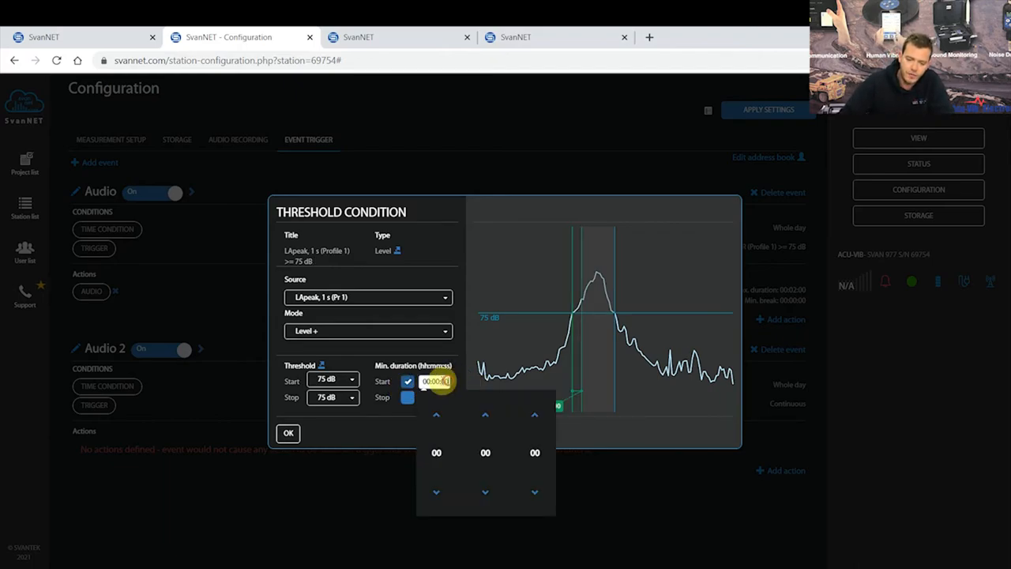
pyautogui.click(534, 414)
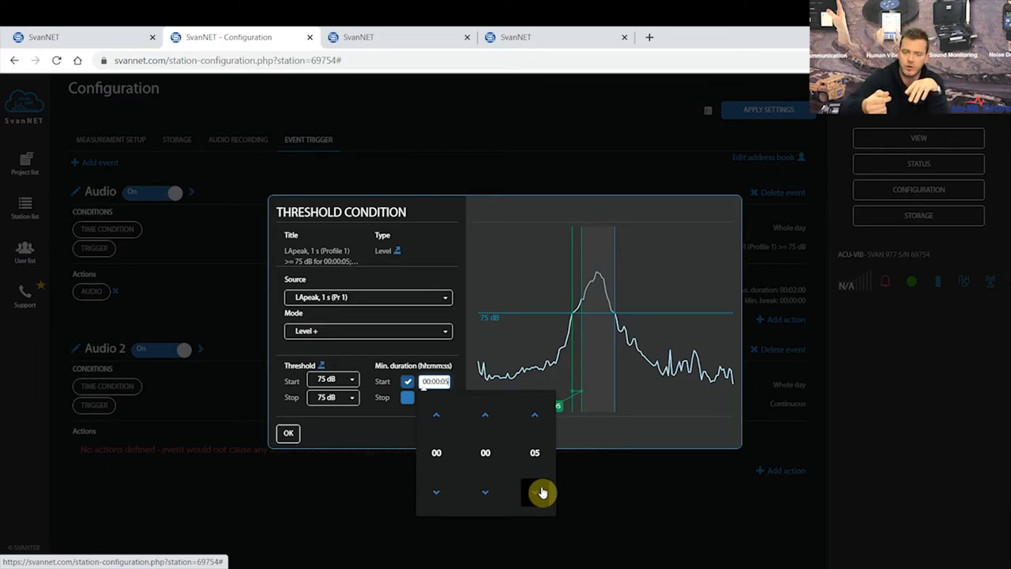
pyautogui.moveTo(330, 455)
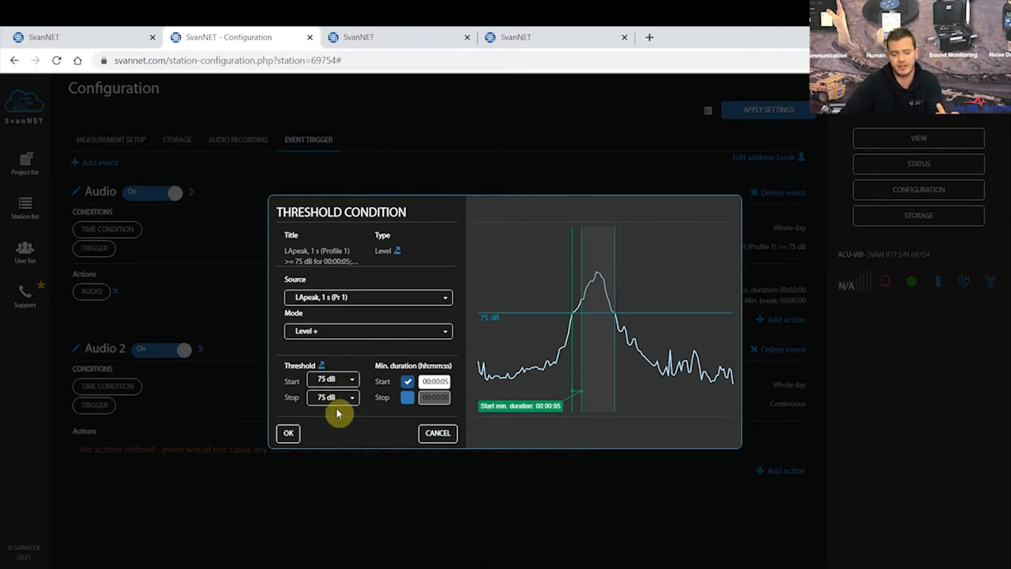
pyautogui.moveTo(403, 403)
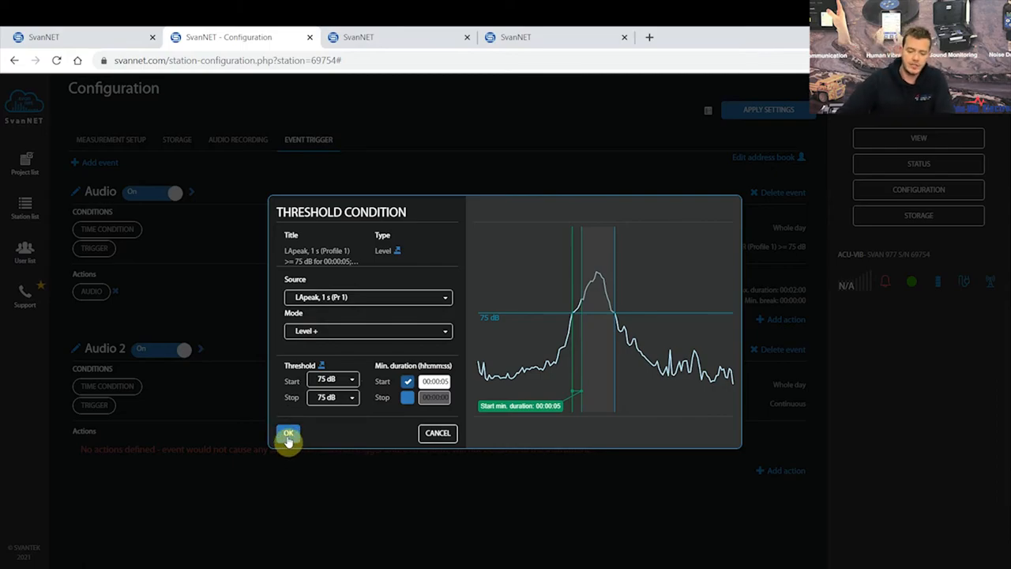
pyautogui.click(287, 433)
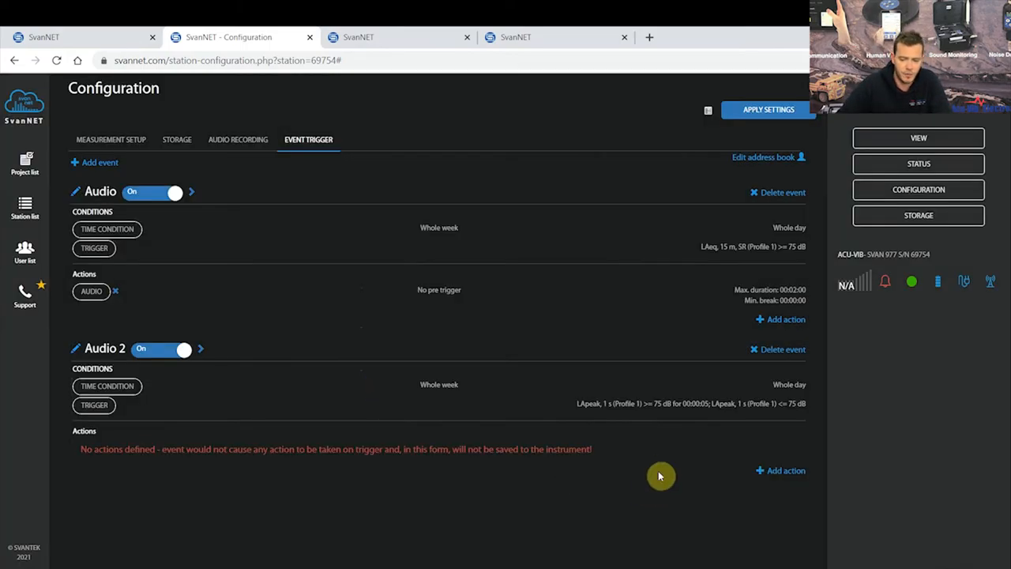
pyautogui.moveTo(780, 471)
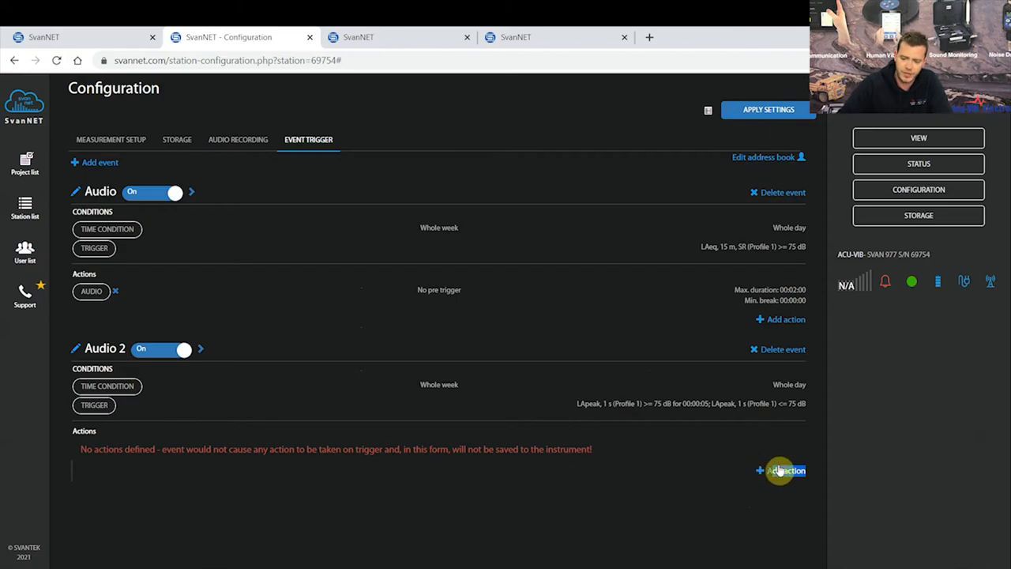
# Add a 2-minute audio recording action to Audio 2 and apply the settings to the station
pyautogui.click(781, 471)
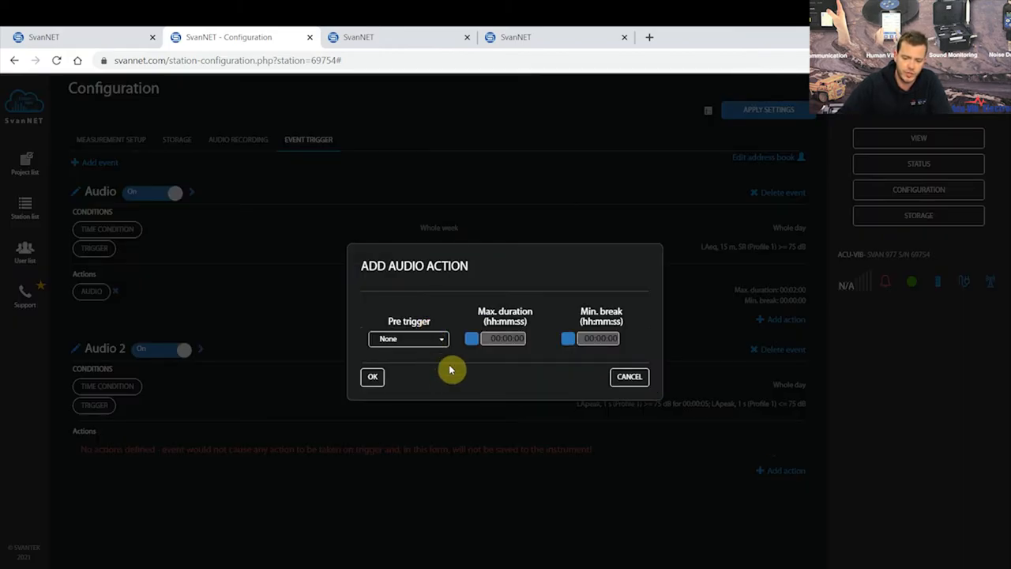
pyautogui.moveTo(468, 345)
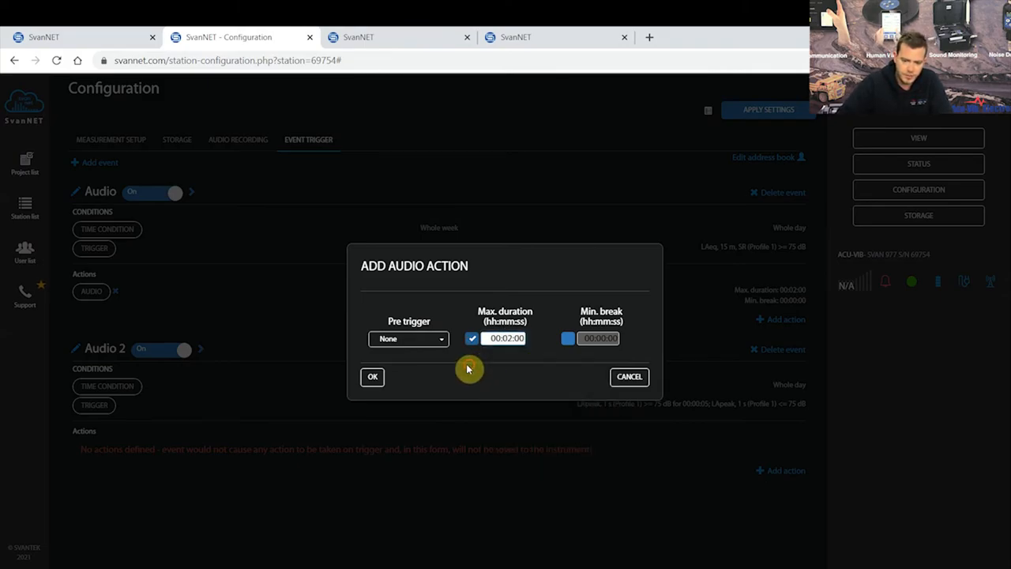
pyautogui.click(373, 376)
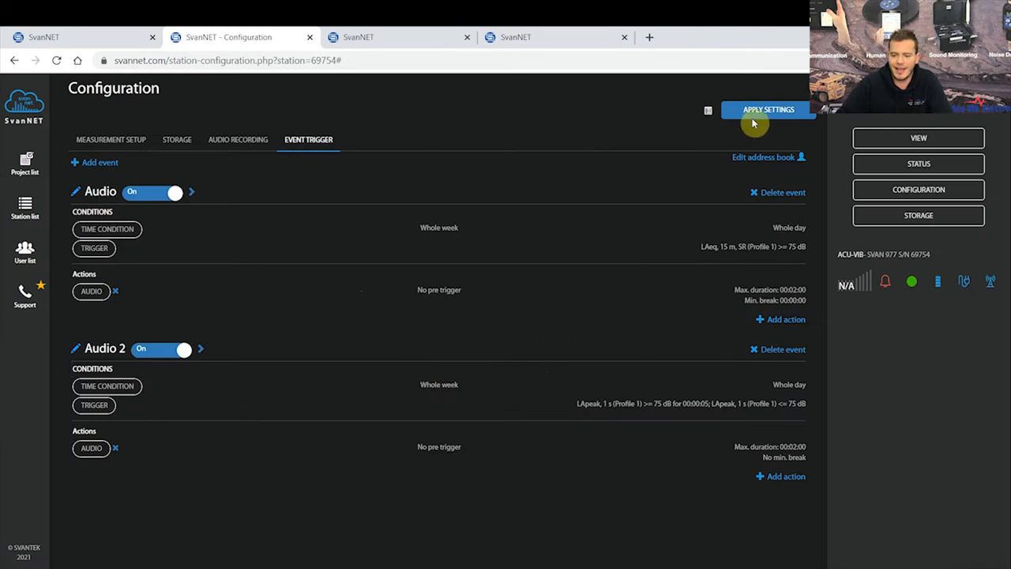
pyautogui.click(767, 109)
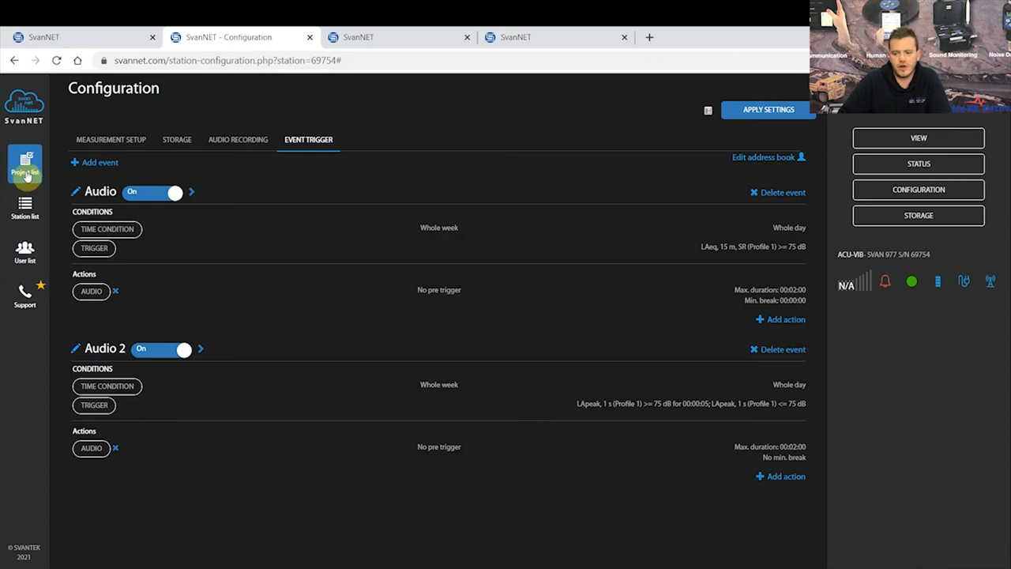
# Return to the project list and open the Audio Recording project
pyautogui.click(25, 166)
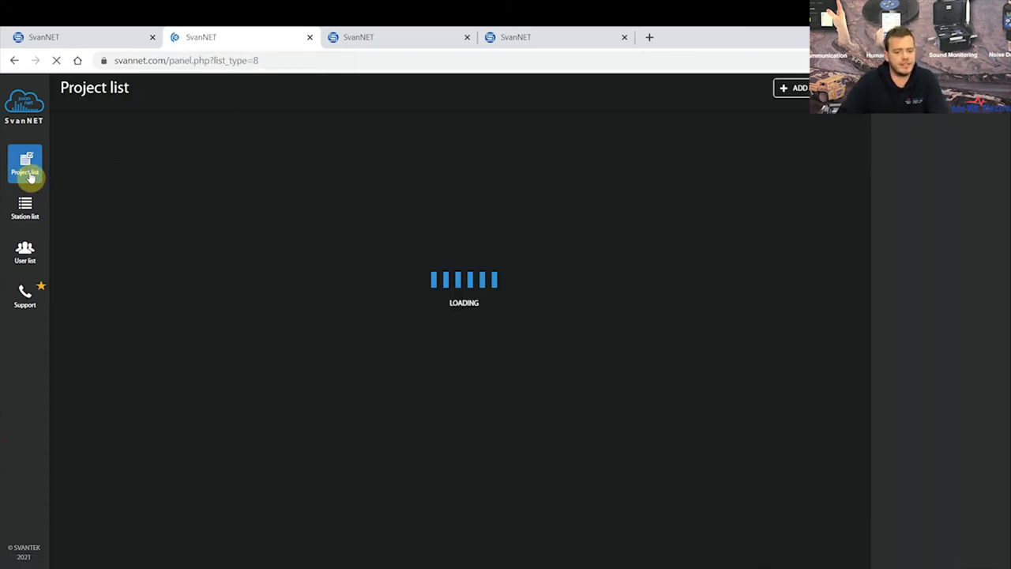
pyautogui.moveTo(165, 144)
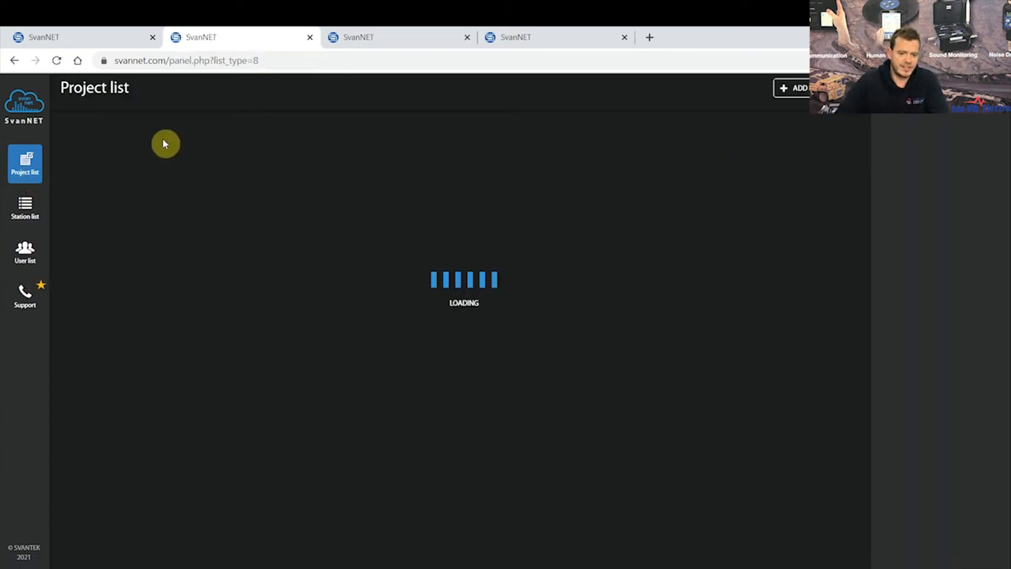
pyautogui.click(118, 113)
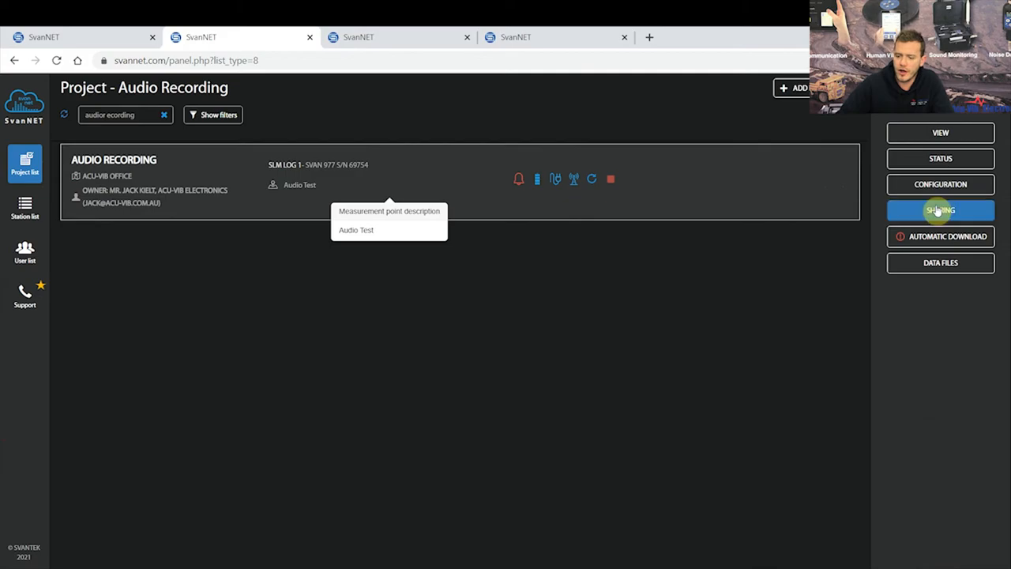
pyautogui.moveTo(940, 237)
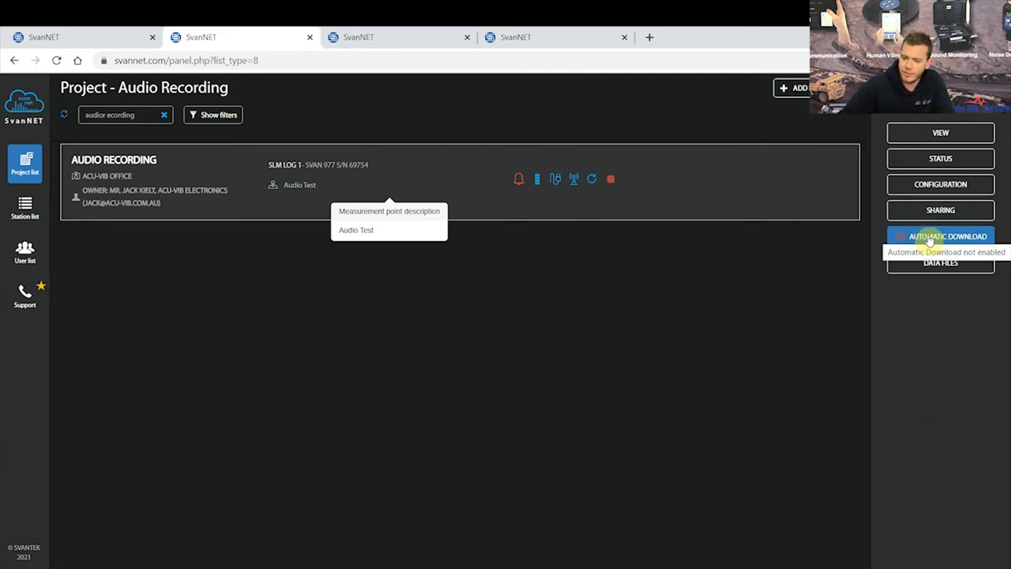
# Turn on automatic download with a Continuous download period
pyautogui.click(940, 236)
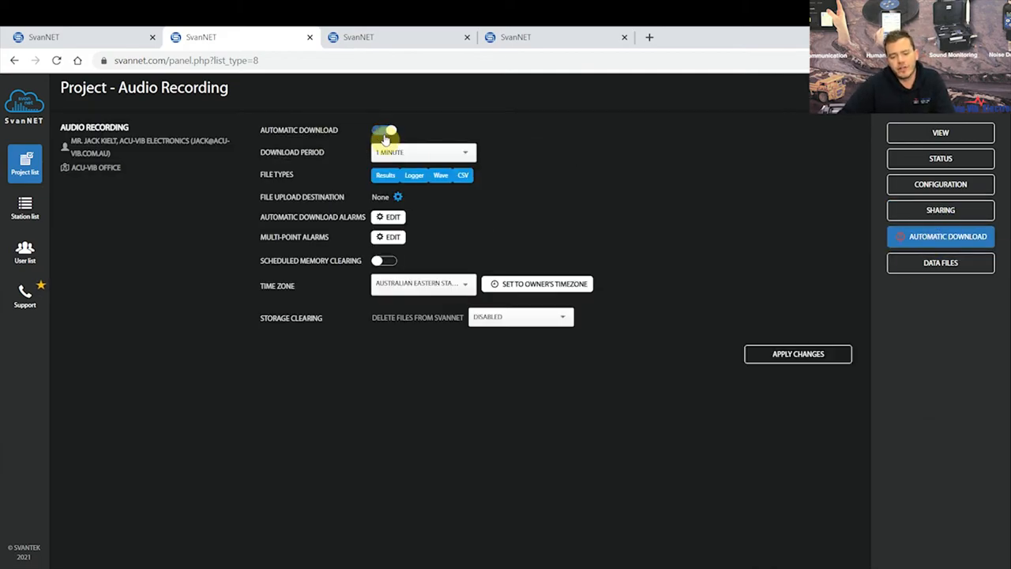
pyautogui.click(385, 129)
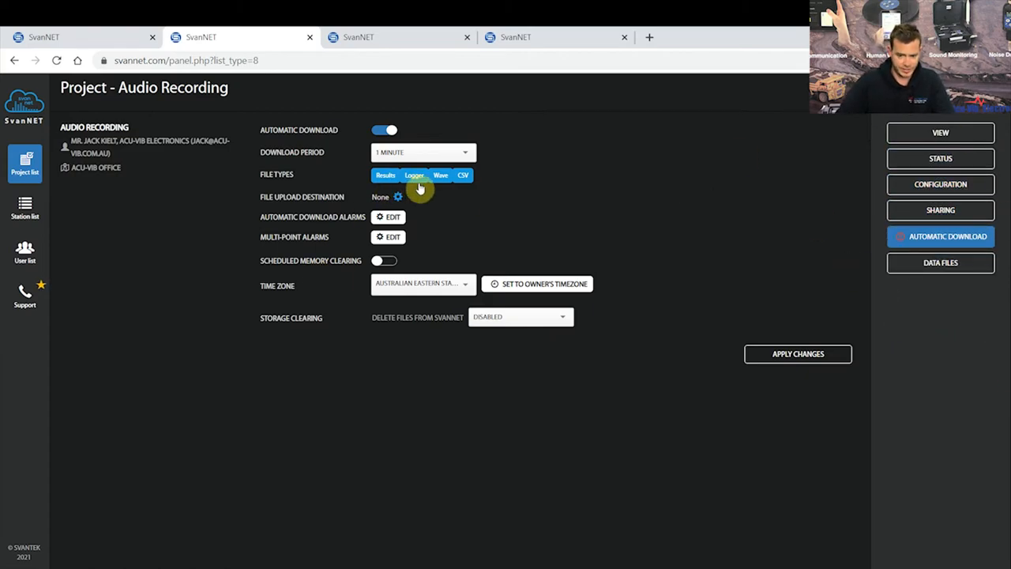
pyautogui.moveTo(230, 110)
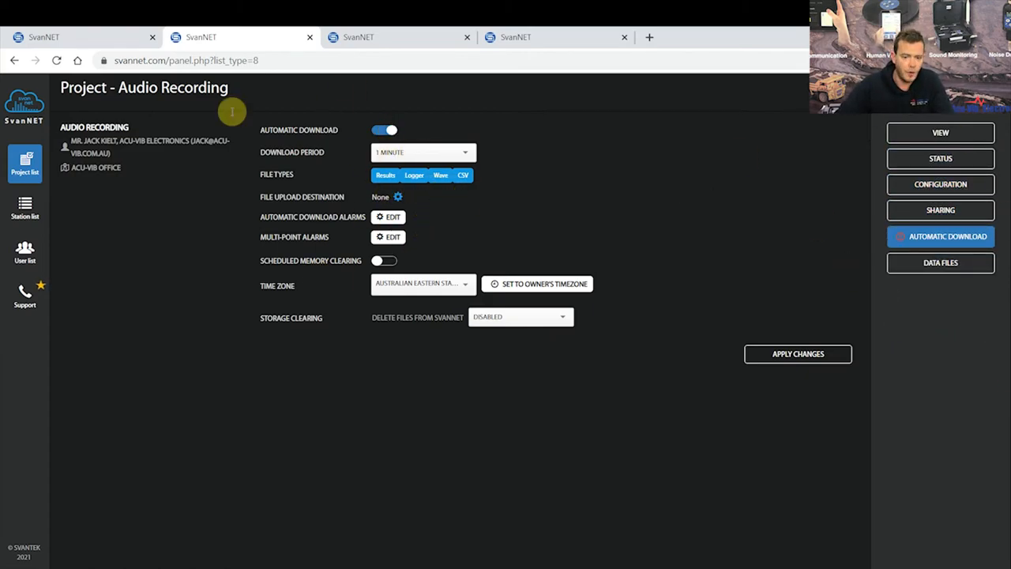
pyautogui.moveTo(356, 154)
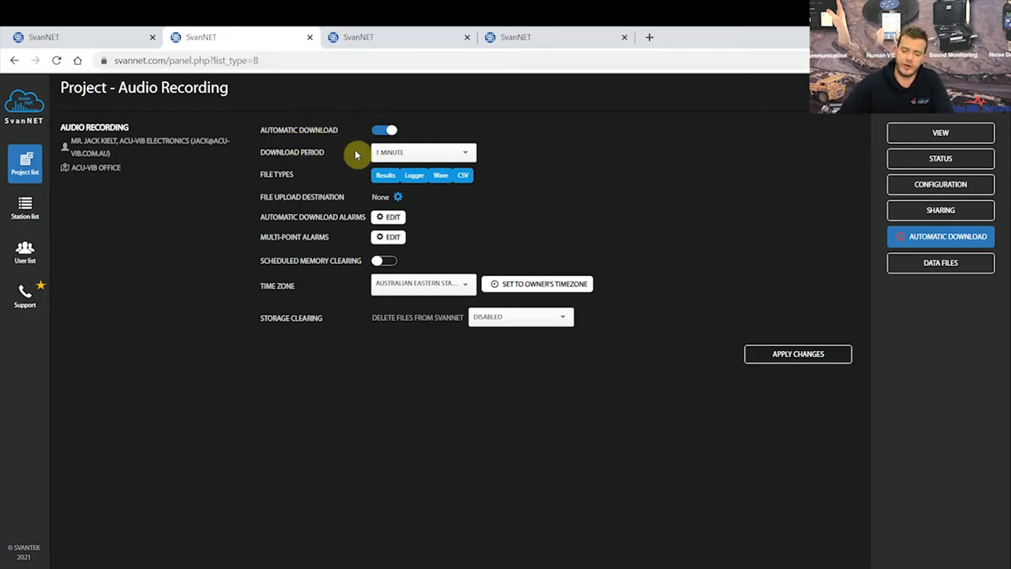
pyautogui.click(423, 152)
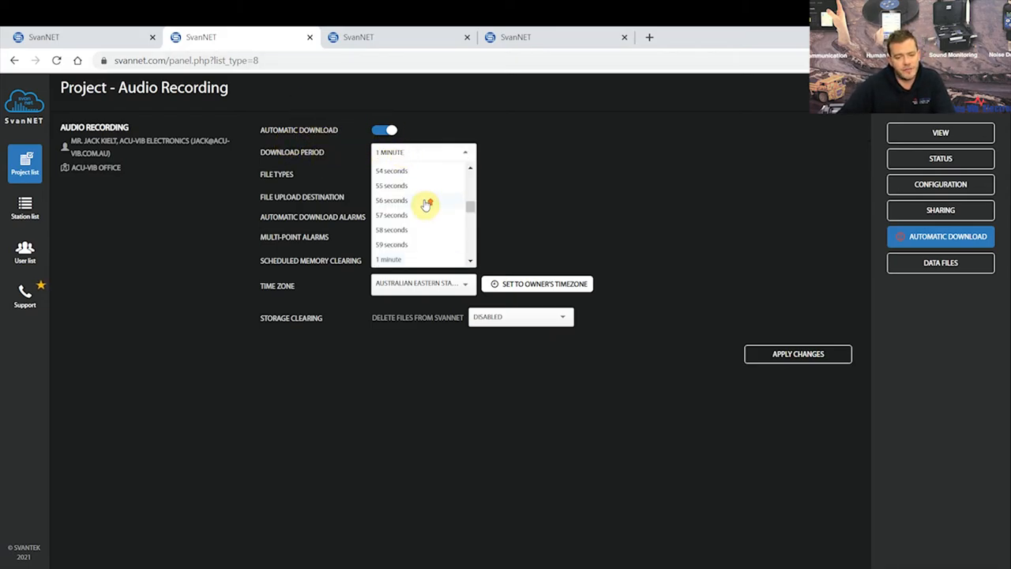
pyautogui.scroll(-3)
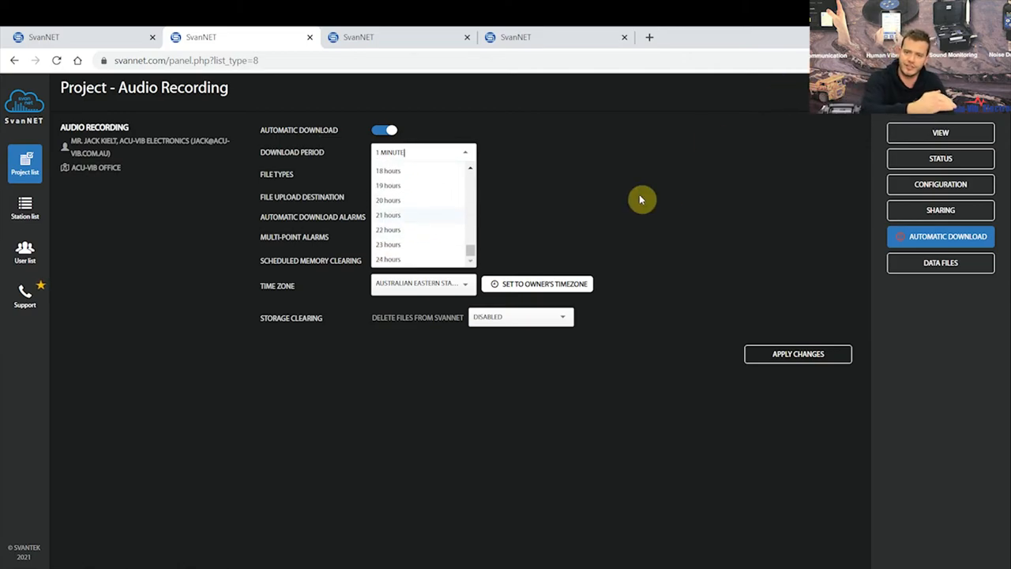
pyautogui.moveTo(498, 250)
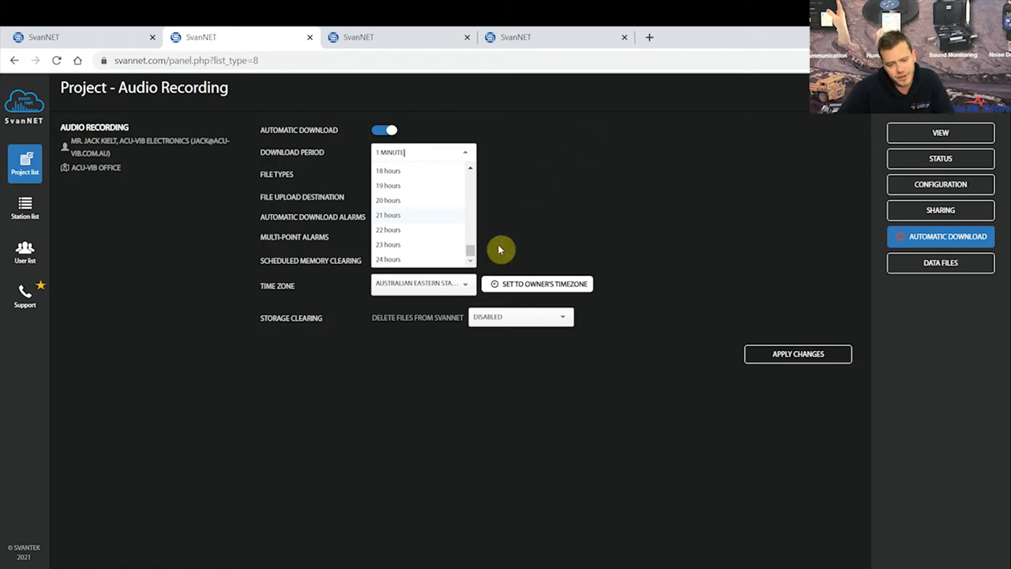
pyautogui.scroll(3)
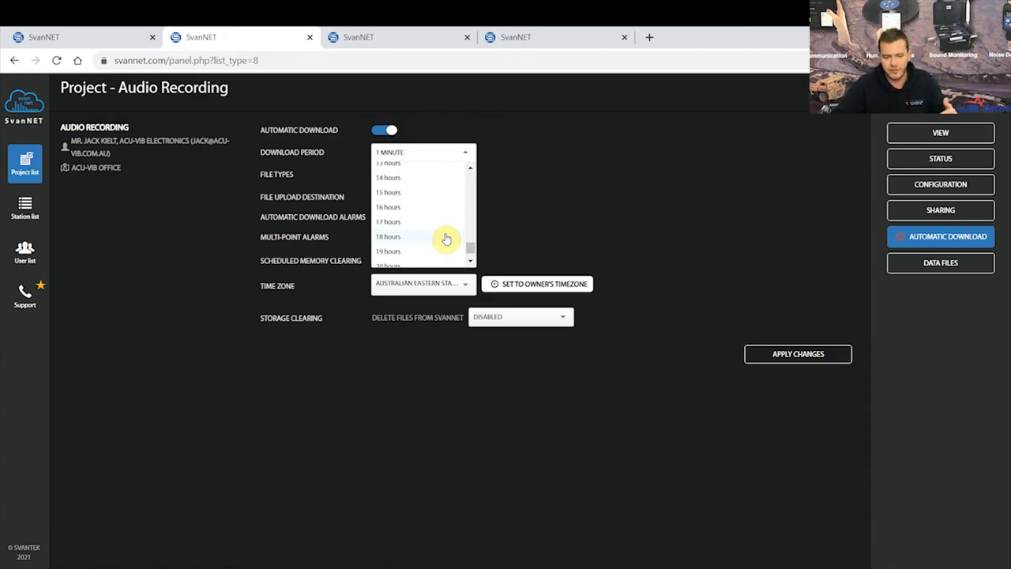
pyautogui.scroll(3)
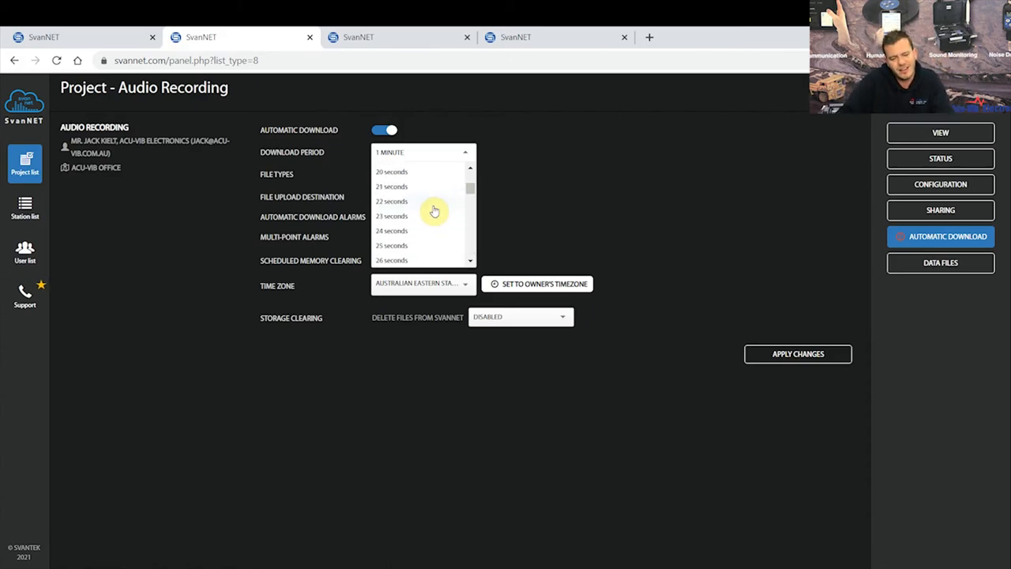
pyautogui.scroll(-3)
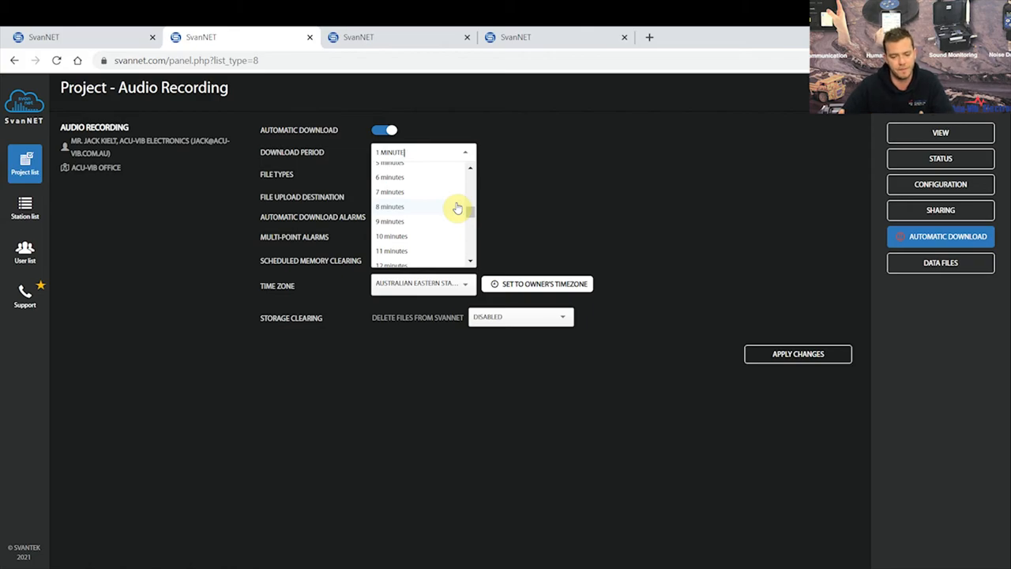
pyautogui.scroll(3)
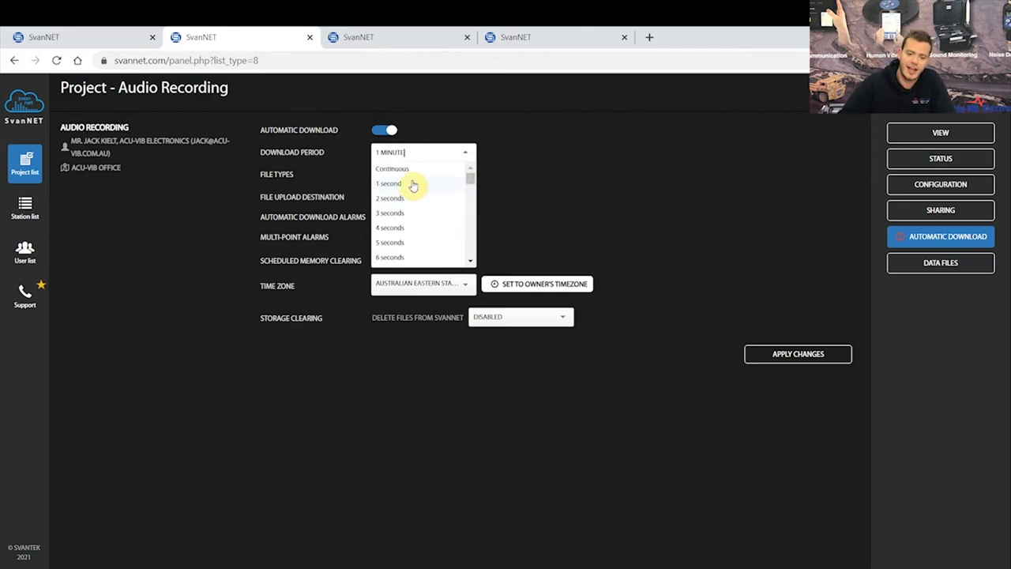
pyautogui.click(392, 167)
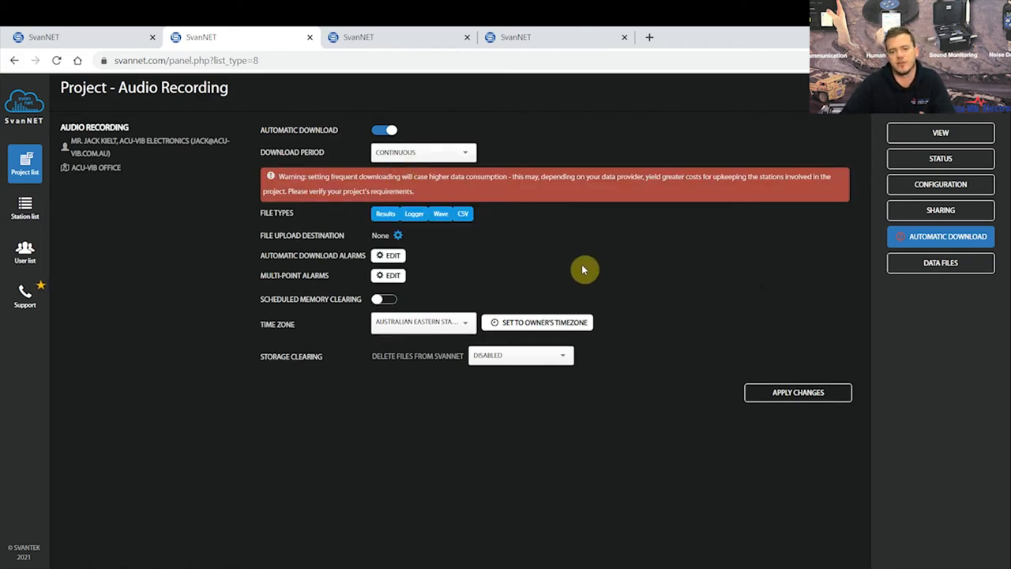
pyautogui.moveTo(284, 225)
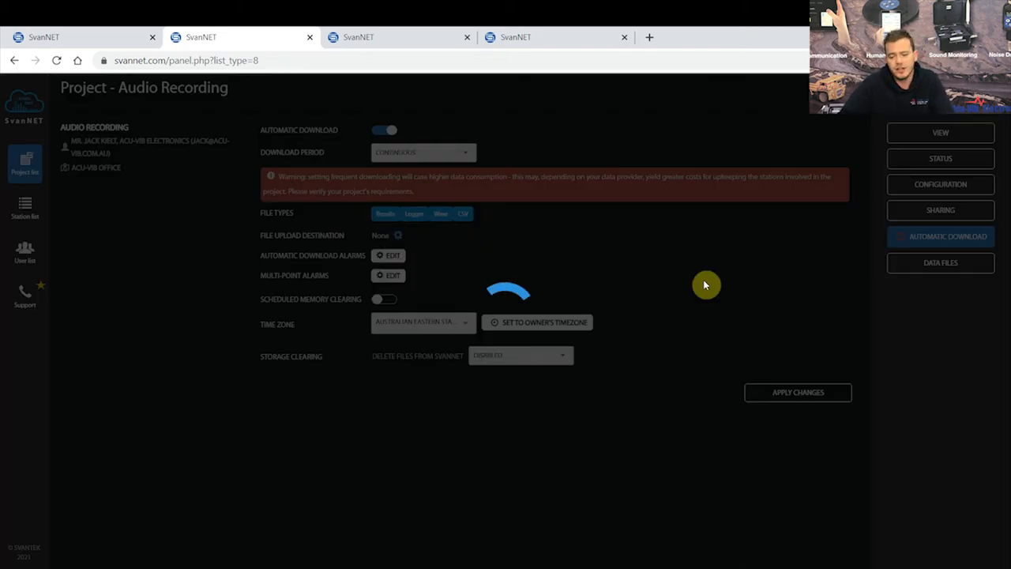
pyautogui.click(399, 234)
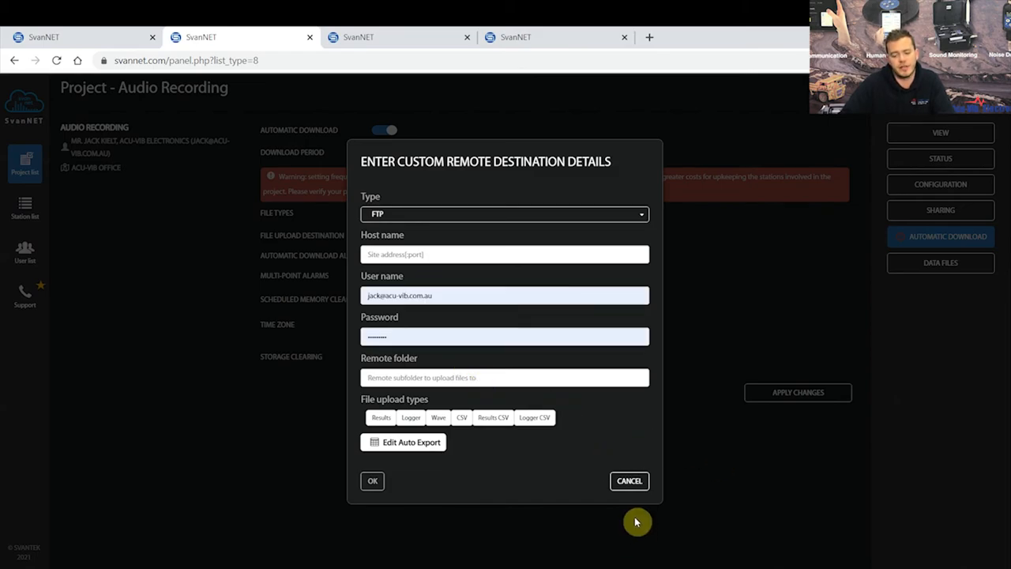
pyautogui.click(628, 480)
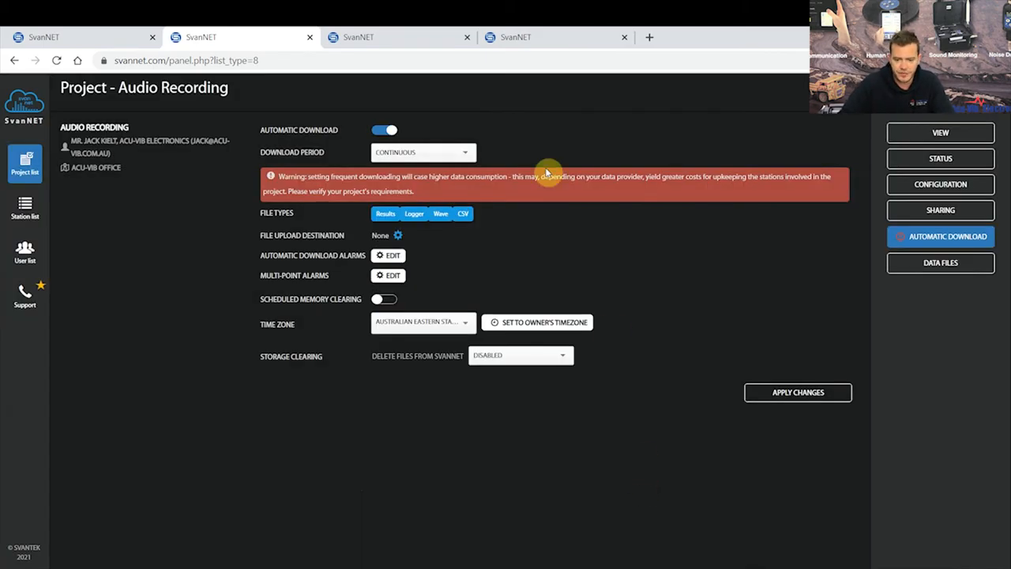
pyautogui.moveTo(569, 385)
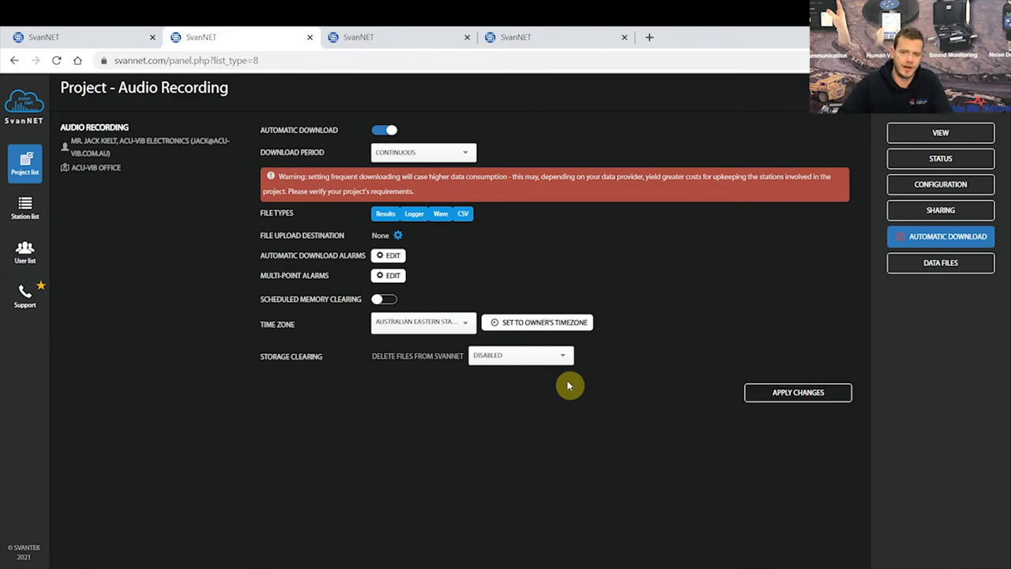
pyautogui.moveTo(452, 265)
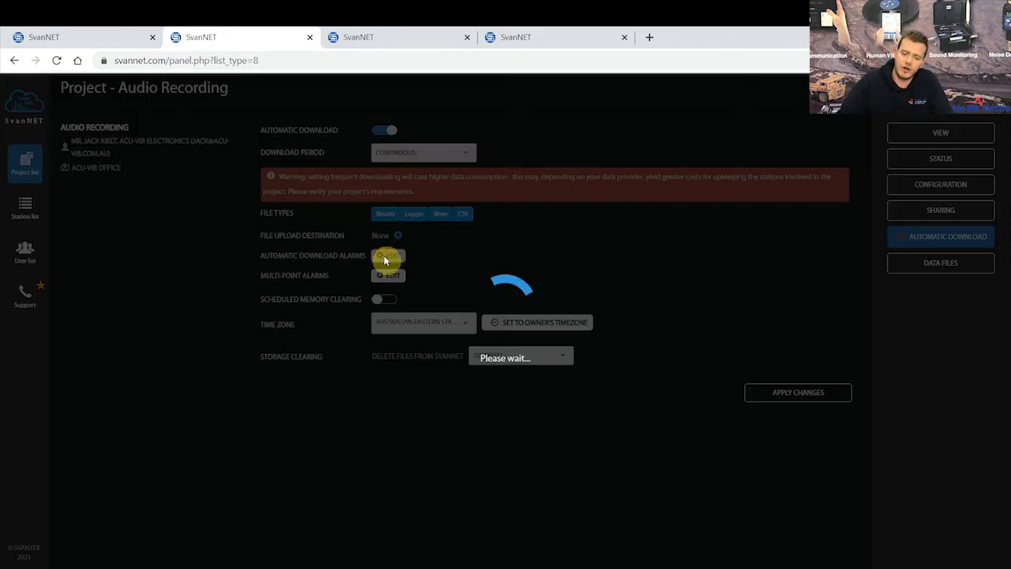
pyautogui.click(389, 256)
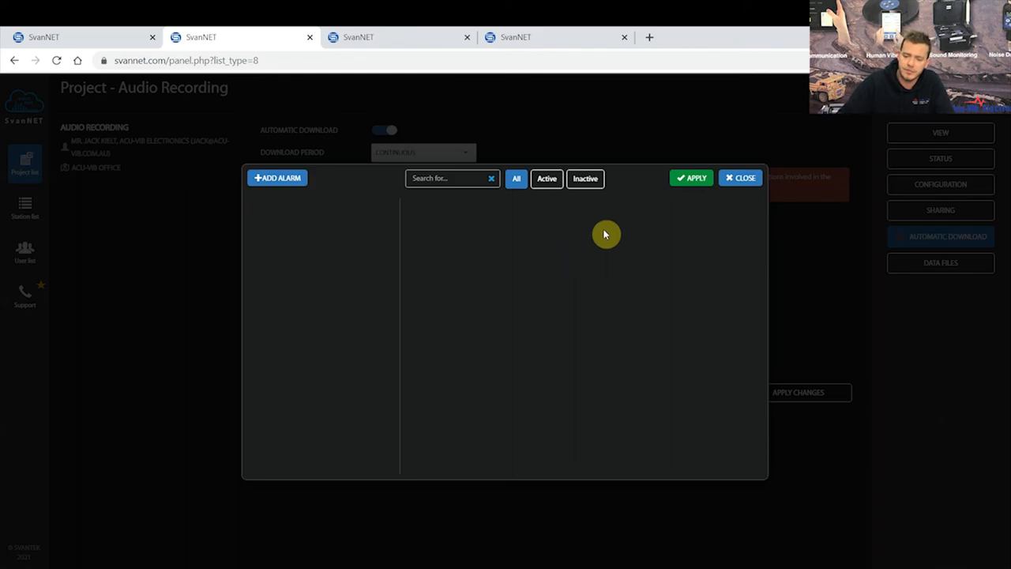
pyautogui.click(740, 177)
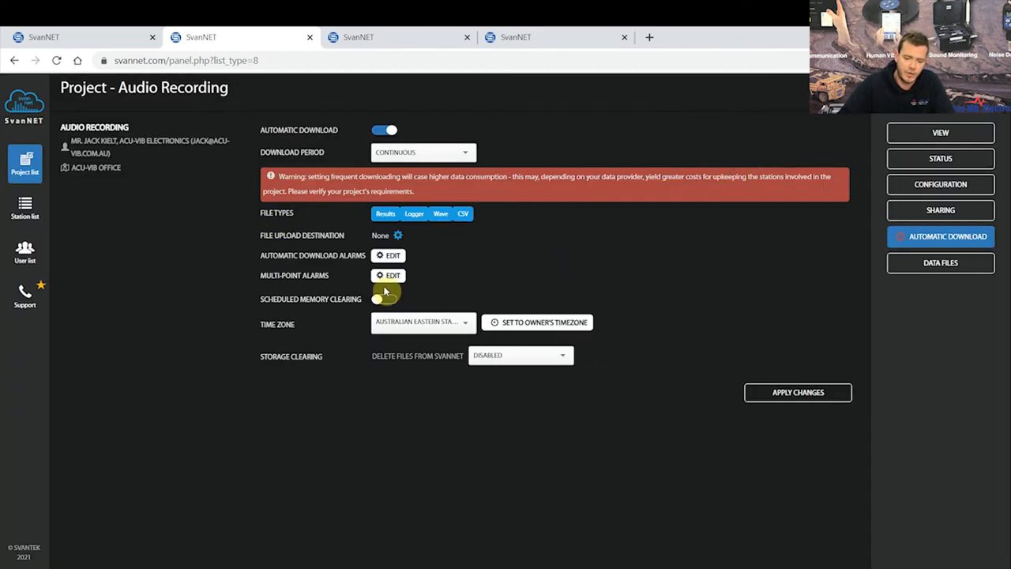
pyautogui.moveTo(389, 275)
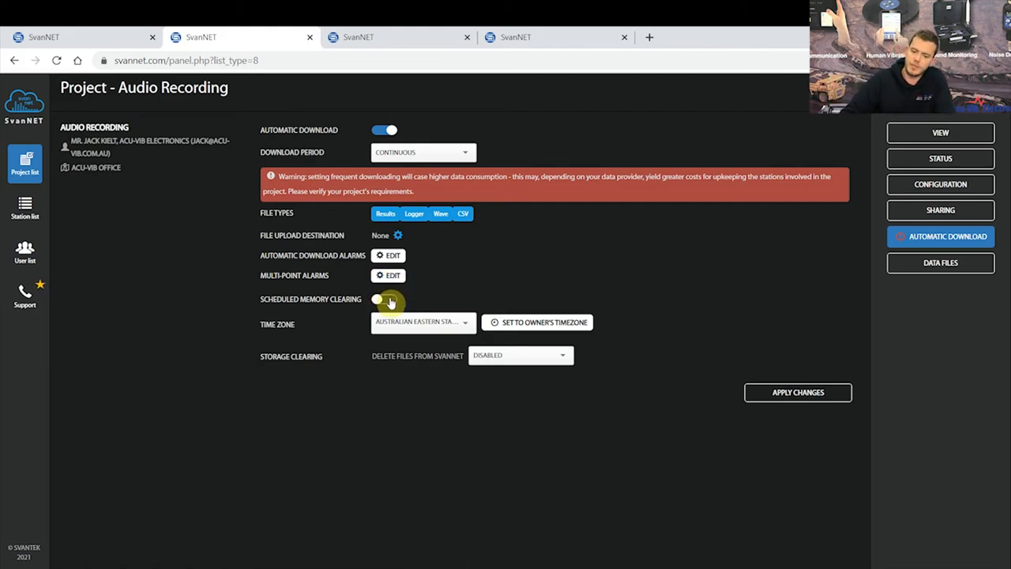
# Enable weekly memory clearing for Results, Logger, Wave and CSV files and apply changes
pyautogui.click(385, 298)
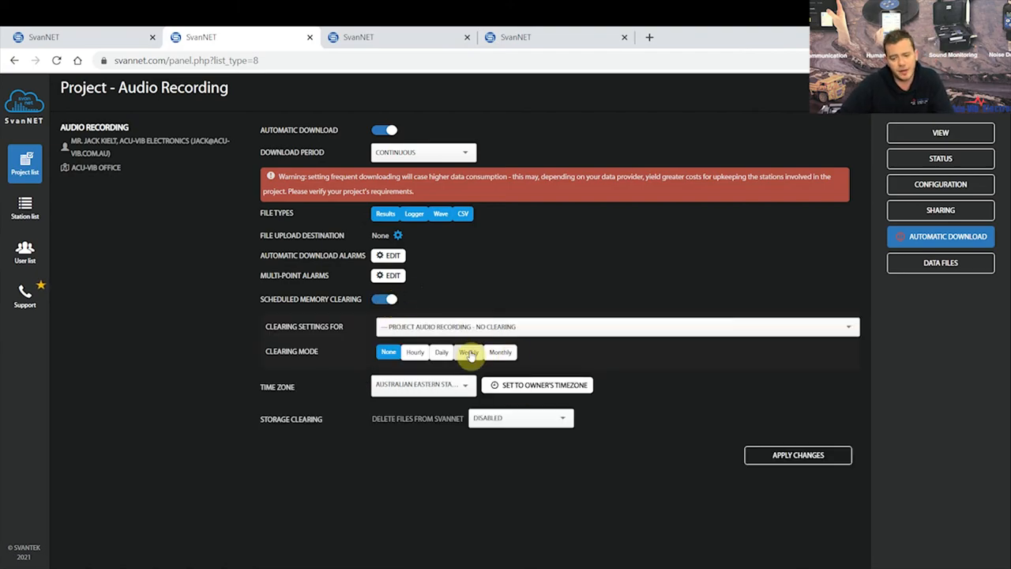
pyautogui.click(467, 351)
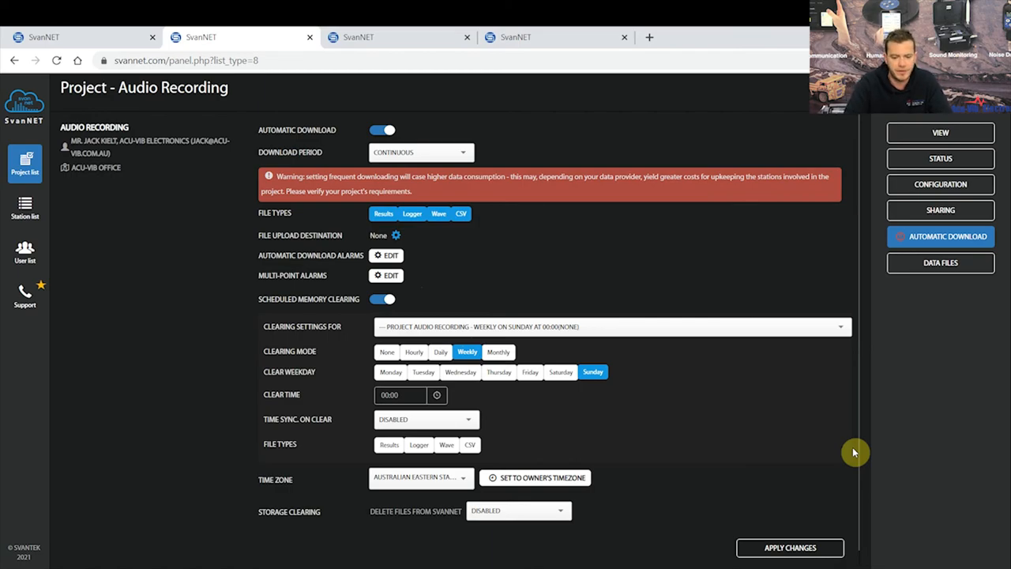
pyautogui.moveTo(608, 381)
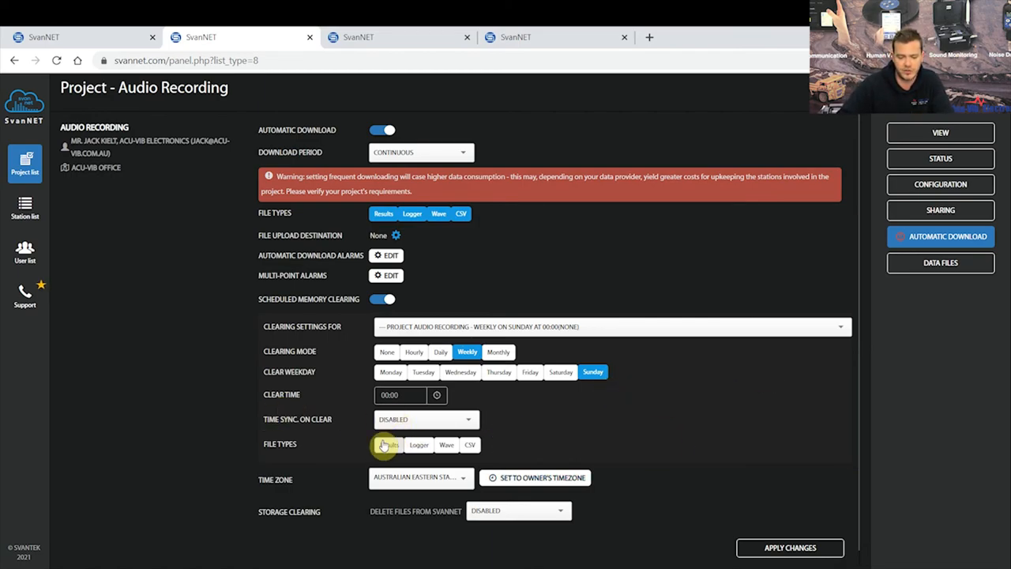
pyautogui.click(469, 444)
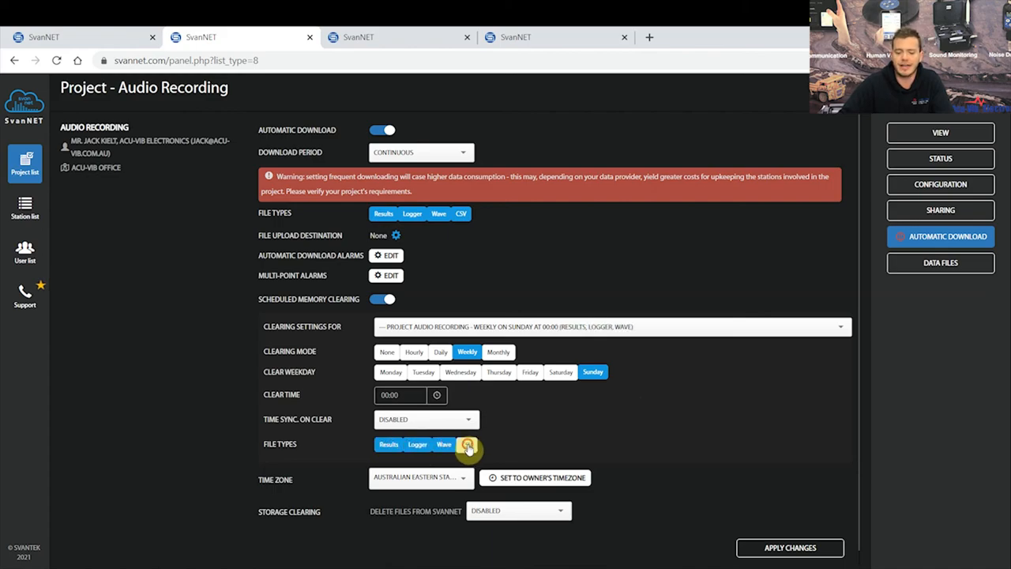
pyautogui.click(467, 444)
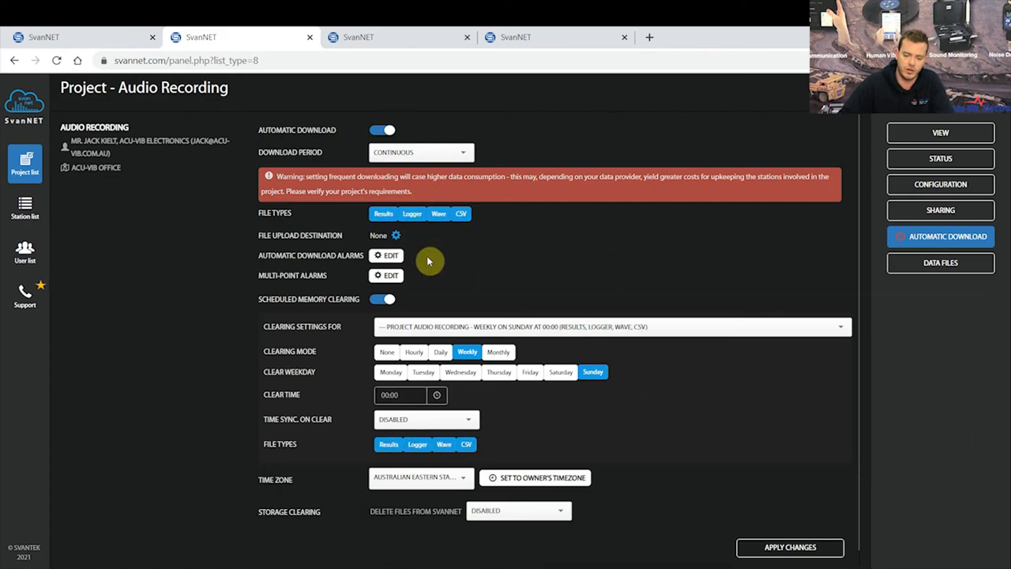
pyautogui.click(790, 546)
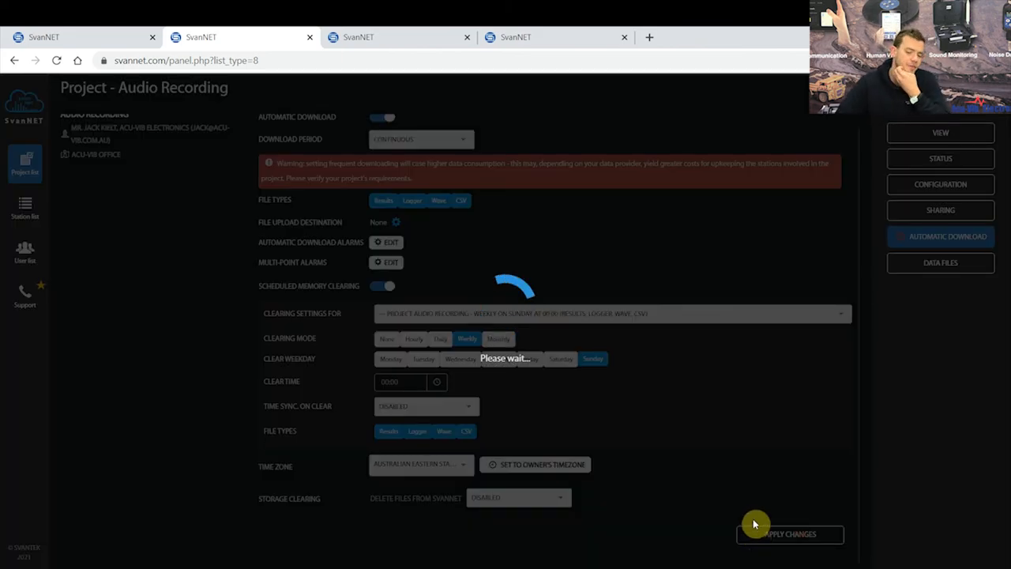
pyautogui.click(790, 534)
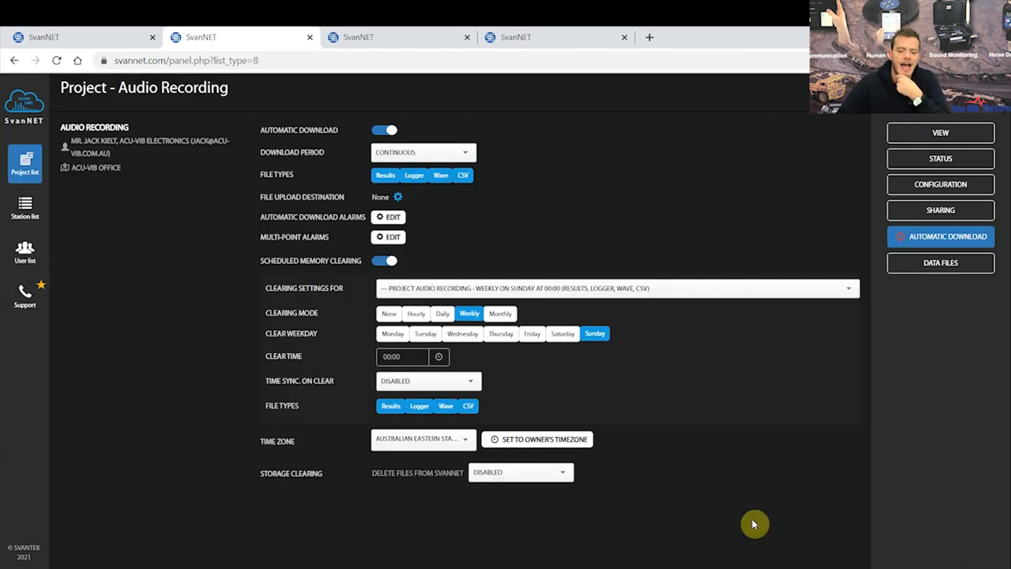
pyautogui.moveTo(25, 161)
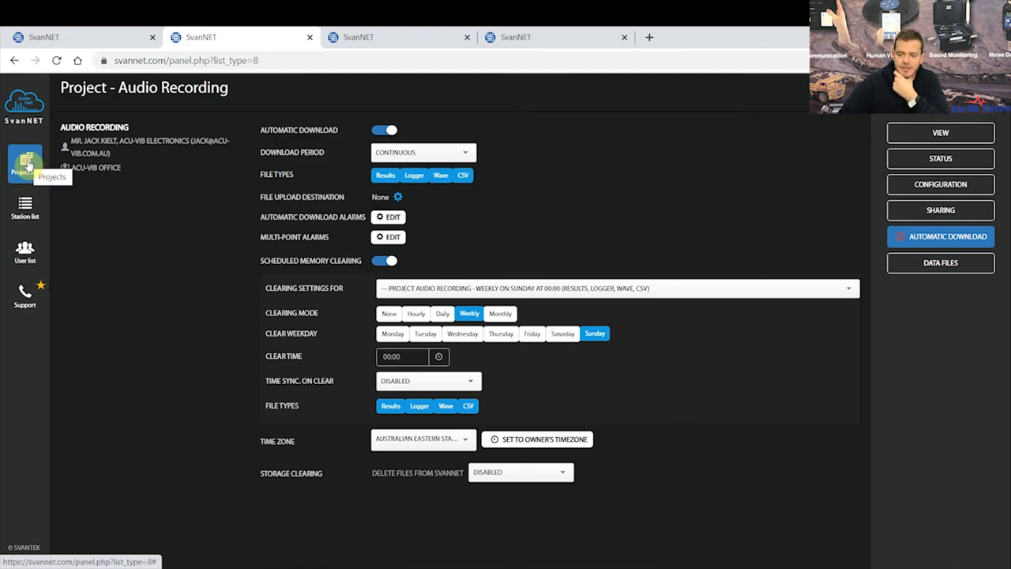
# Start measurement on the station and confirm Measurements shows as running in Status
pyautogui.click(940, 158)
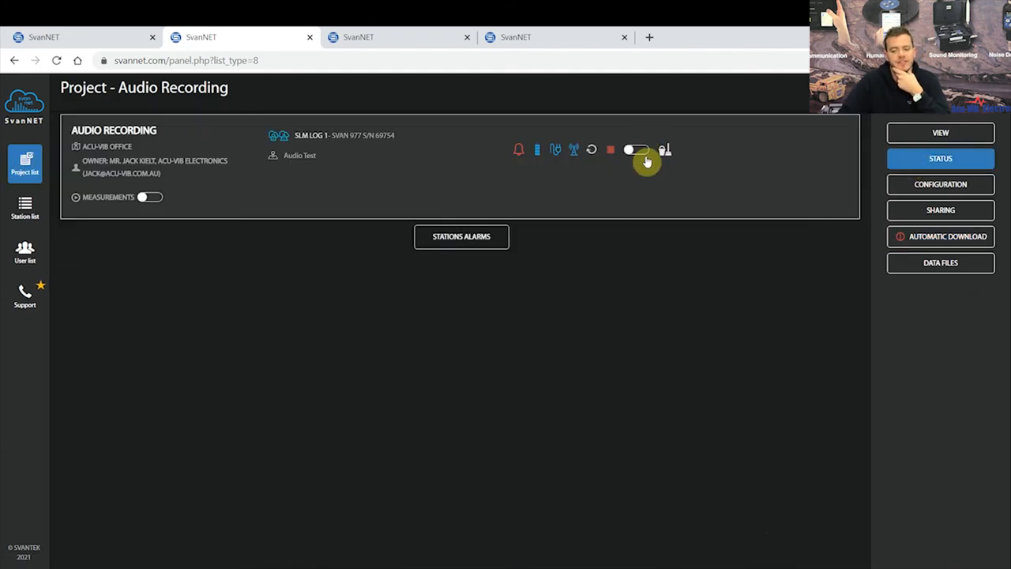
pyautogui.click(591, 149)
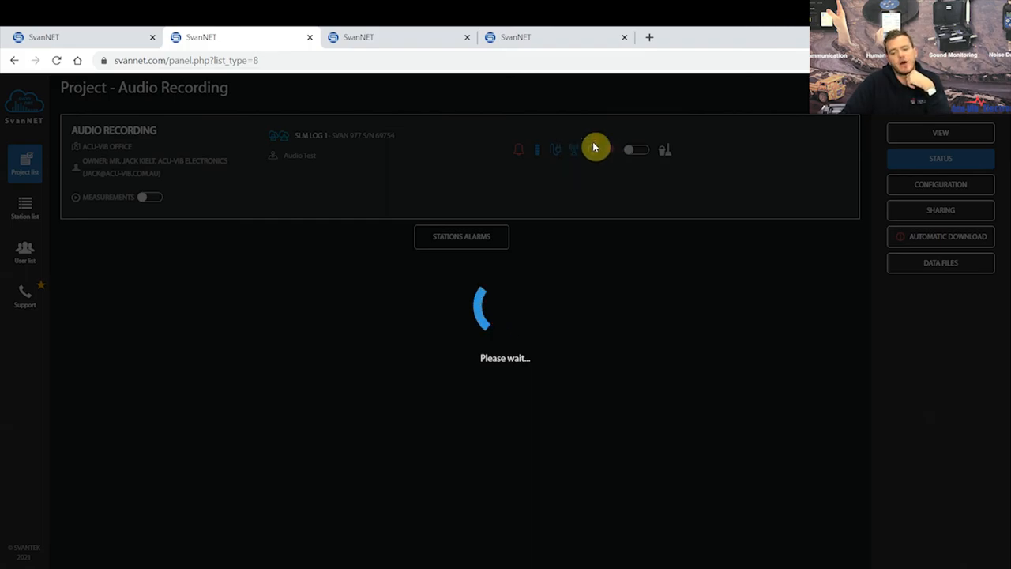
pyautogui.moveTo(602, 150)
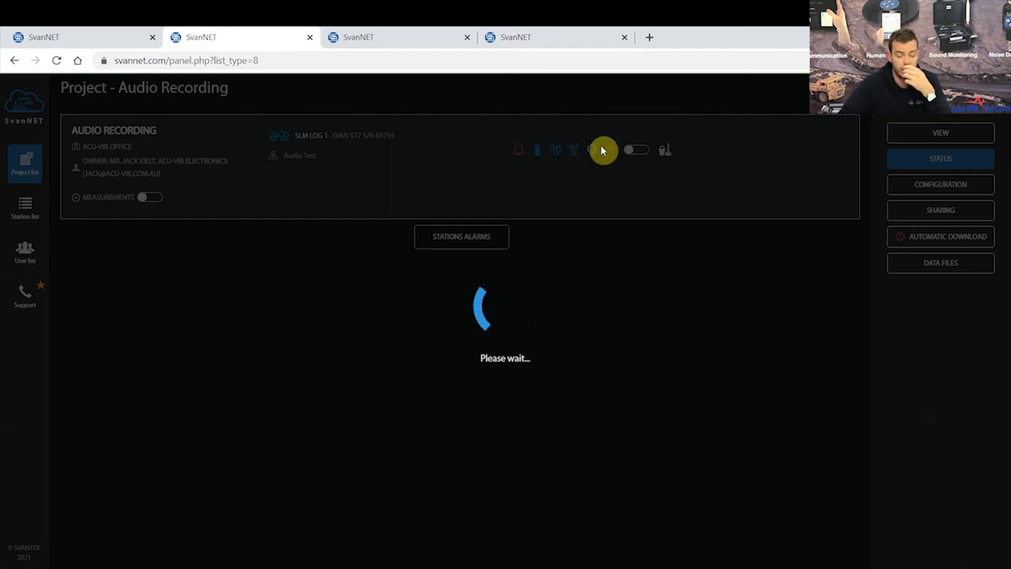
pyautogui.moveTo(595, 156)
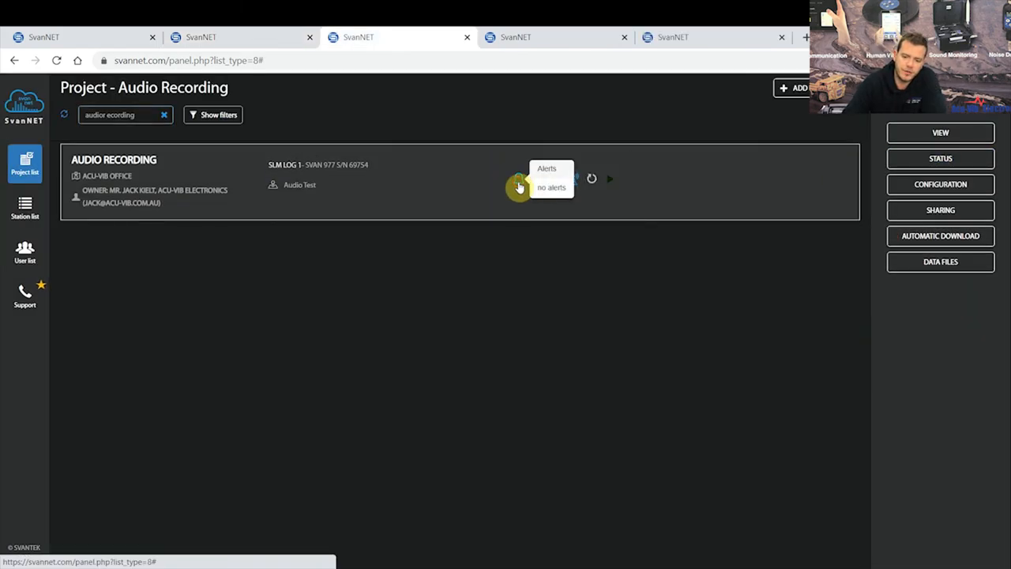
pyautogui.moveTo(537, 180)
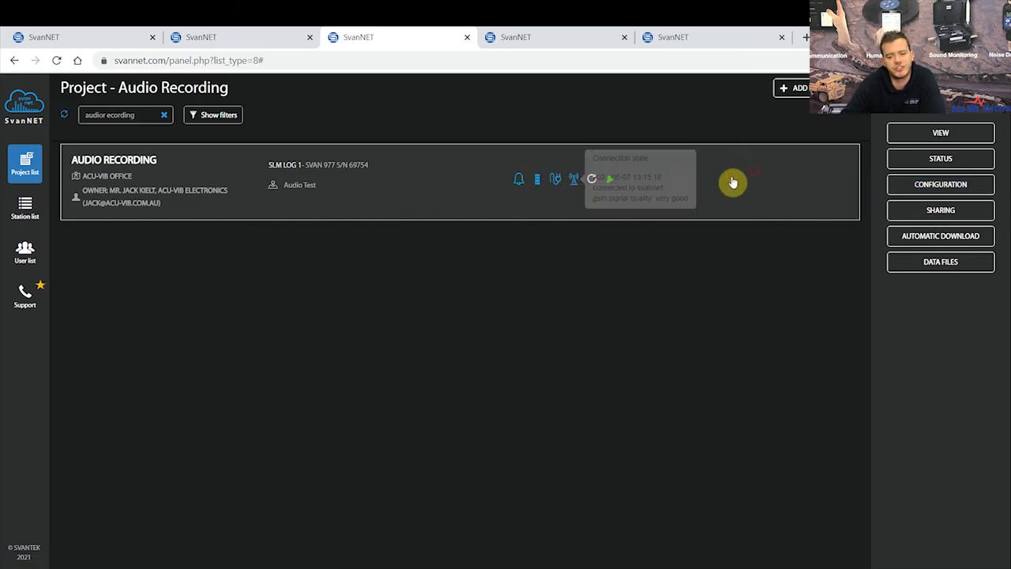
pyautogui.moveTo(590, 177)
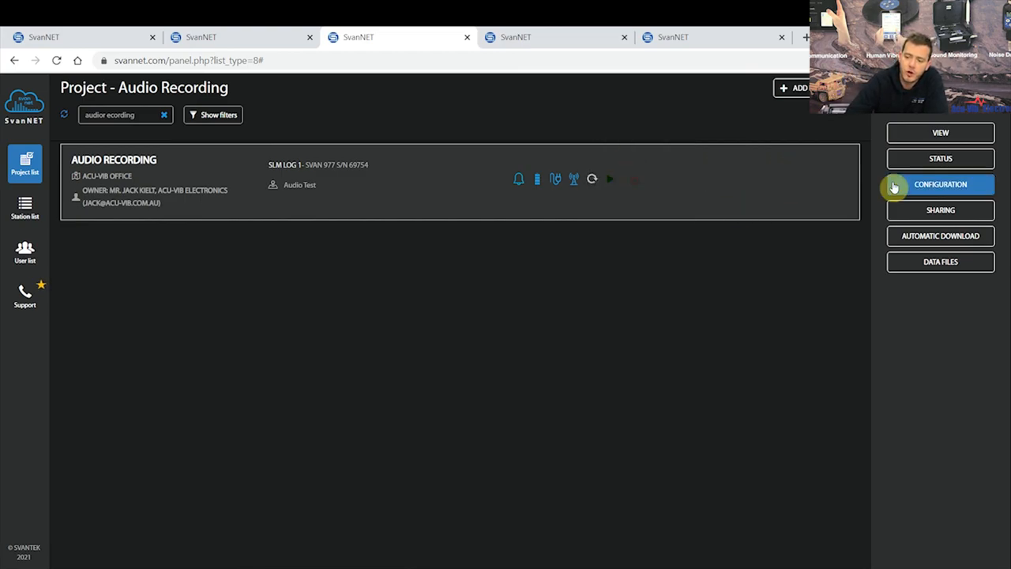
pyautogui.click(939, 158)
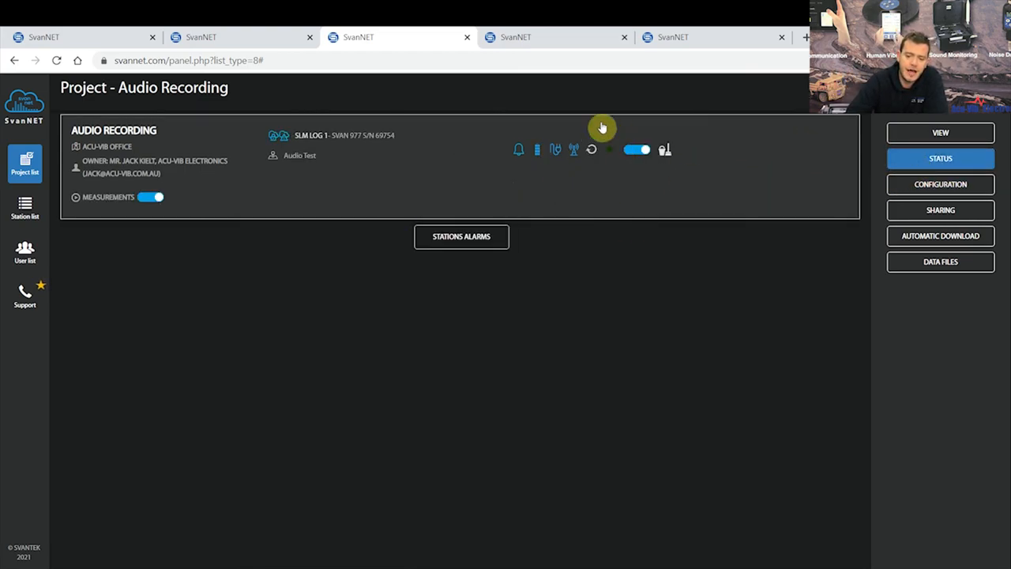
pyautogui.moveTo(563, 185)
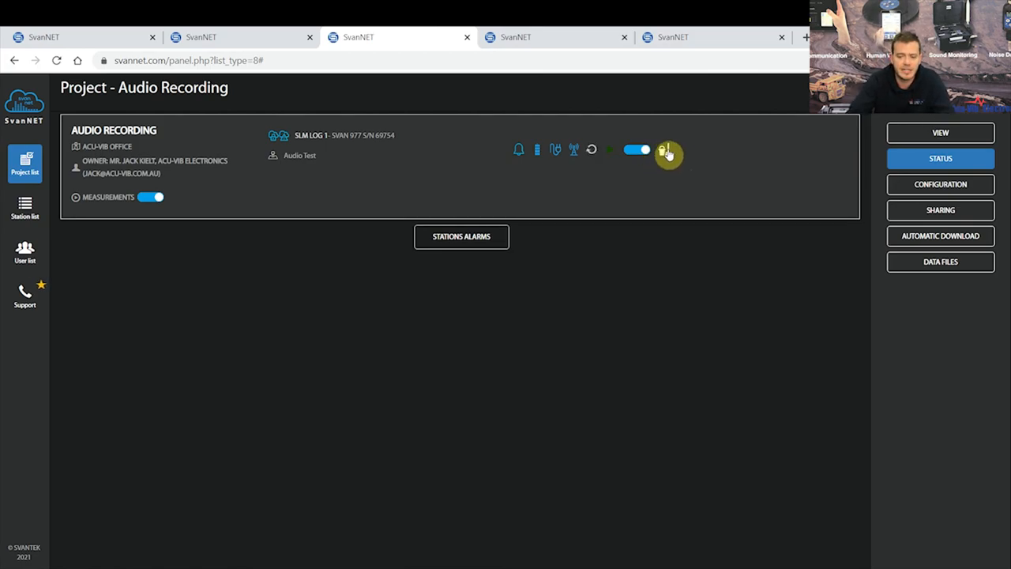
pyautogui.moveTo(894, 152)
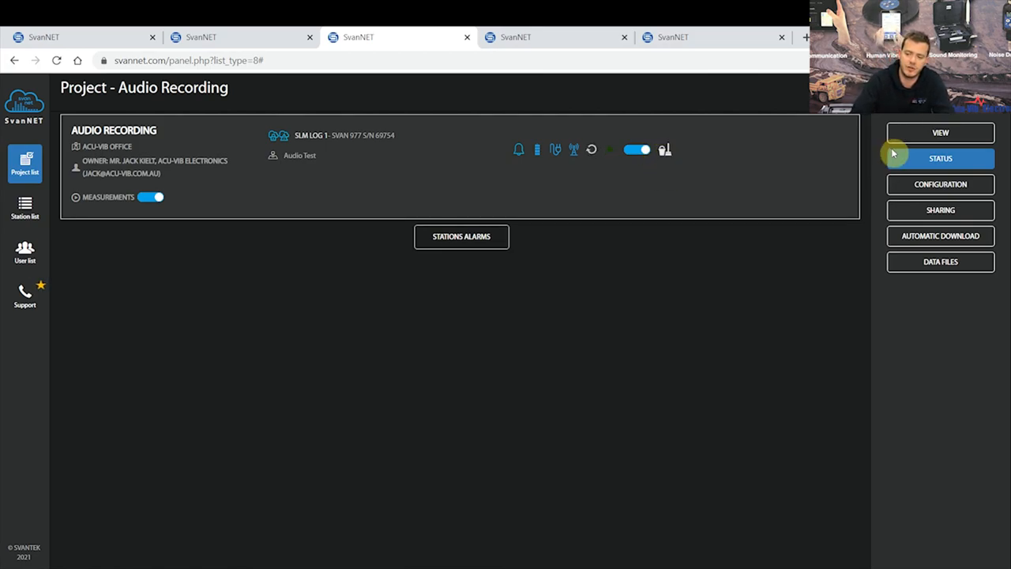